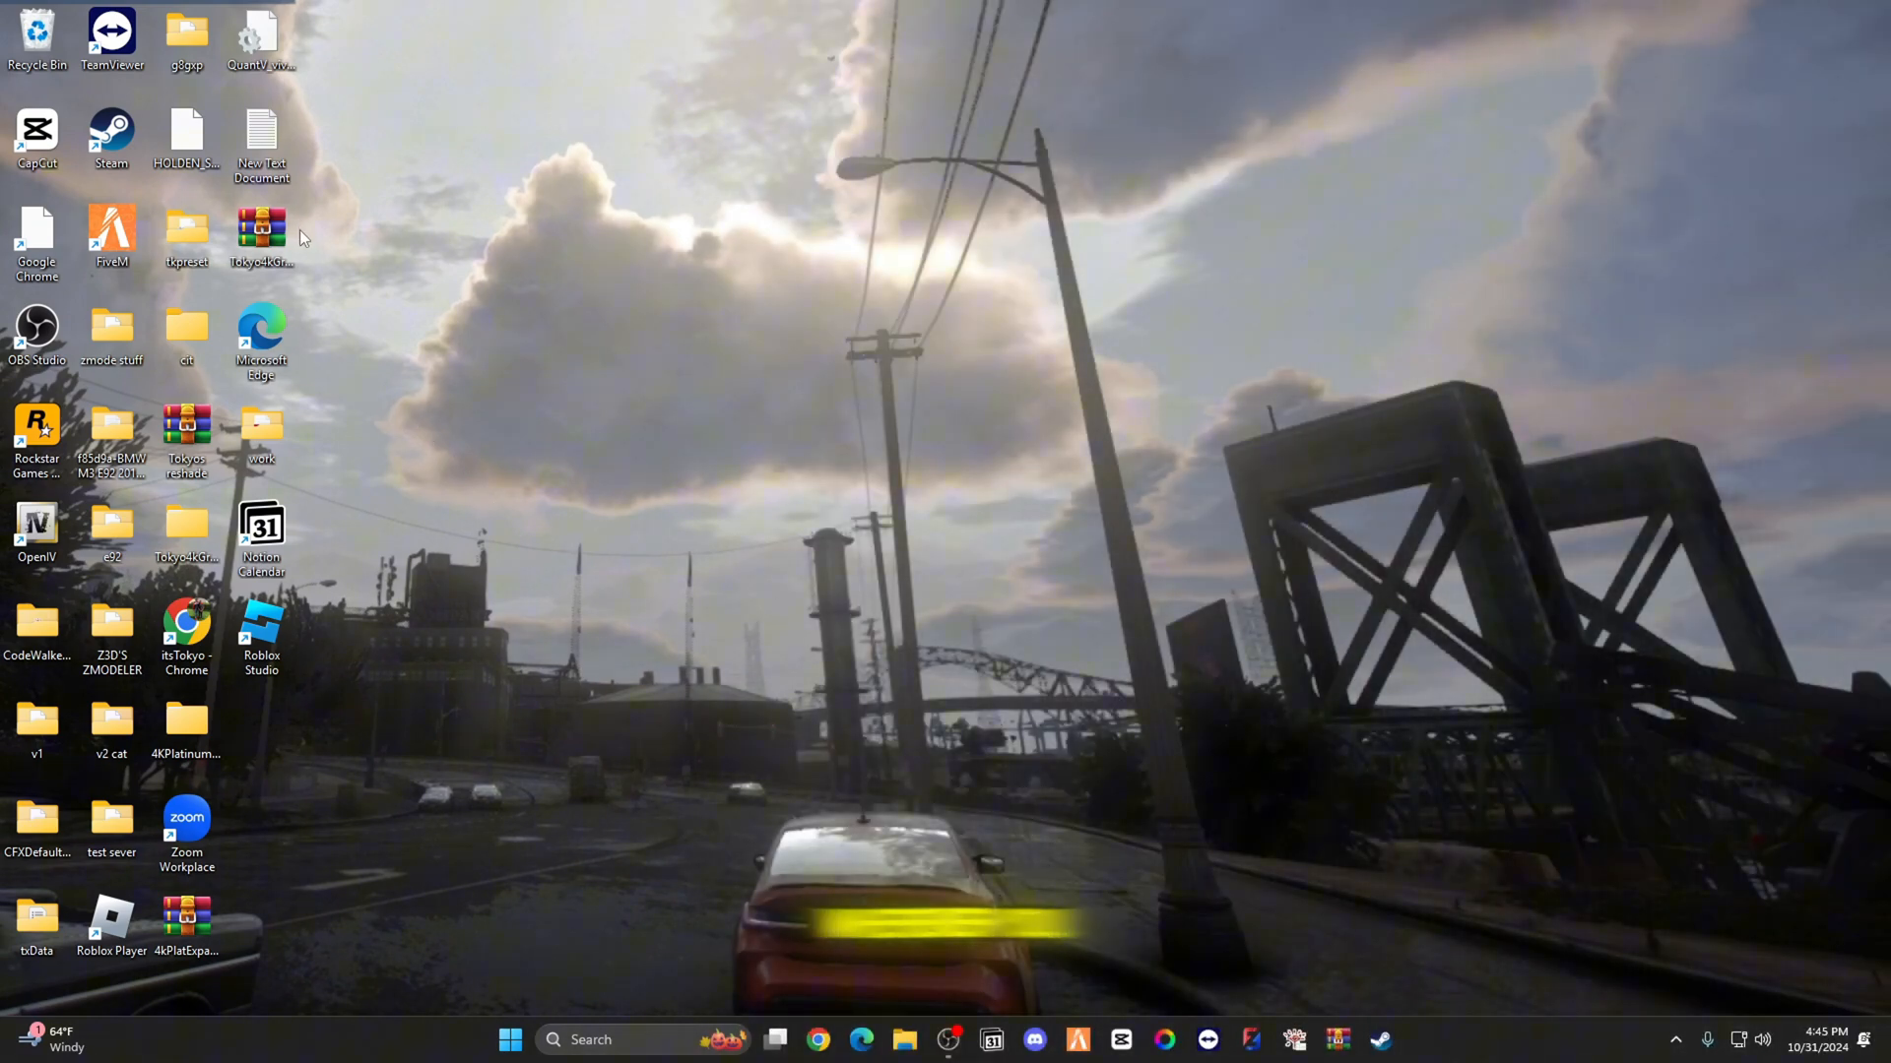
Step: Open the Tokyo4kGraphics archive in WinRAR and enter its Tokyo4kGraphics-July-08-24 folder
{"action": "double_click", "coordinate": [262, 229]}
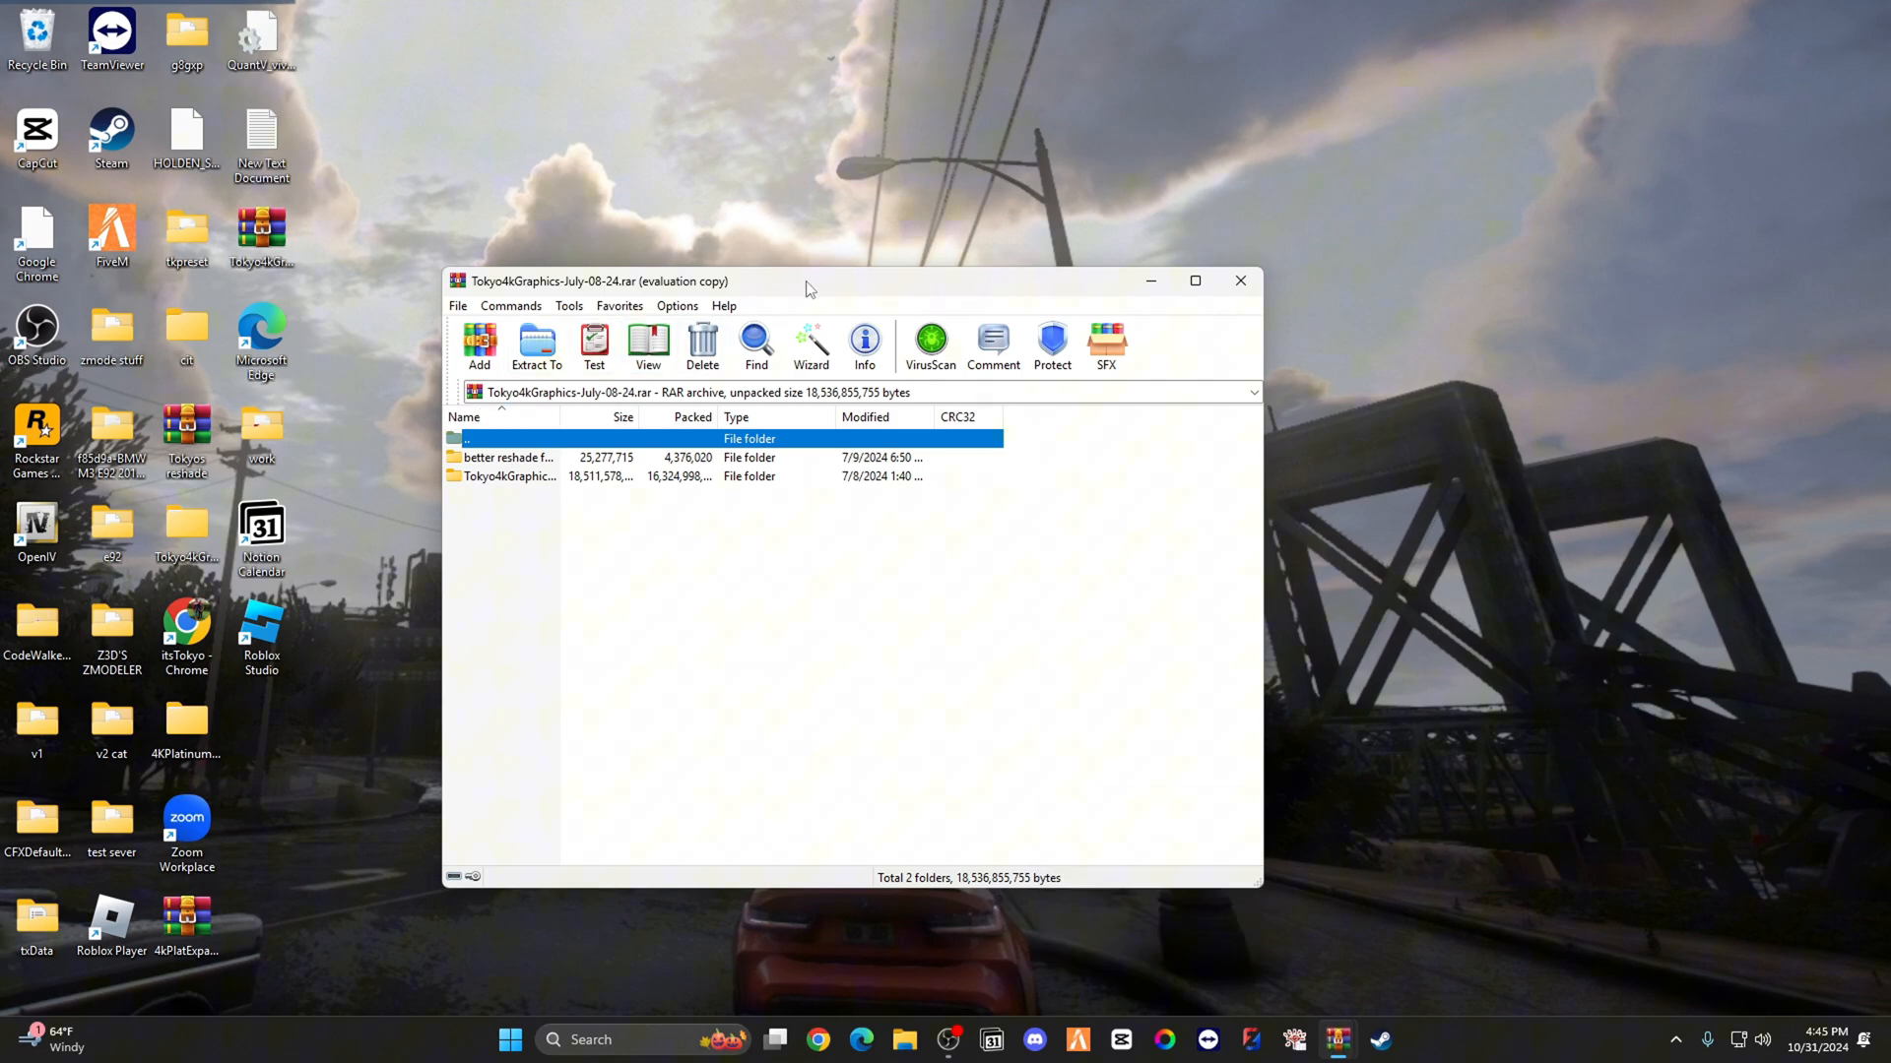
{"action": "left_click_drag", "start_coordinate": [807, 281], "coordinate": [861, 215]}
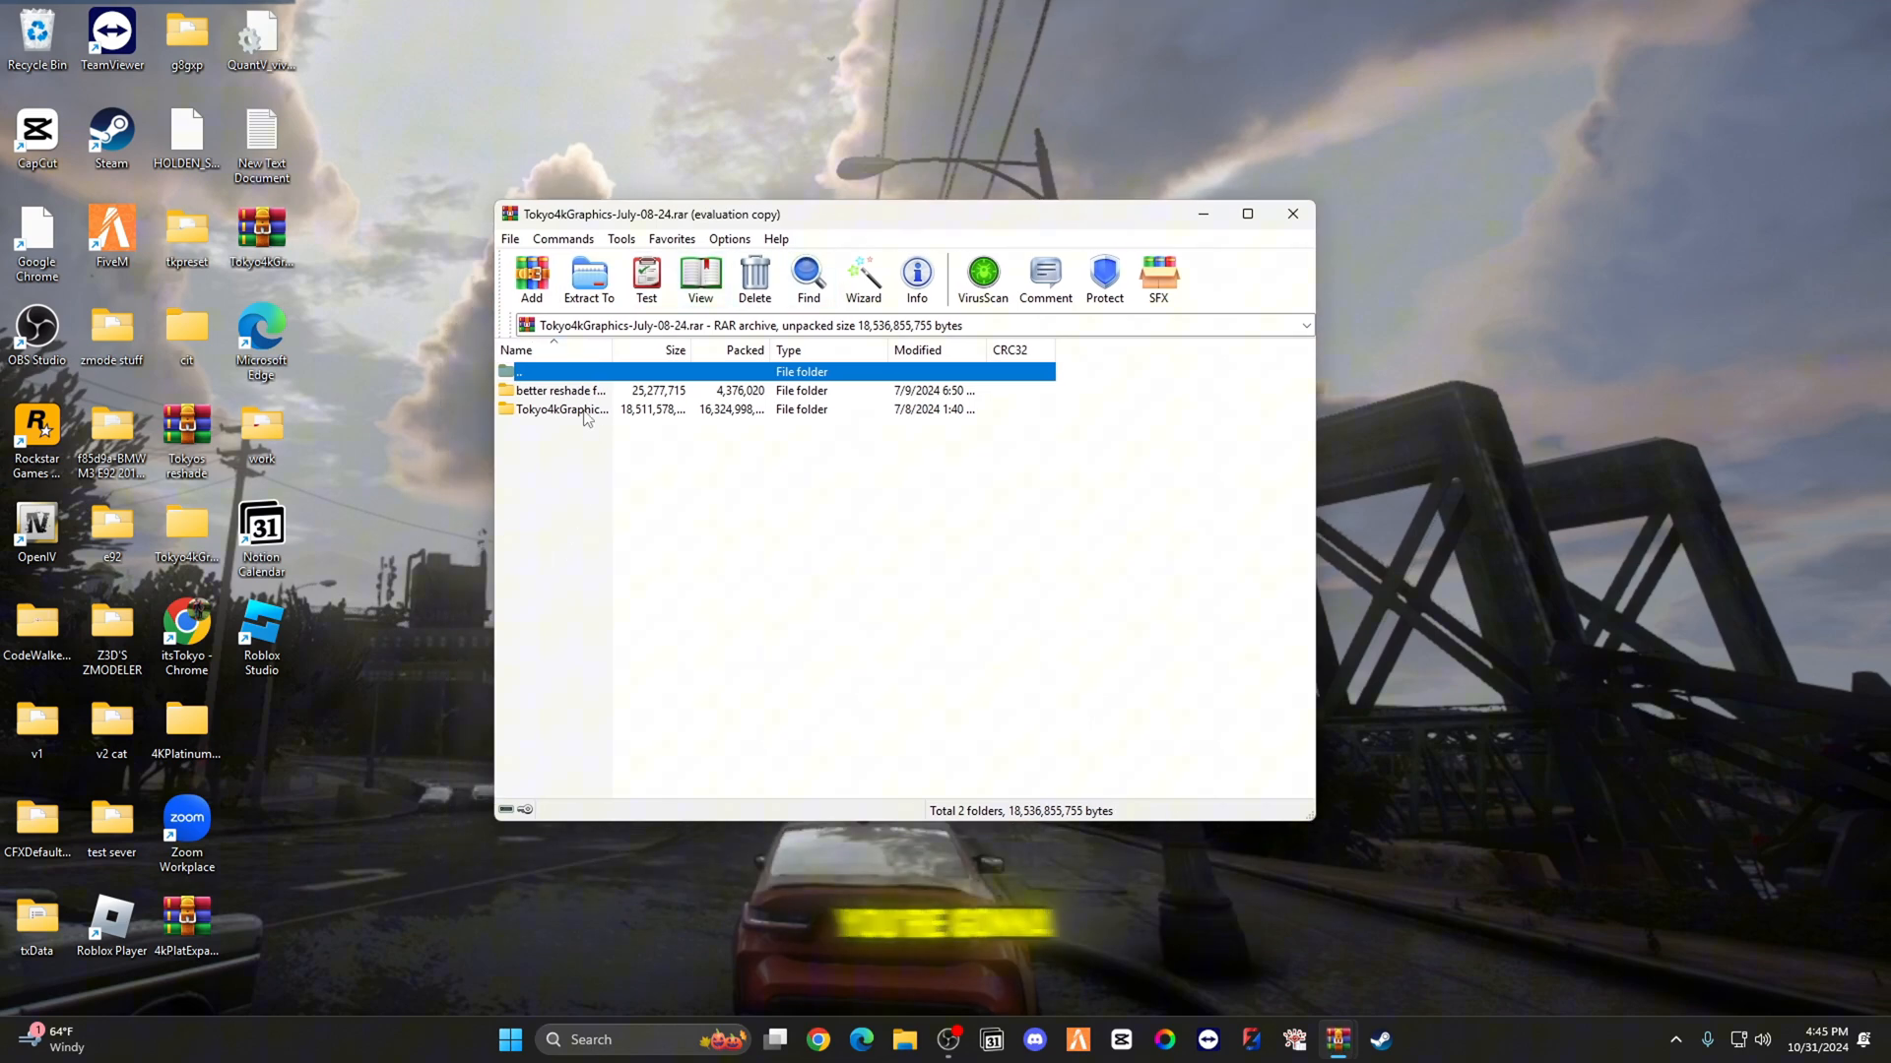
{"action": "double_click", "coordinate": [562, 408]}
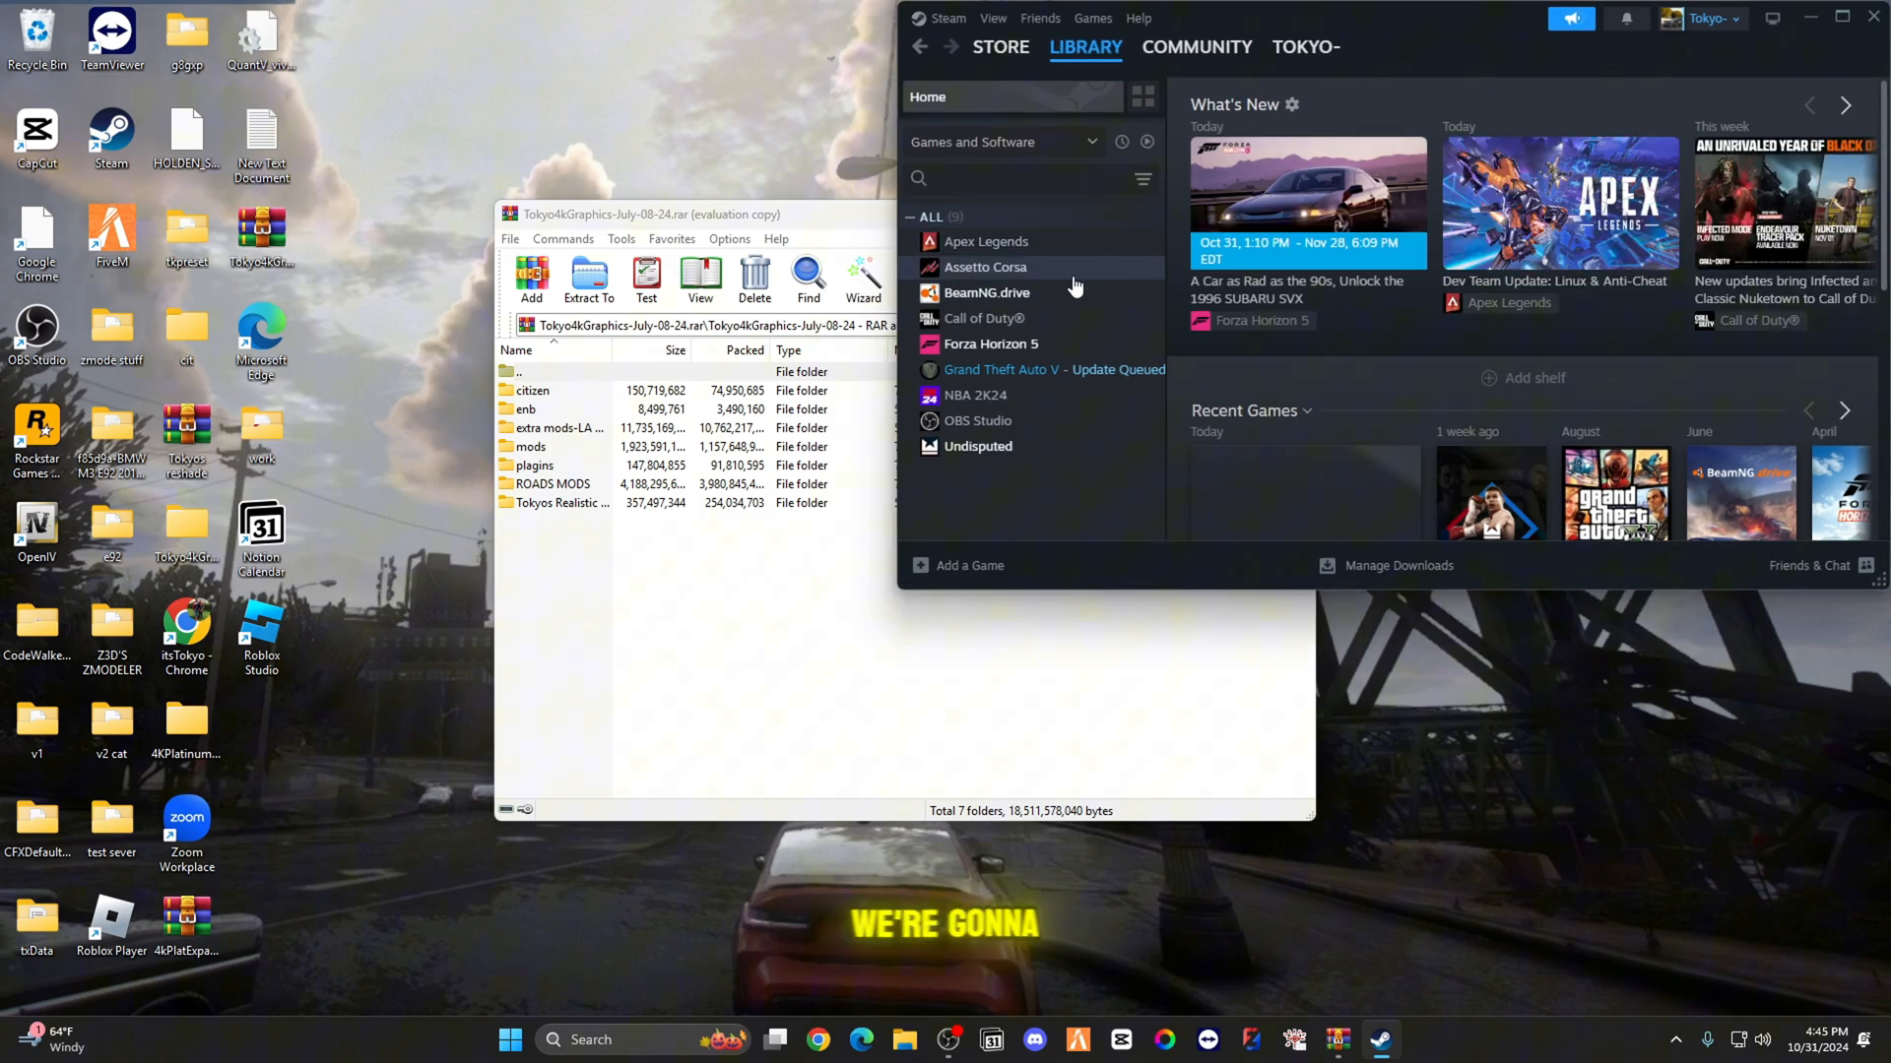
Step: Browse Grand Theft Auto V's local files from Steam and scroll through the install folder
{"action": "right_click", "coordinate": [1052, 370]}
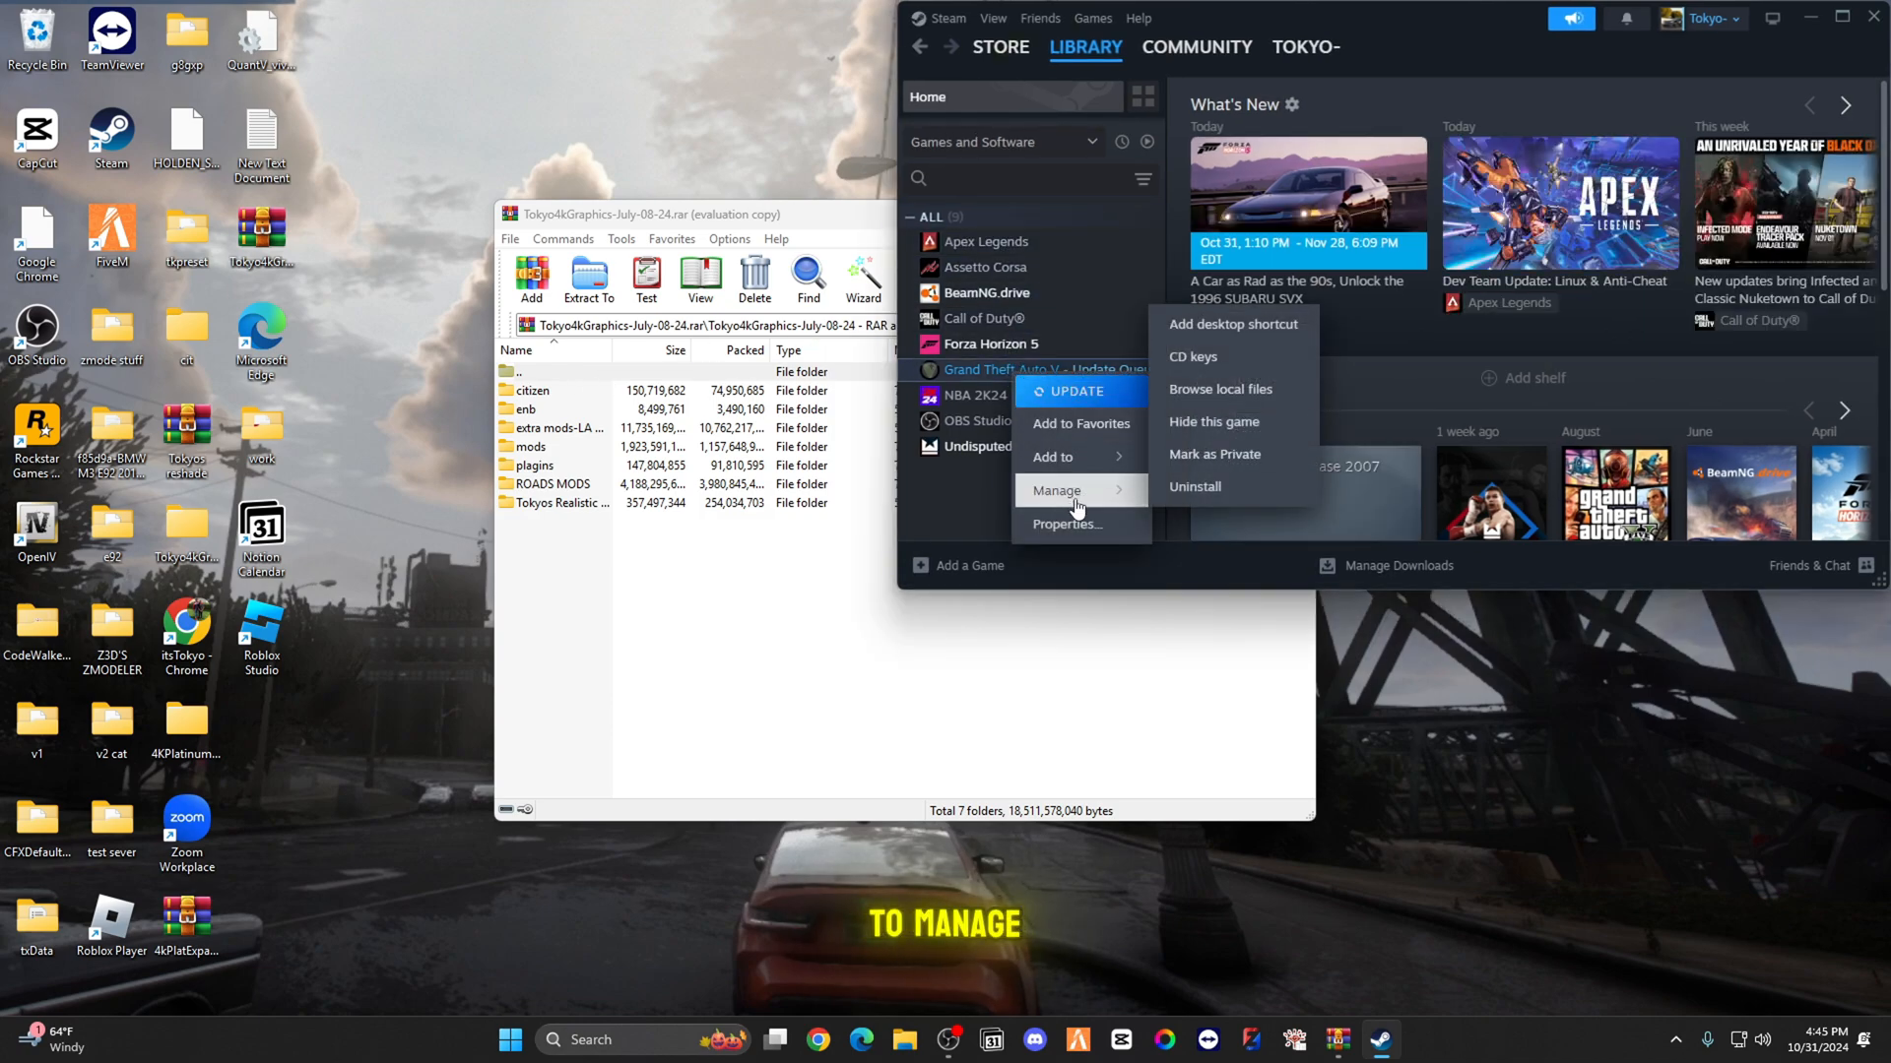
{"action": "left_click", "coordinate": [1219, 388]}
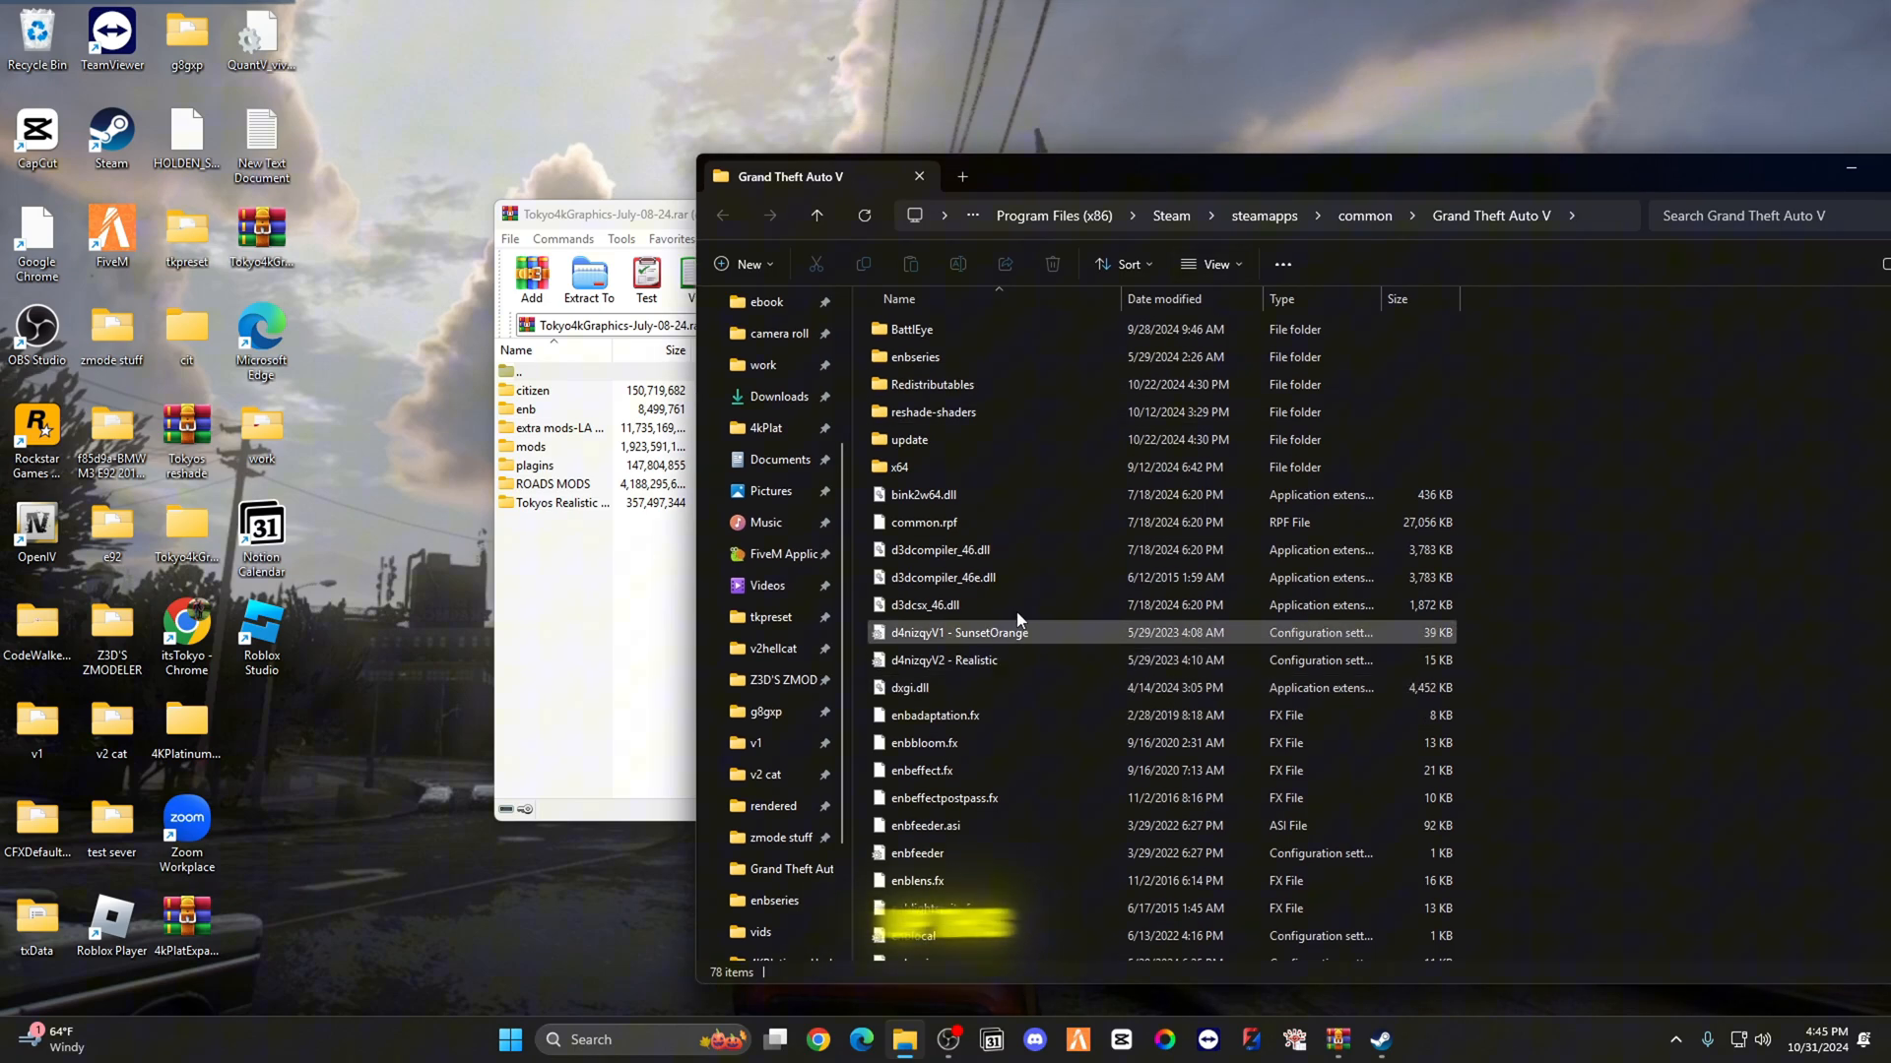
{"action": "scroll", "scroll_direction": "down", "scroll_amount": 3}
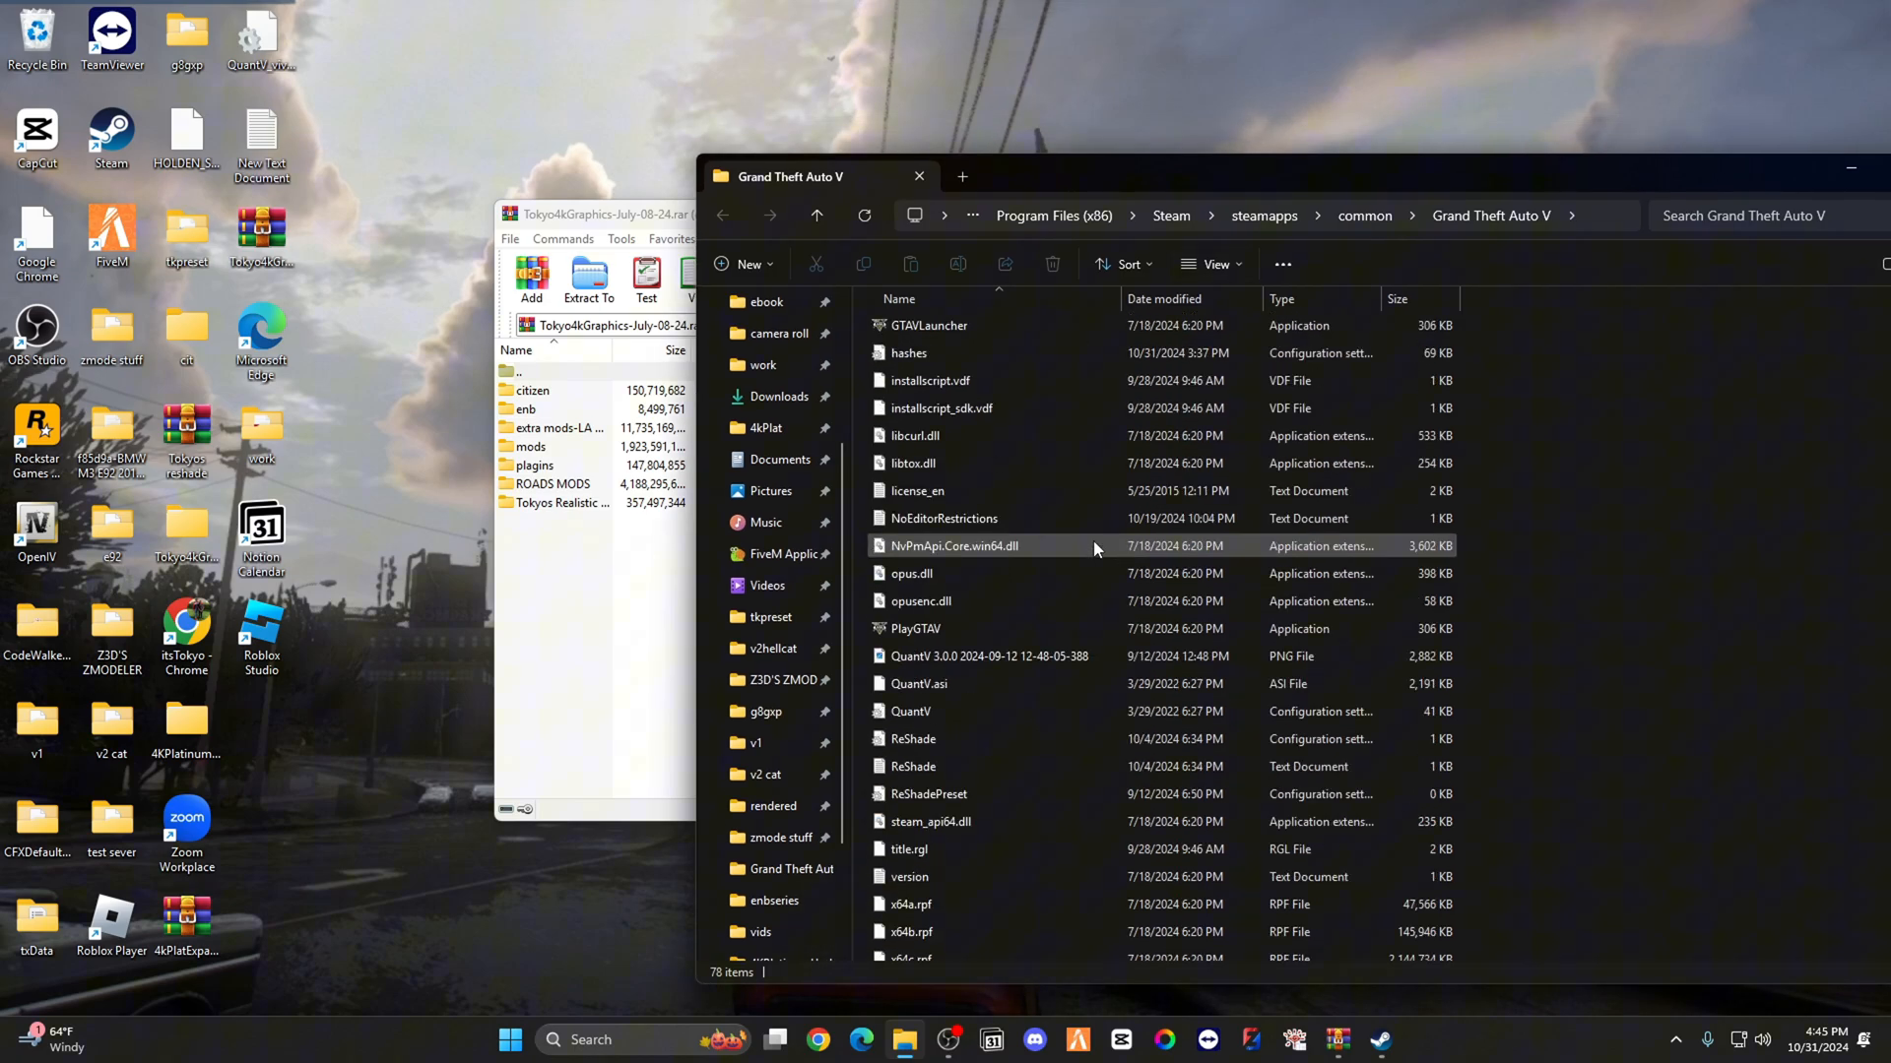
{"action": "scroll", "scroll_direction": "up", "scroll_amount": 3}
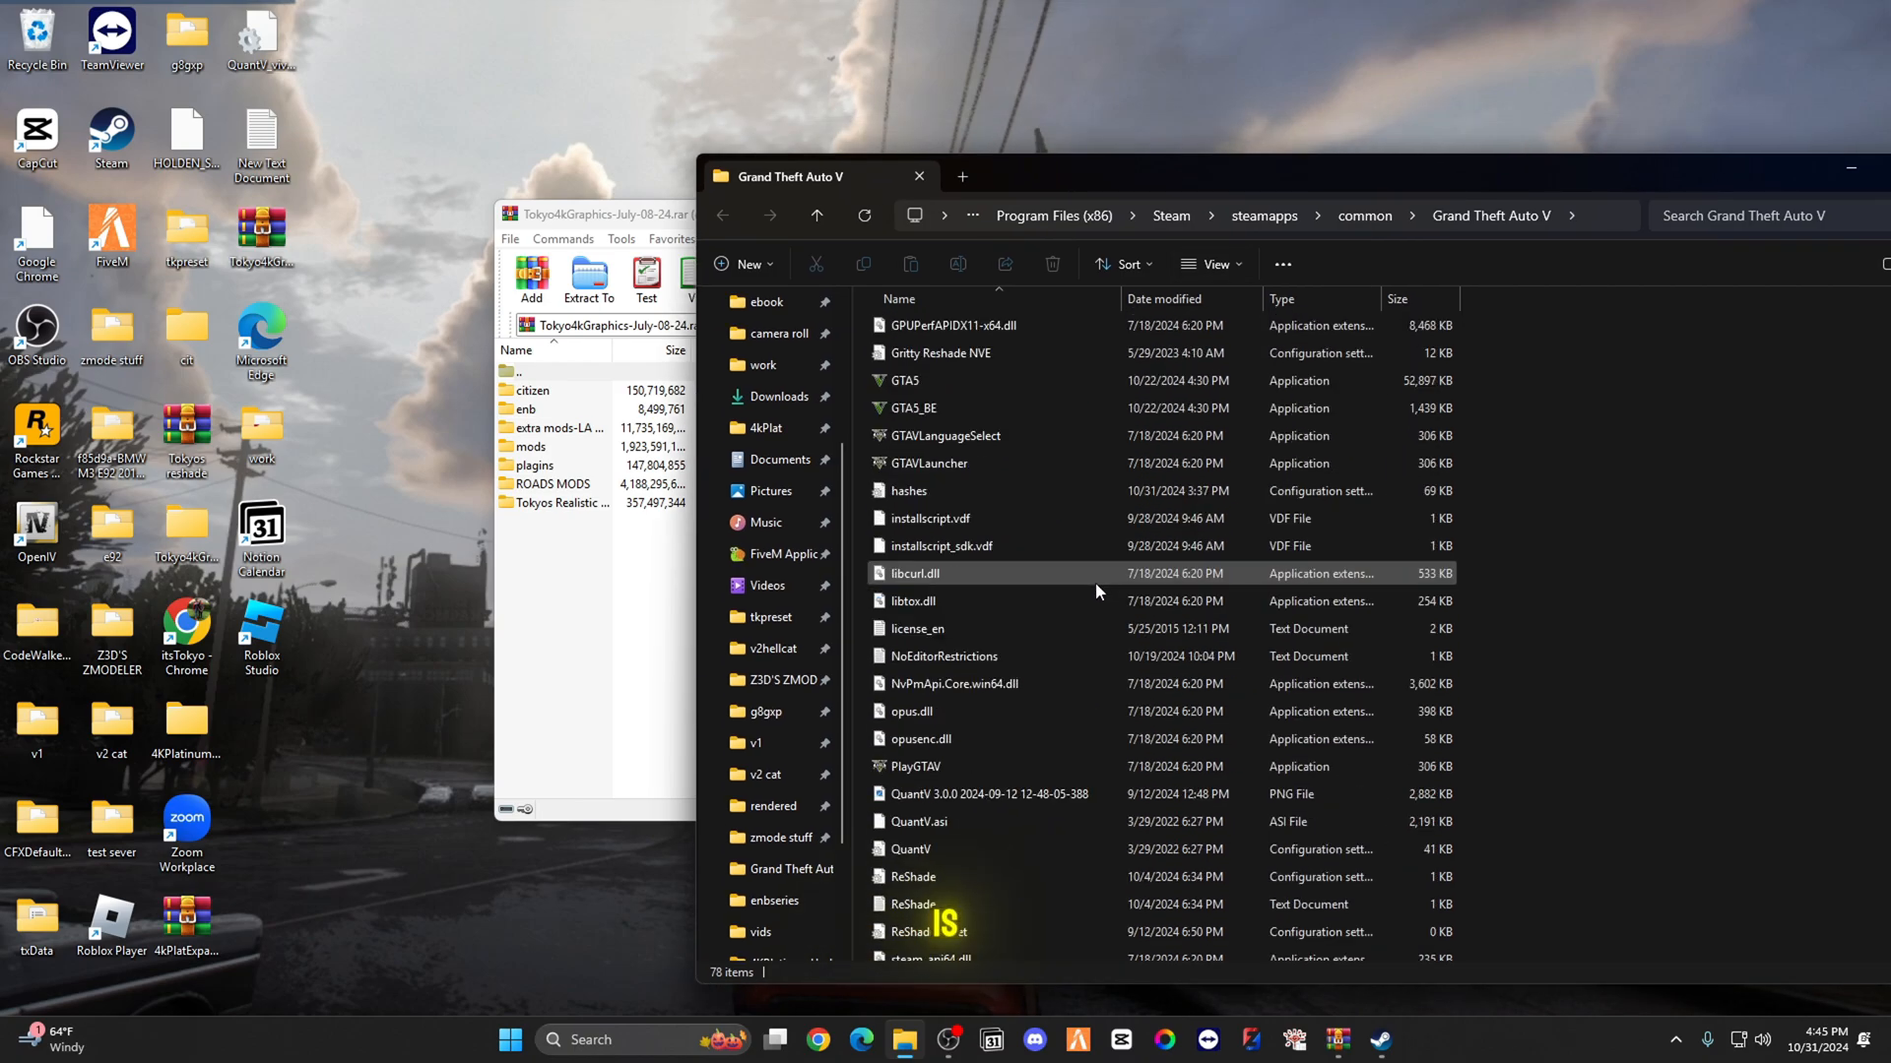
{"action": "scroll", "scroll_direction": "up", "scroll_amount": 3}
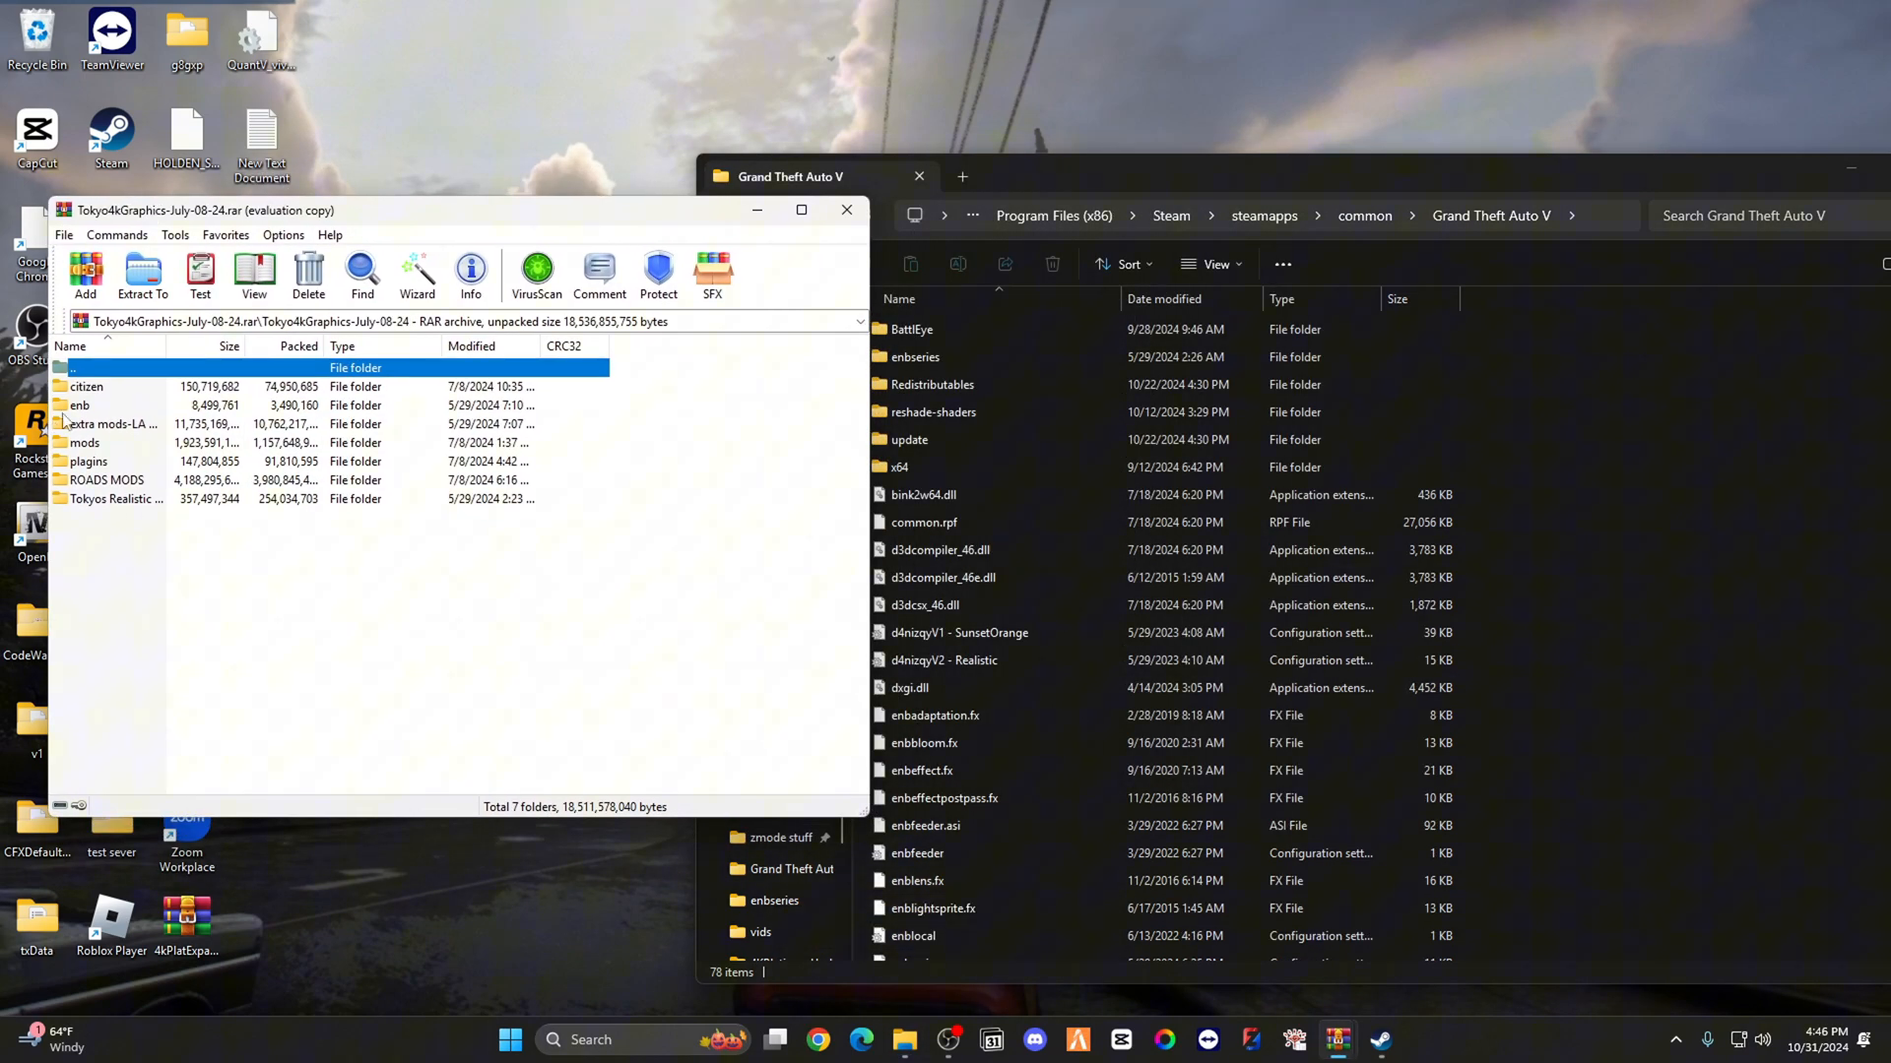
Step: Copy all files from the archive's enb folder into GTA V's folder, replacing existing files
{"action": "double_click", "coordinate": [80, 403]}
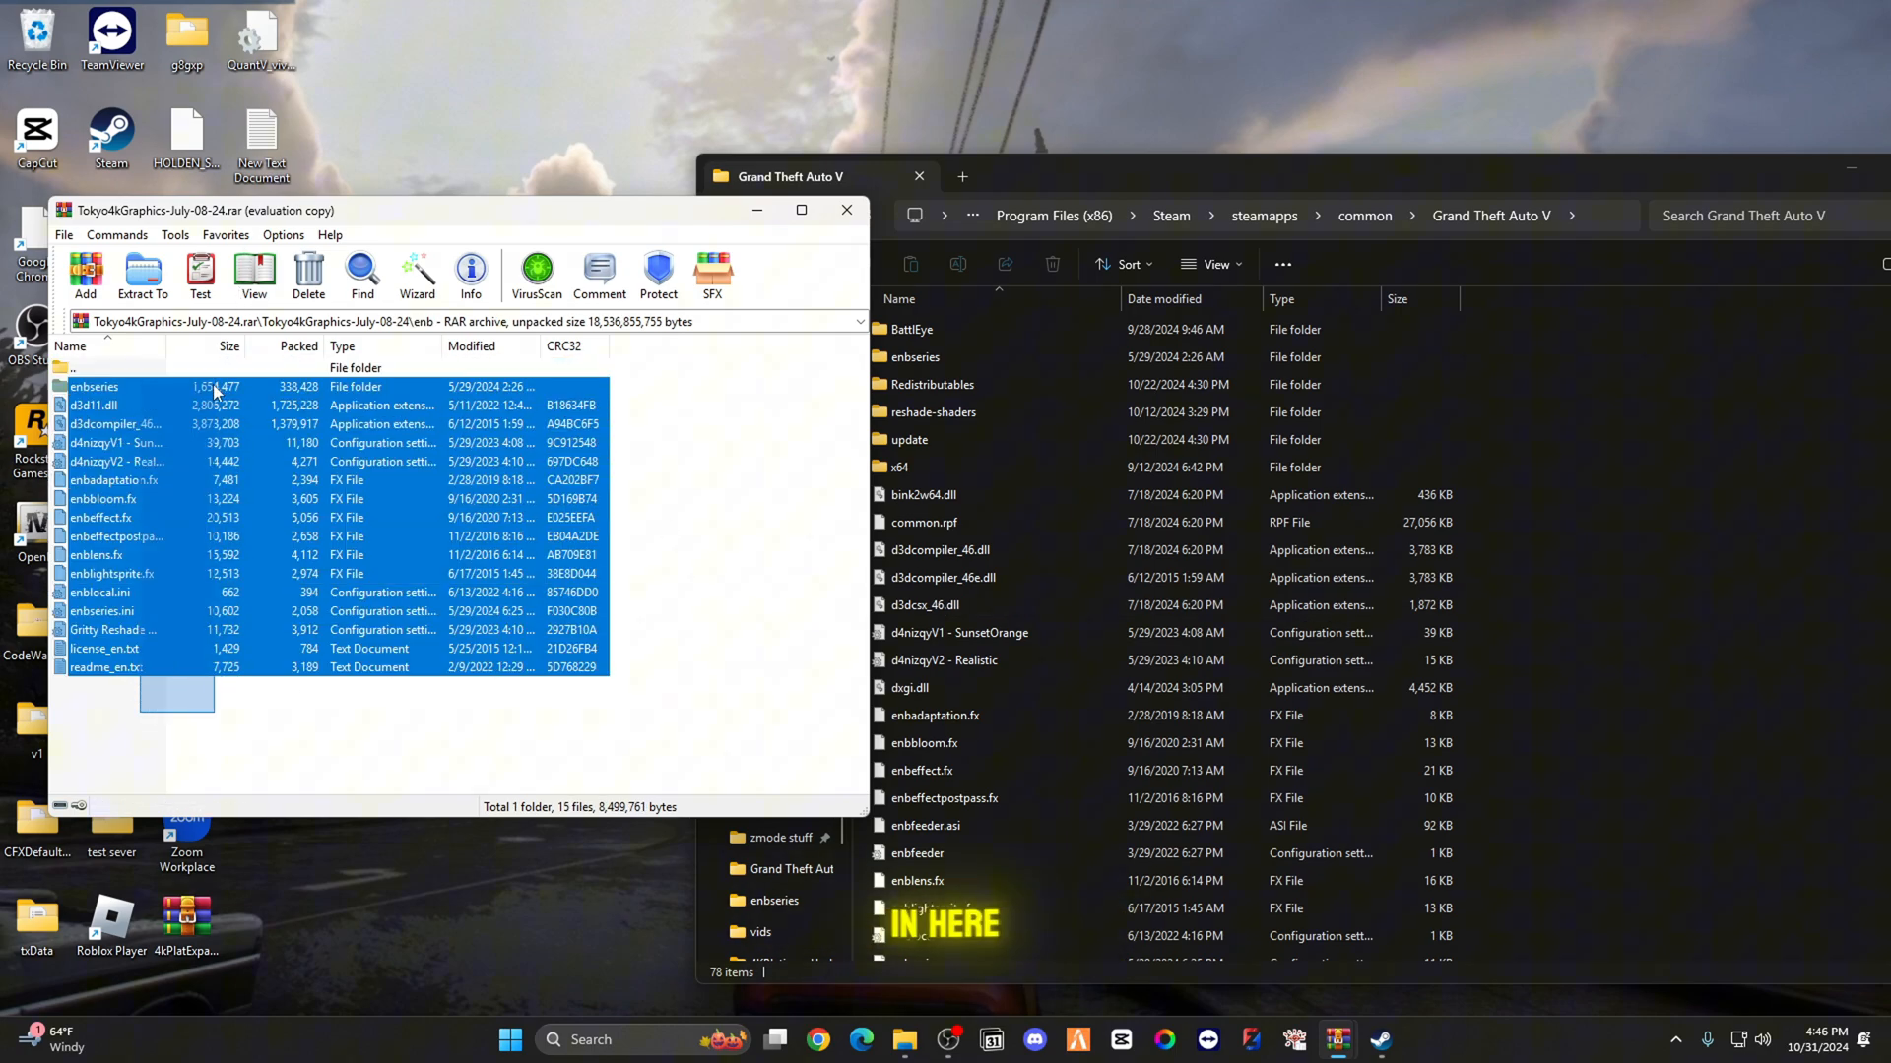
{"action": "left_click", "coordinate": [141, 275]}
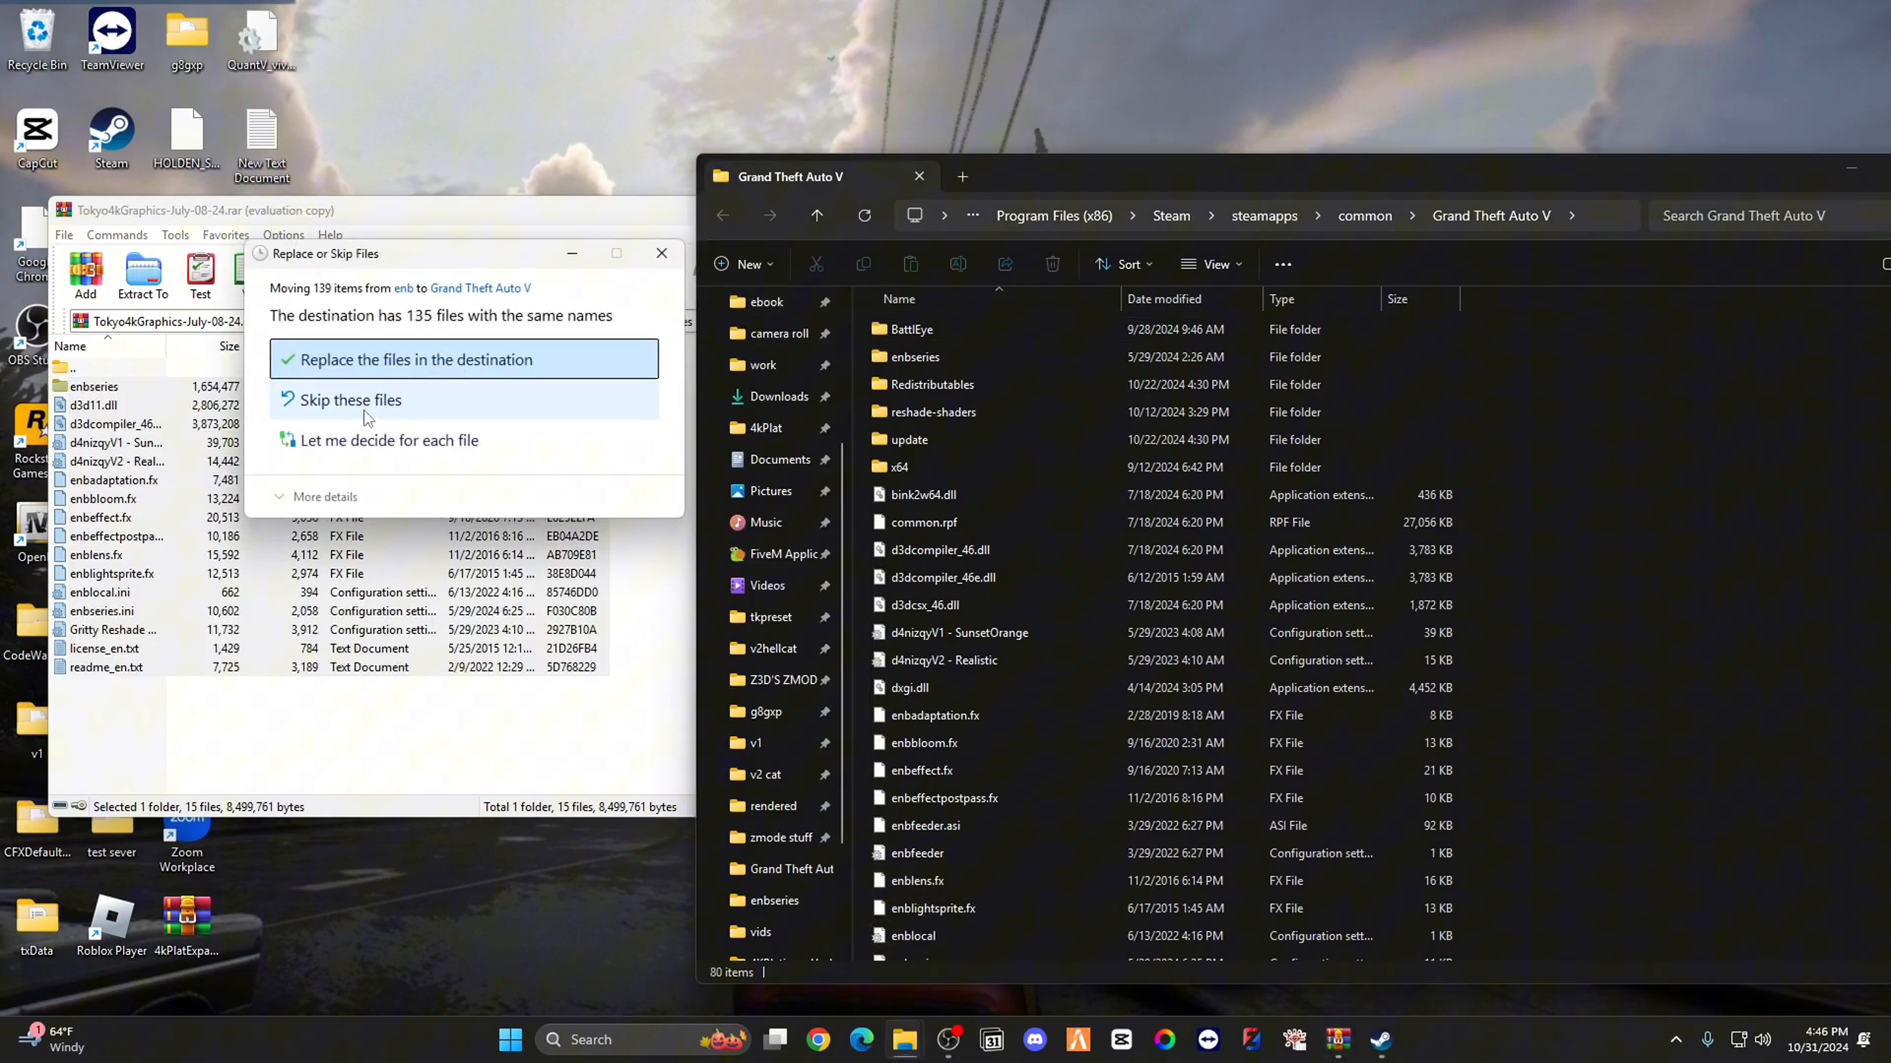
{"action": "left_click", "coordinate": [414, 359]}
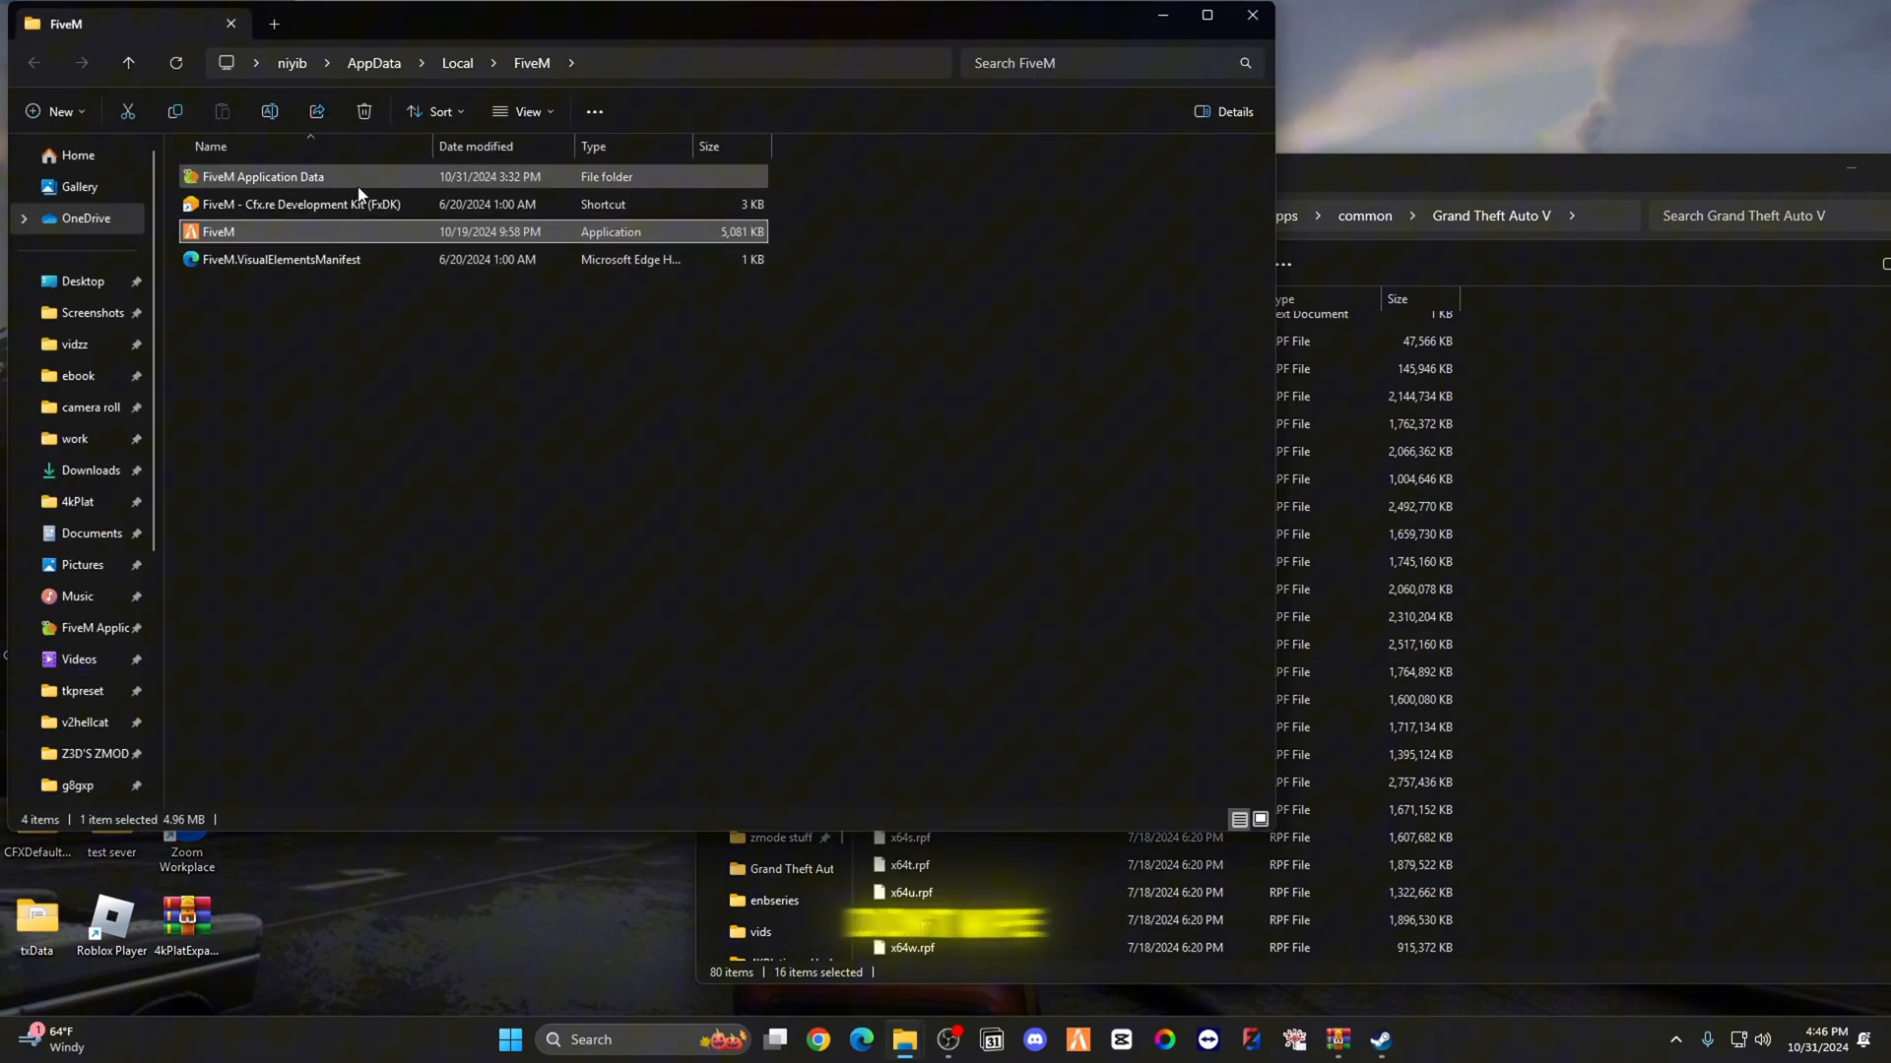
Step: Delete the old files from FiveM Application Data's plugins and mods folders
{"action": "double_click", "coordinate": [262, 176]}
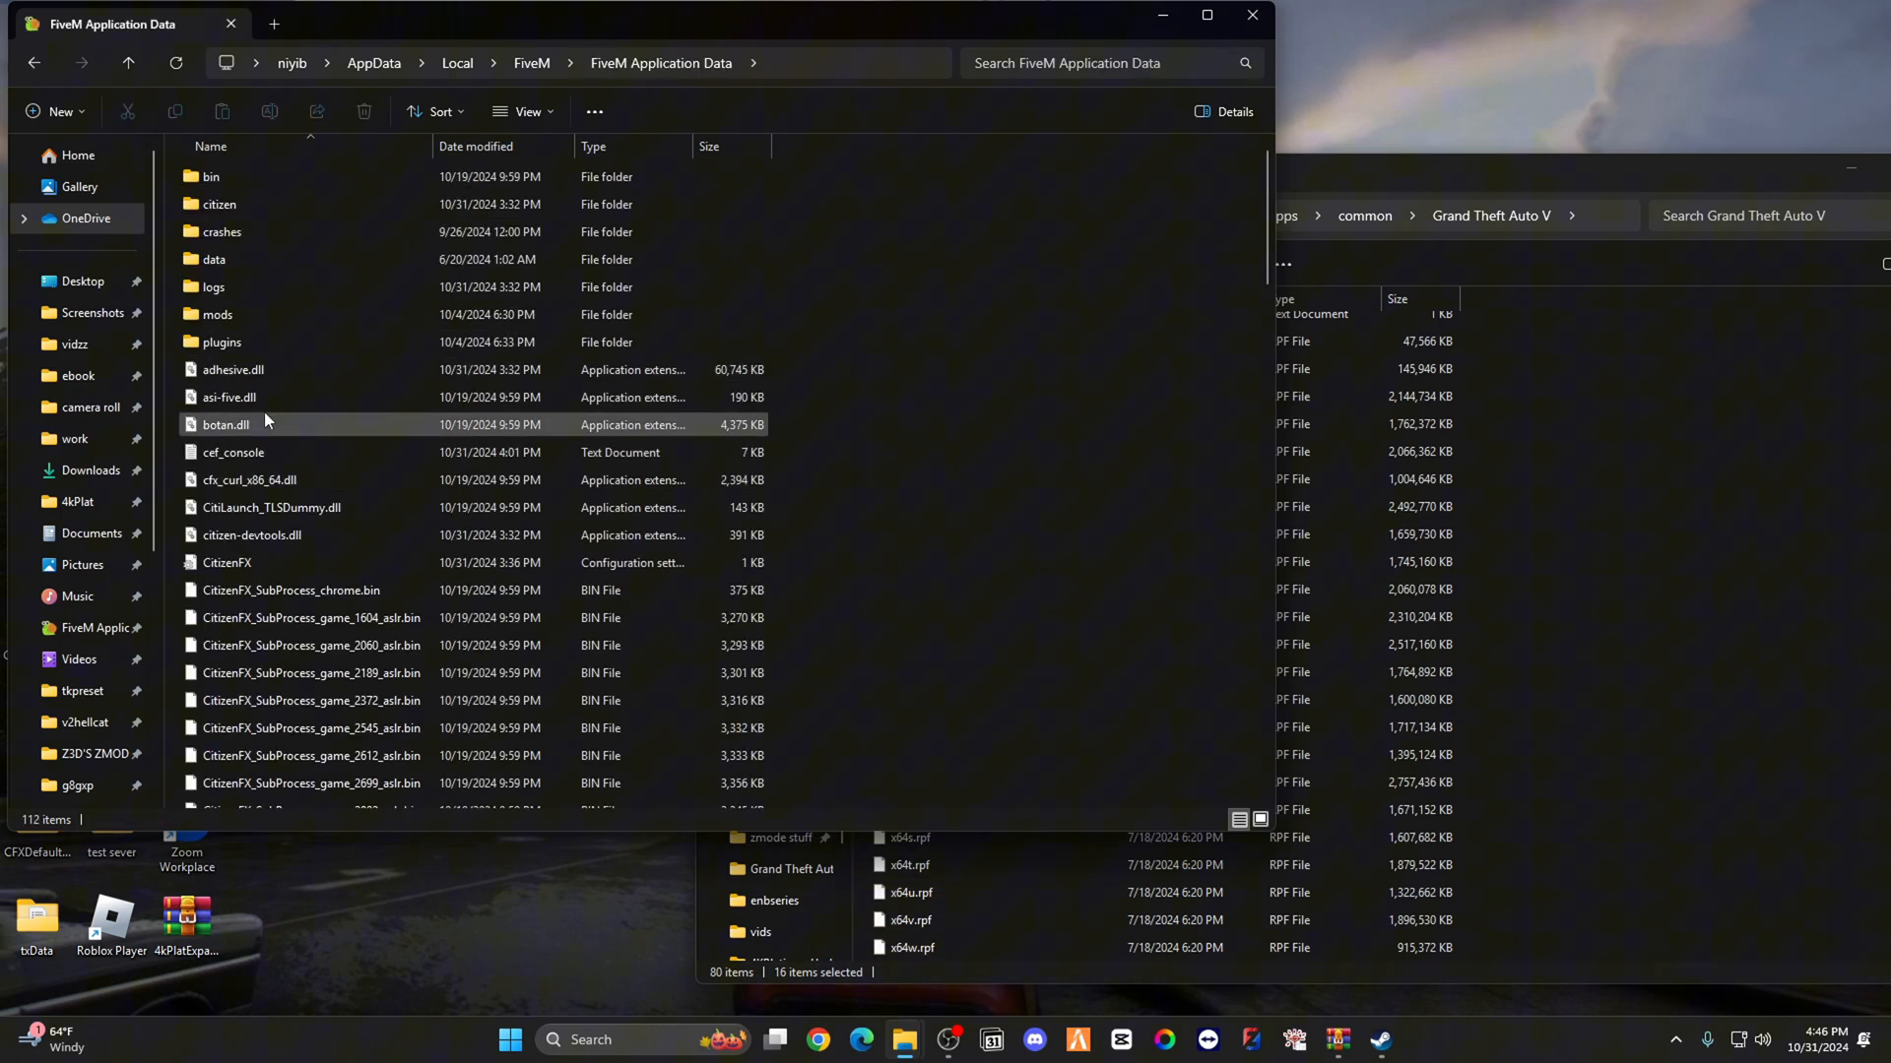
{"action": "double_click", "coordinate": [221, 342]}
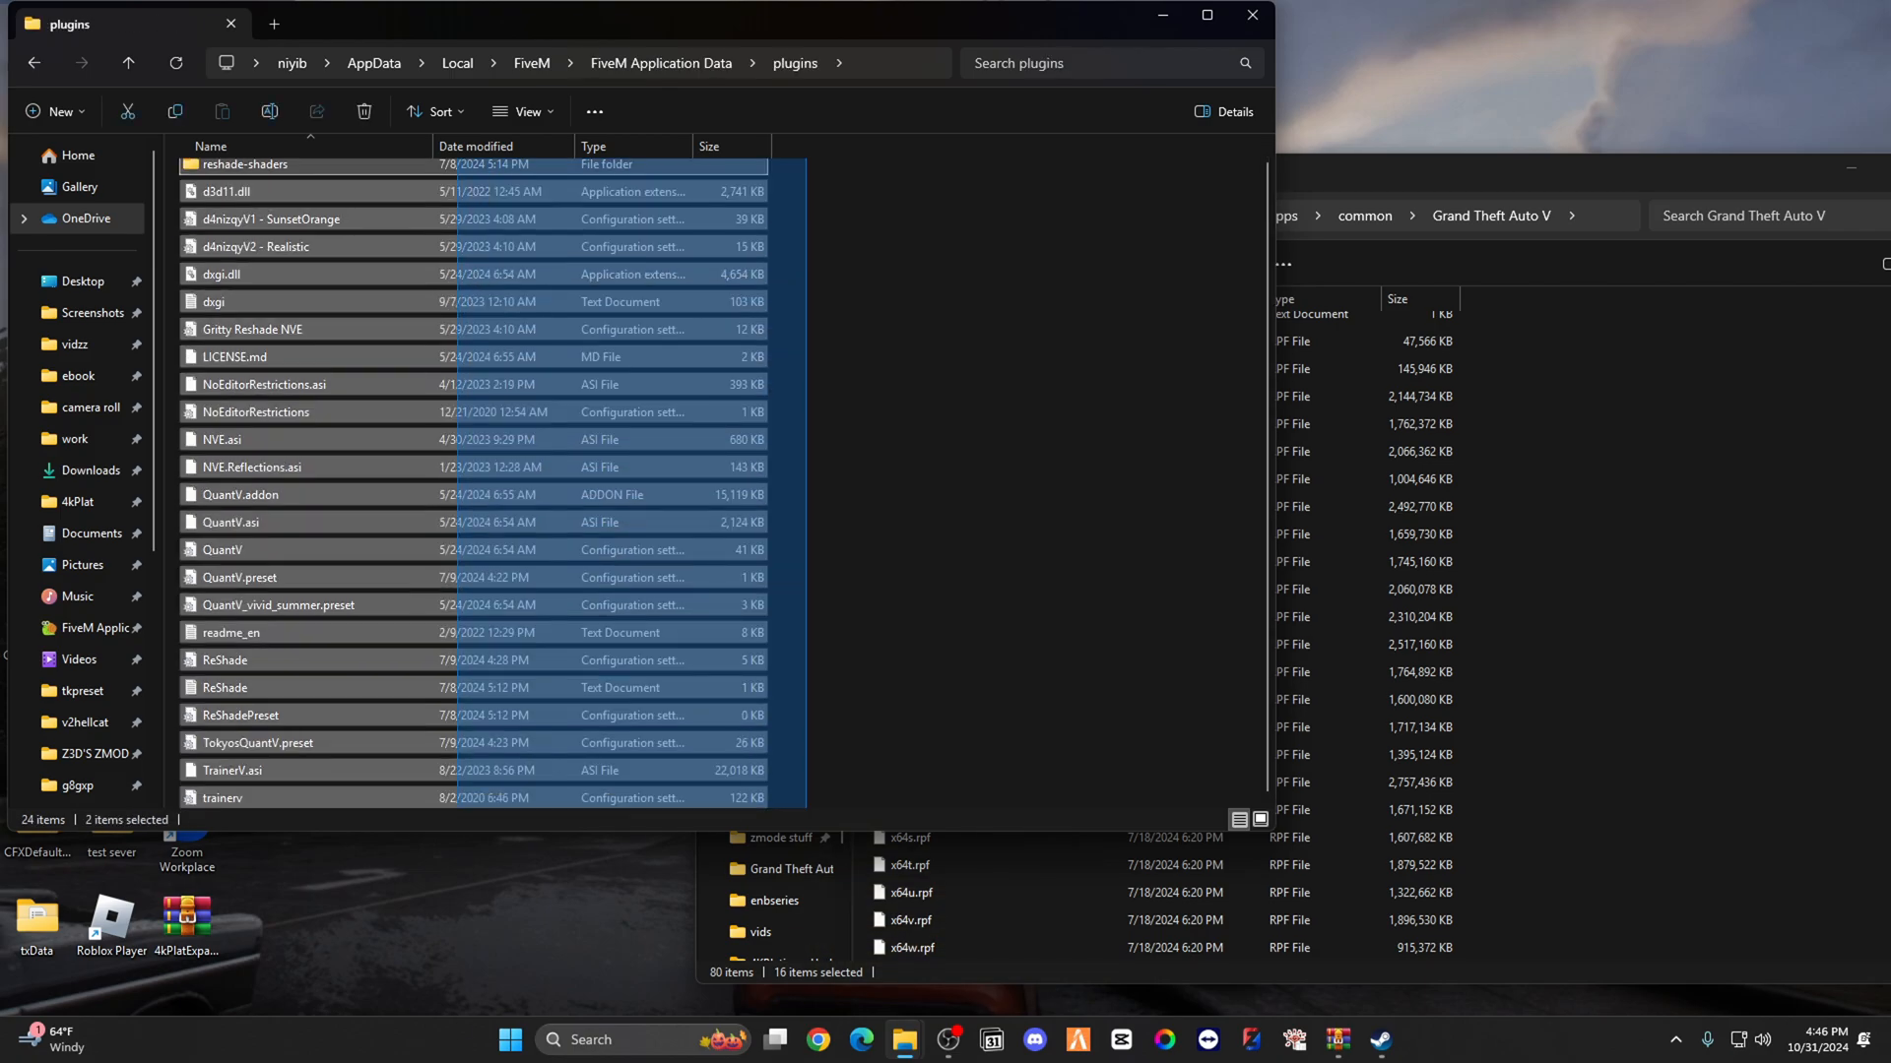
{"action": "key", "text": "ctrl+a"}
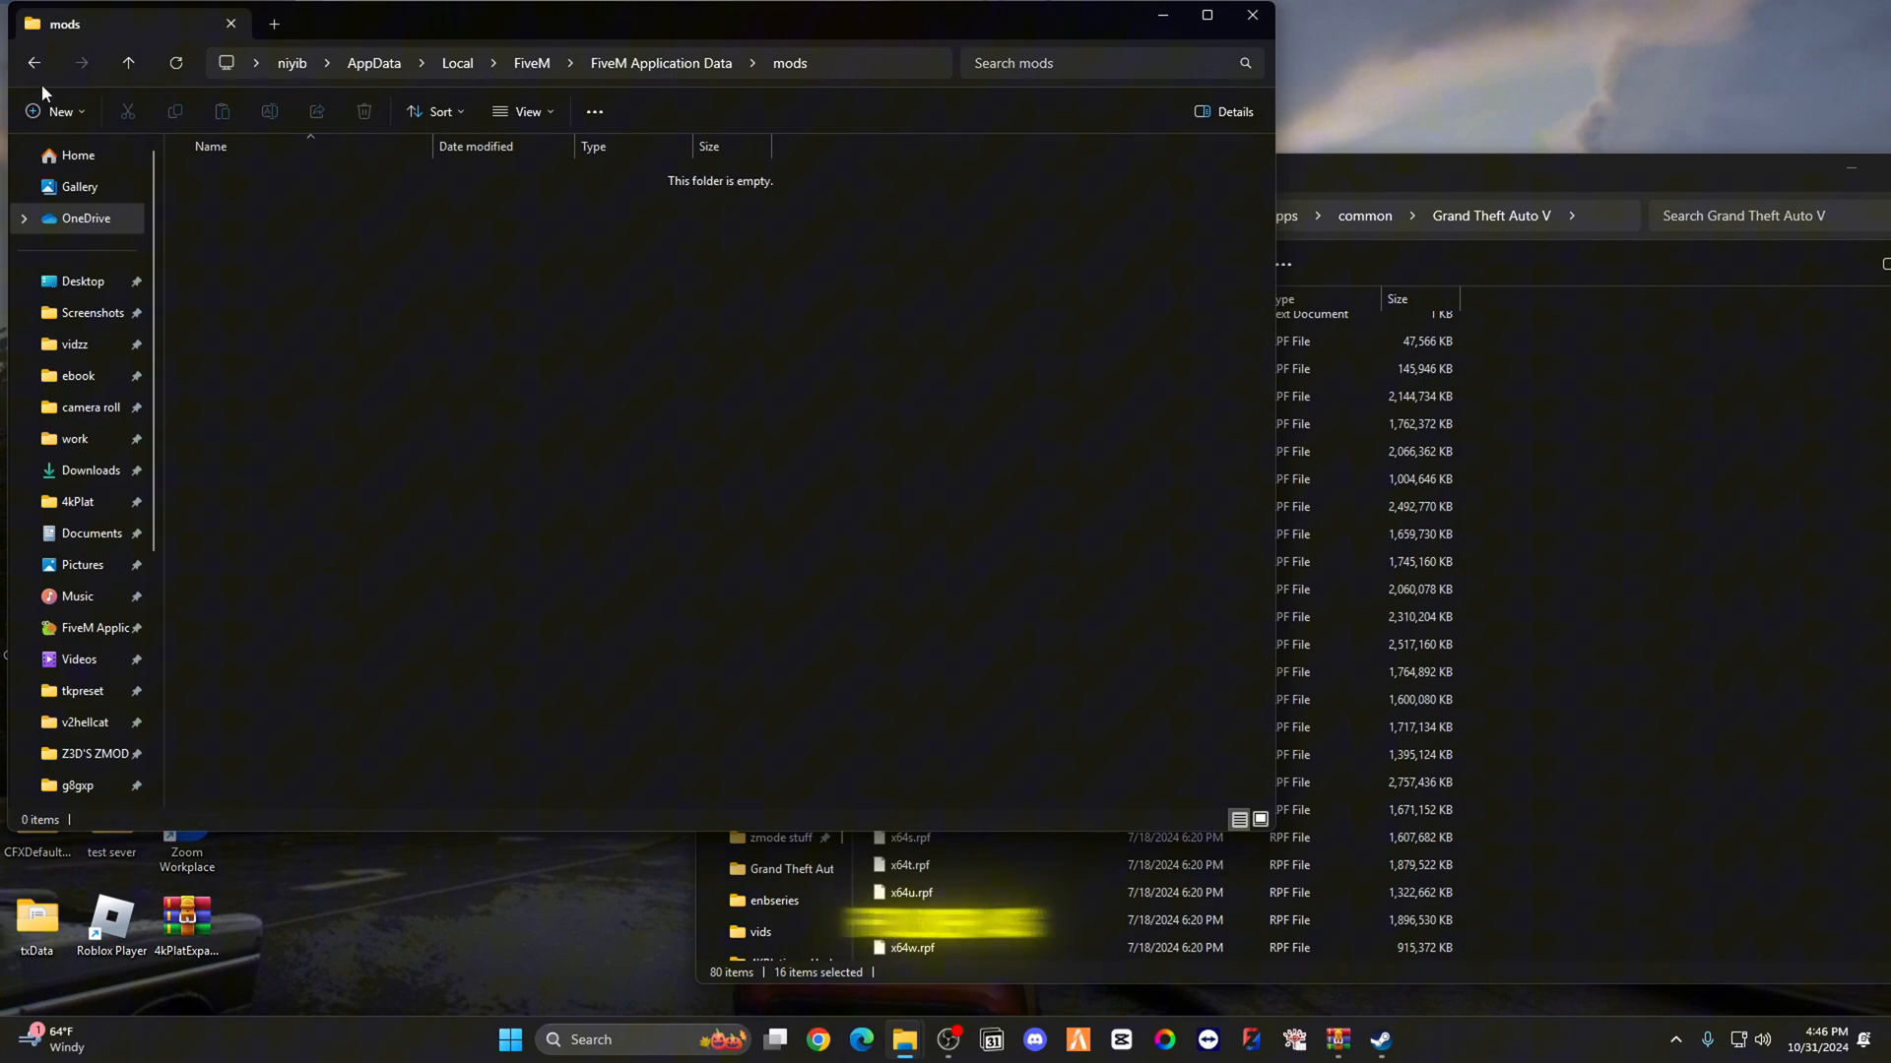
{"action": "left_click", "coordinate": [128, 63]}
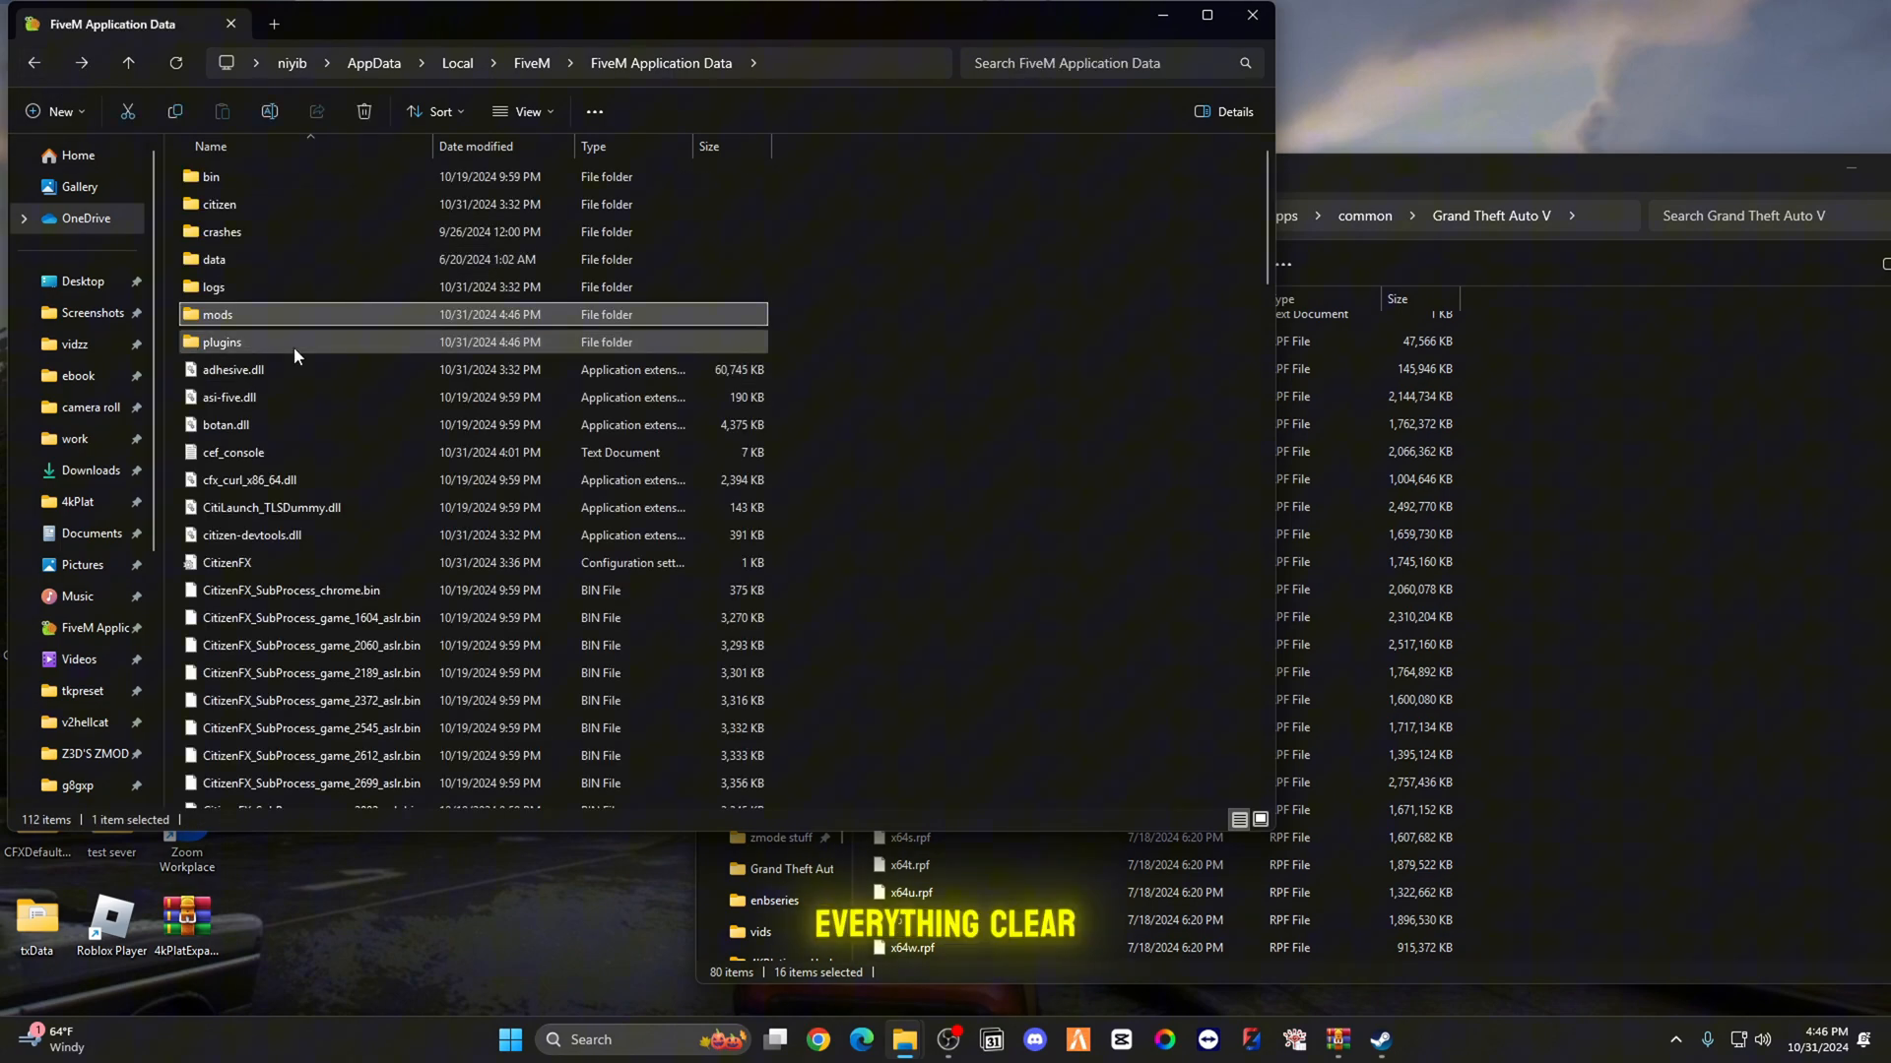
{"action": "double_click", "coordinate": [222, 342]}
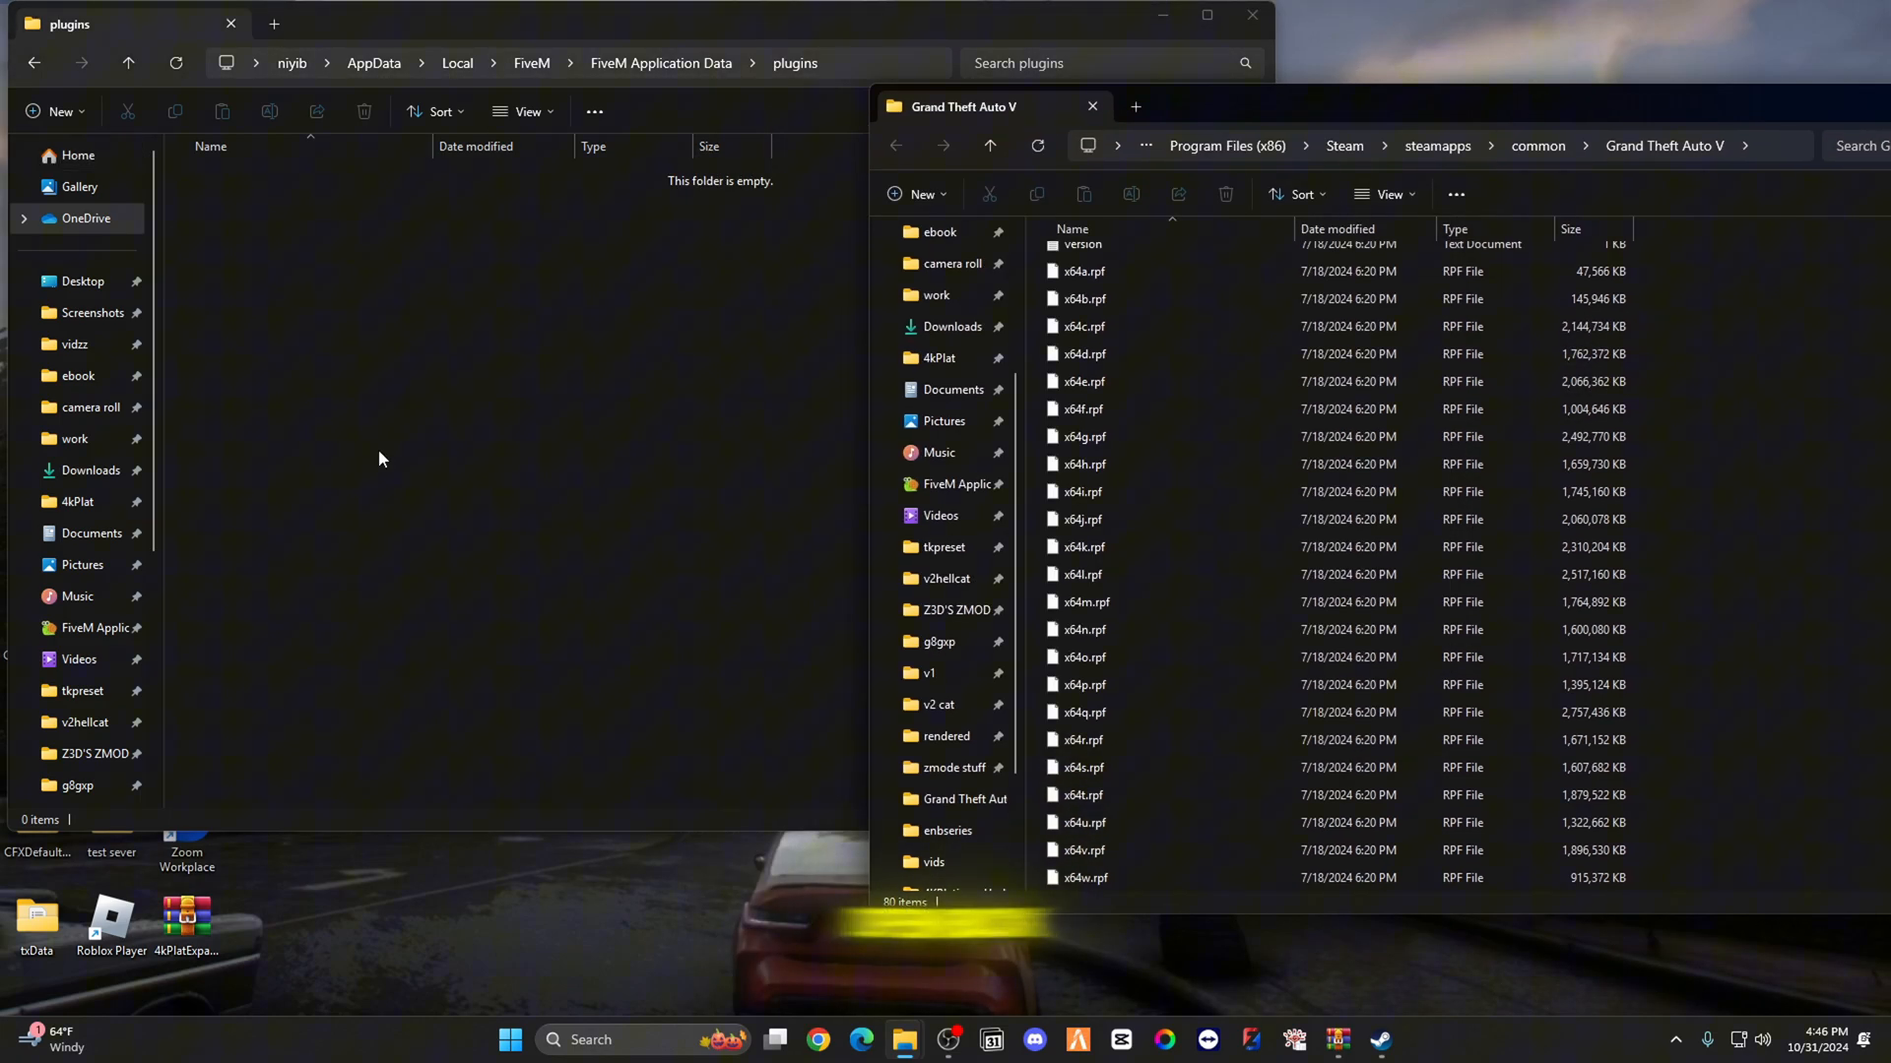
{"action": "mouse_move", "coordinate": [338, 482]}
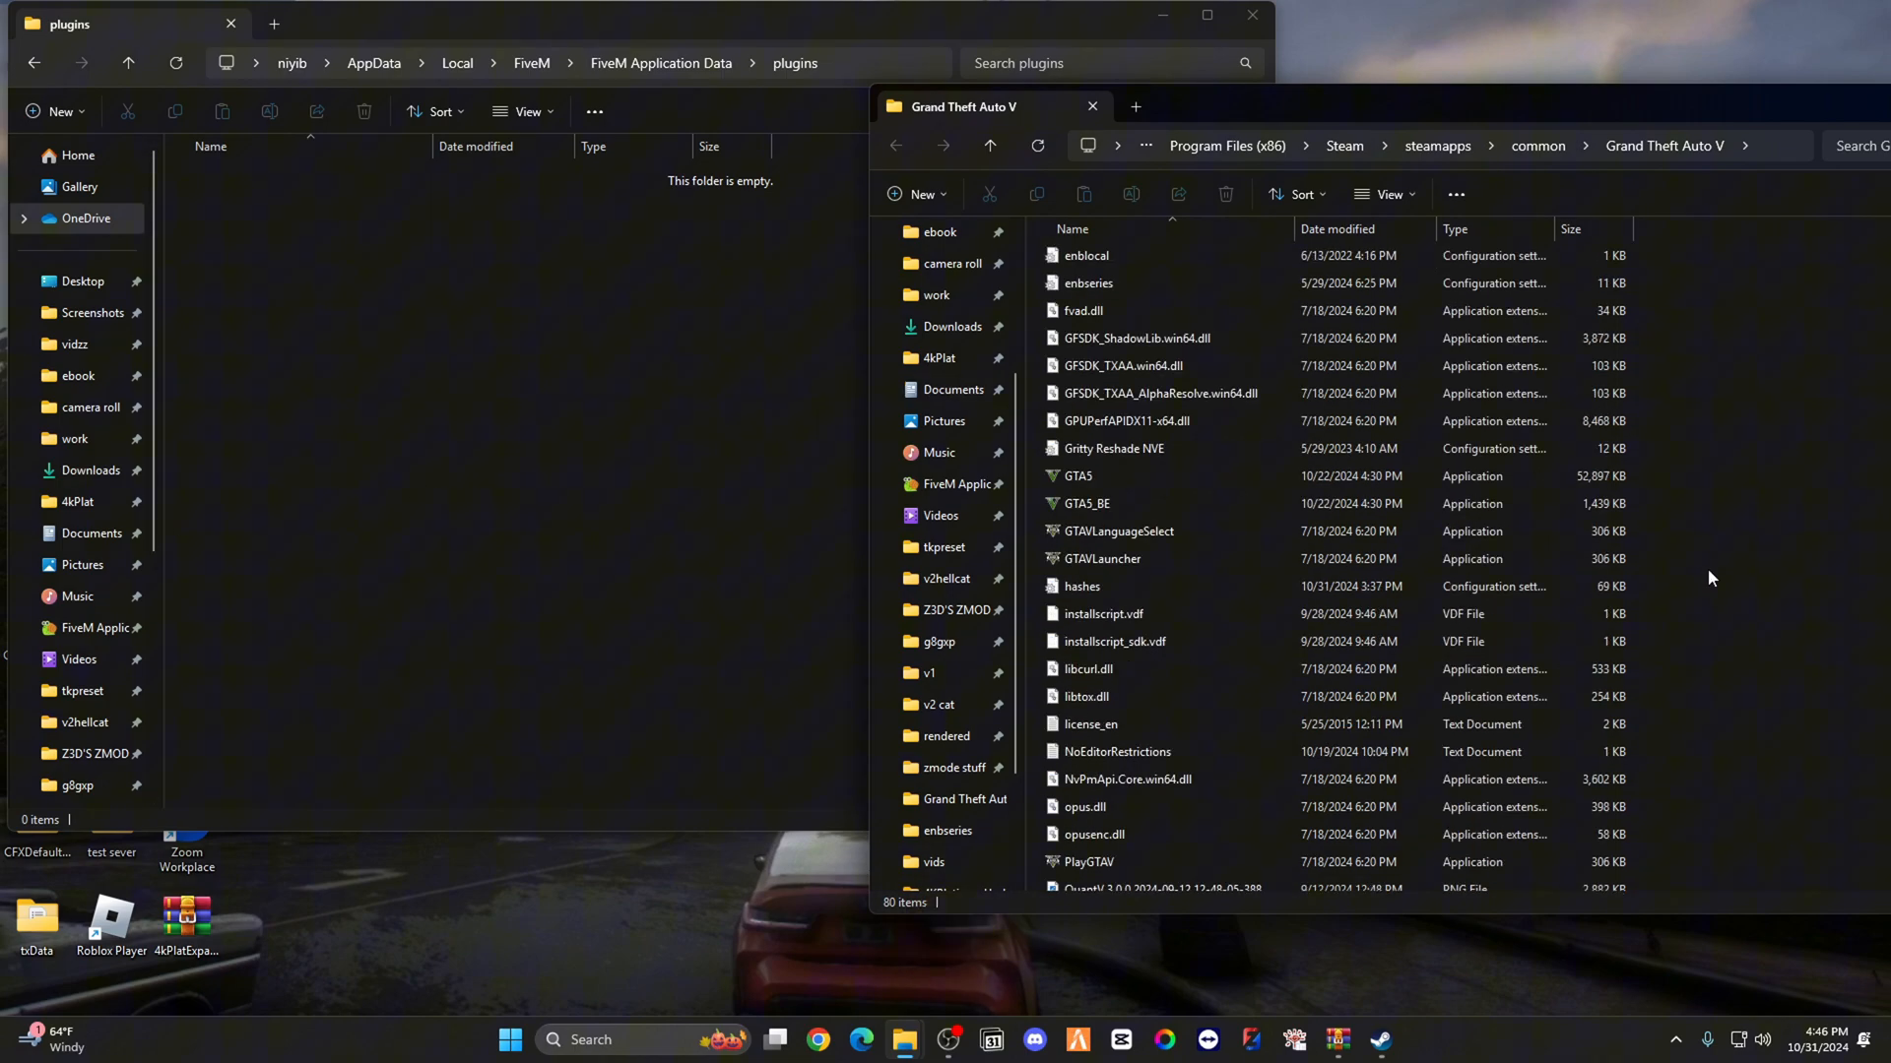
{"action": "left_click", "coordinate": [1089, 479]}
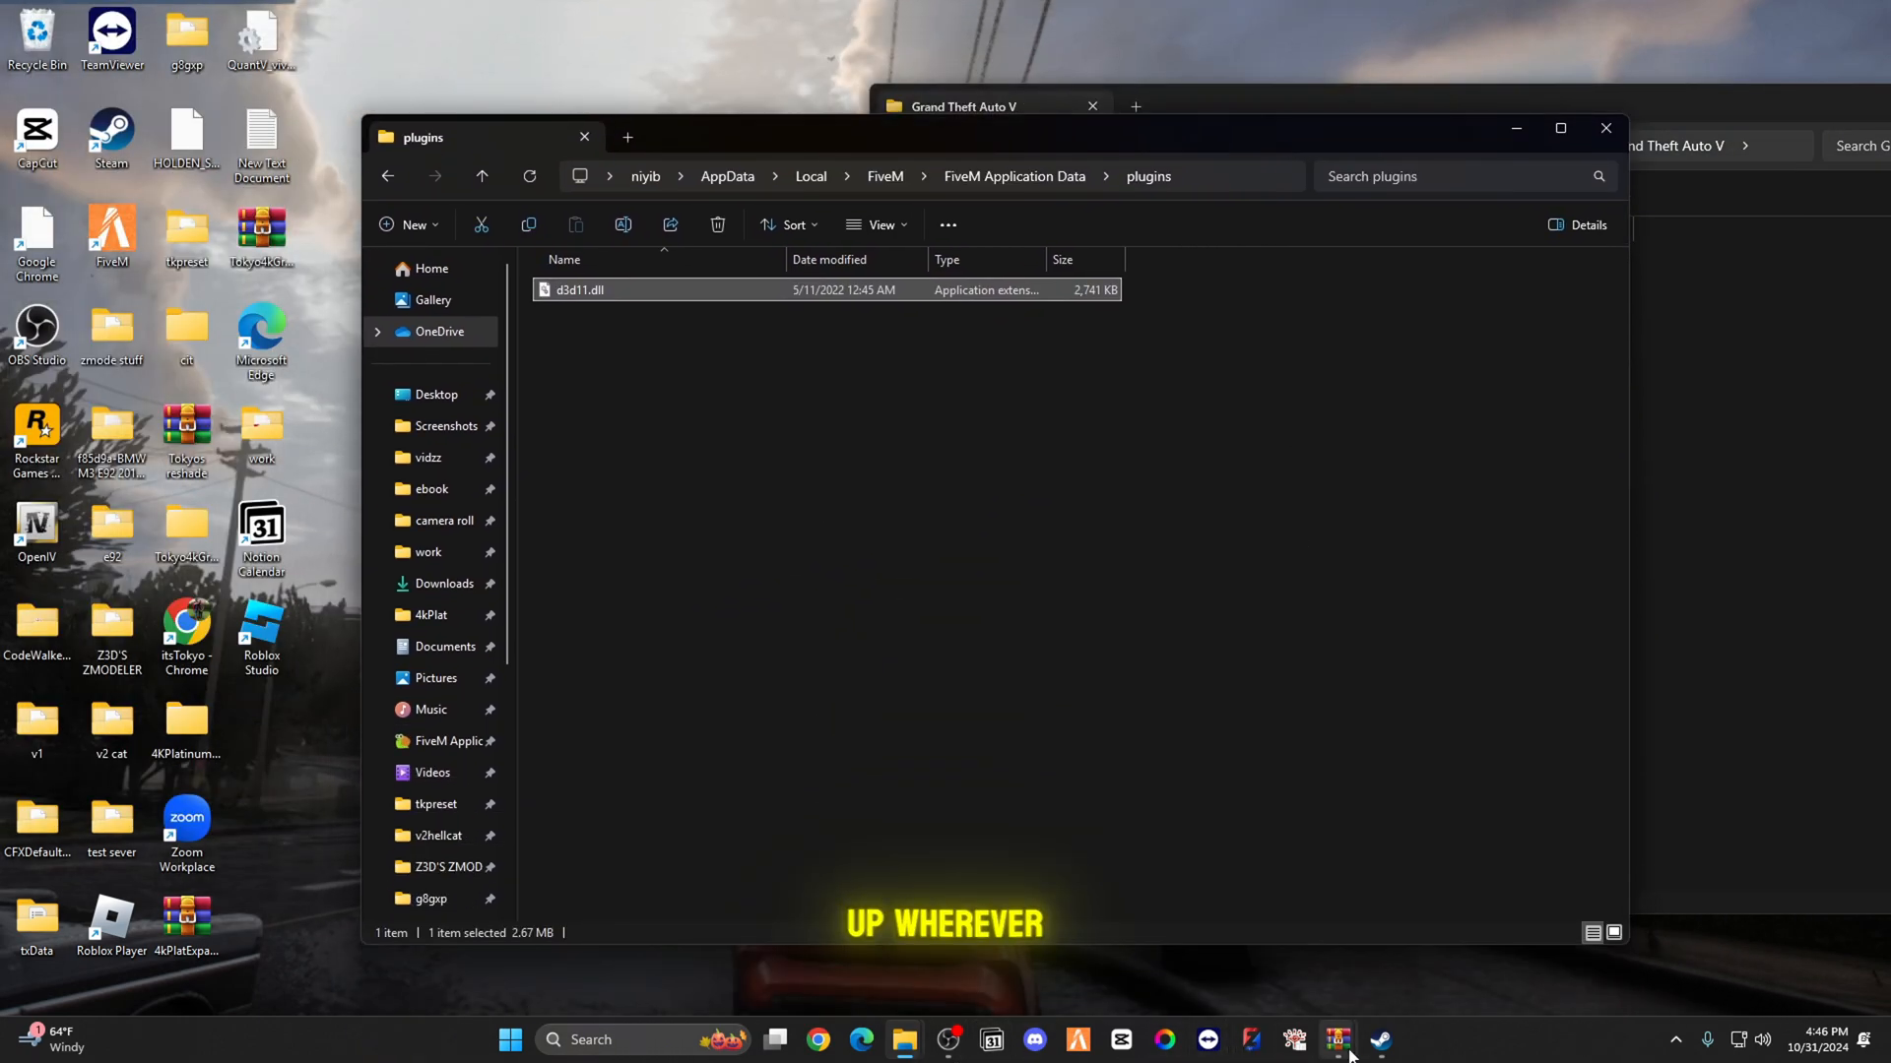
{"action": "mouse_move", "coordinate": [1336, 1040]}
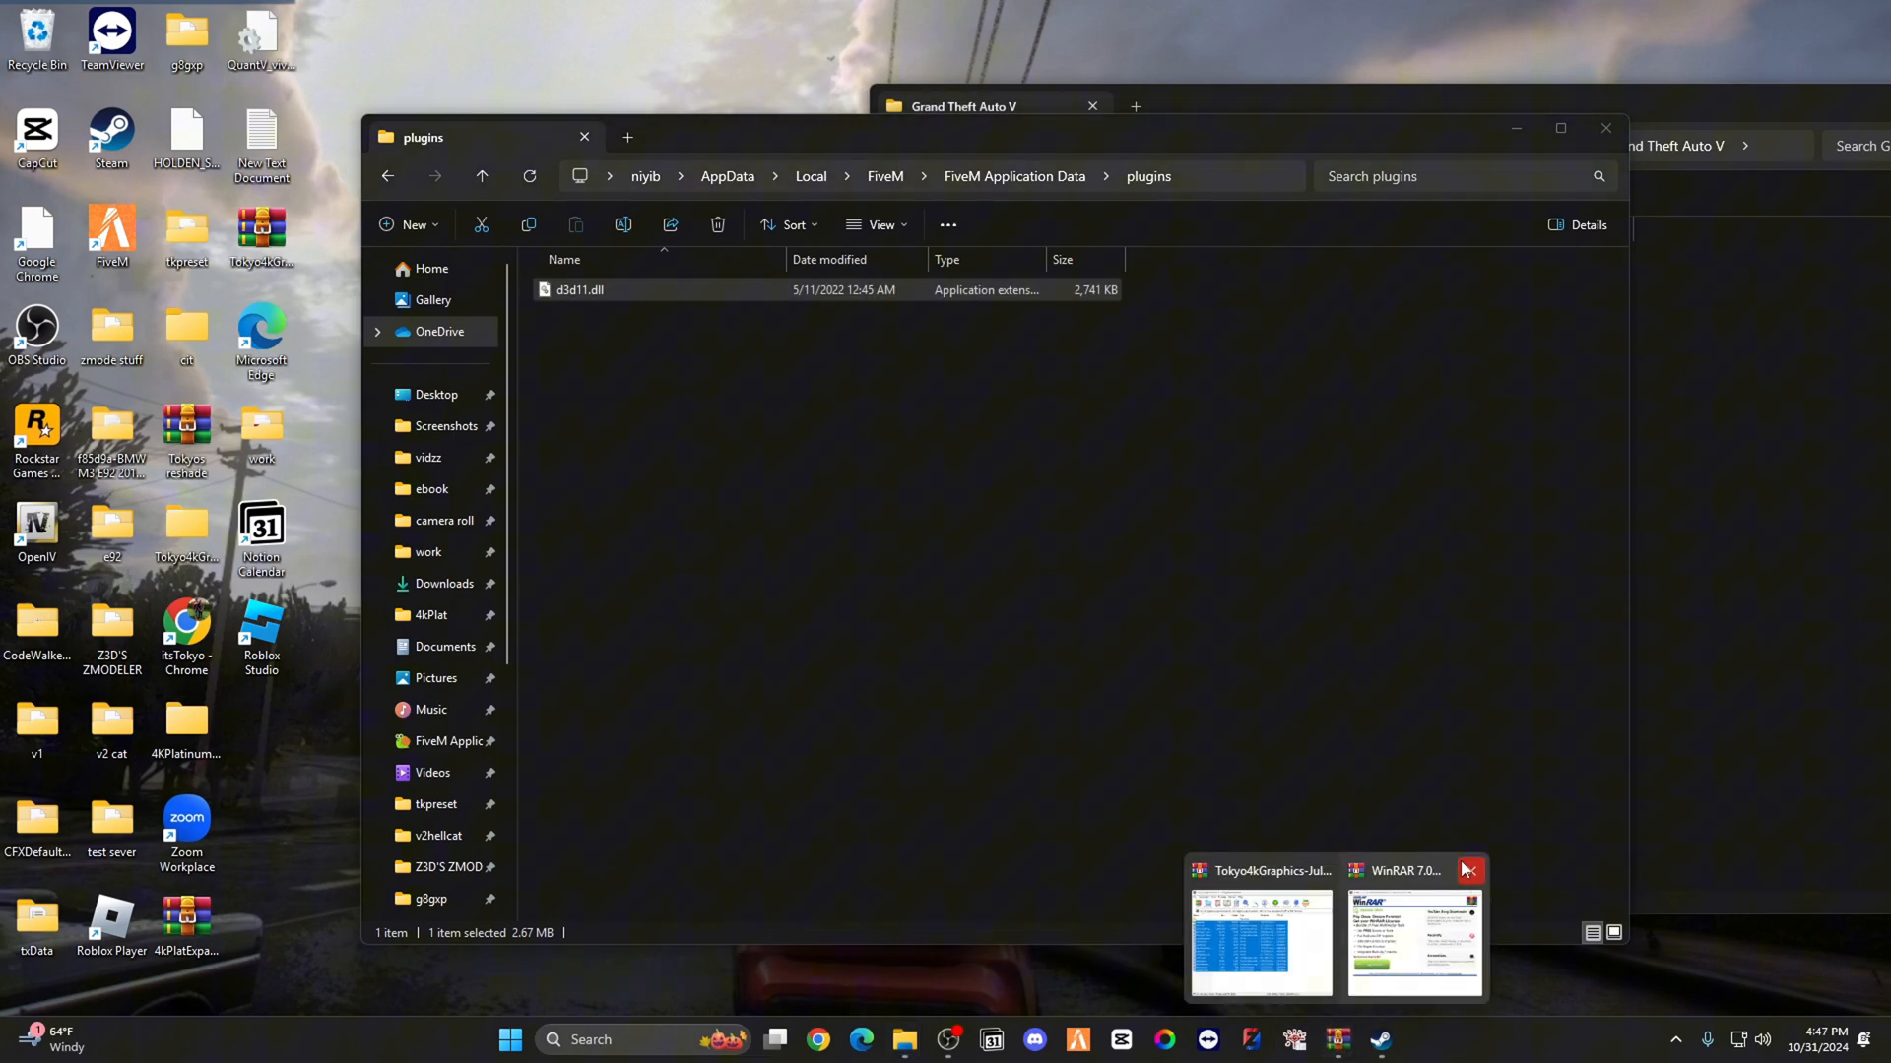
Step: Copy all files from the archive's plugins folder and paste them into FiveM's plugins folder
{"action": "left_click", "coordinate": [1258, 940]}
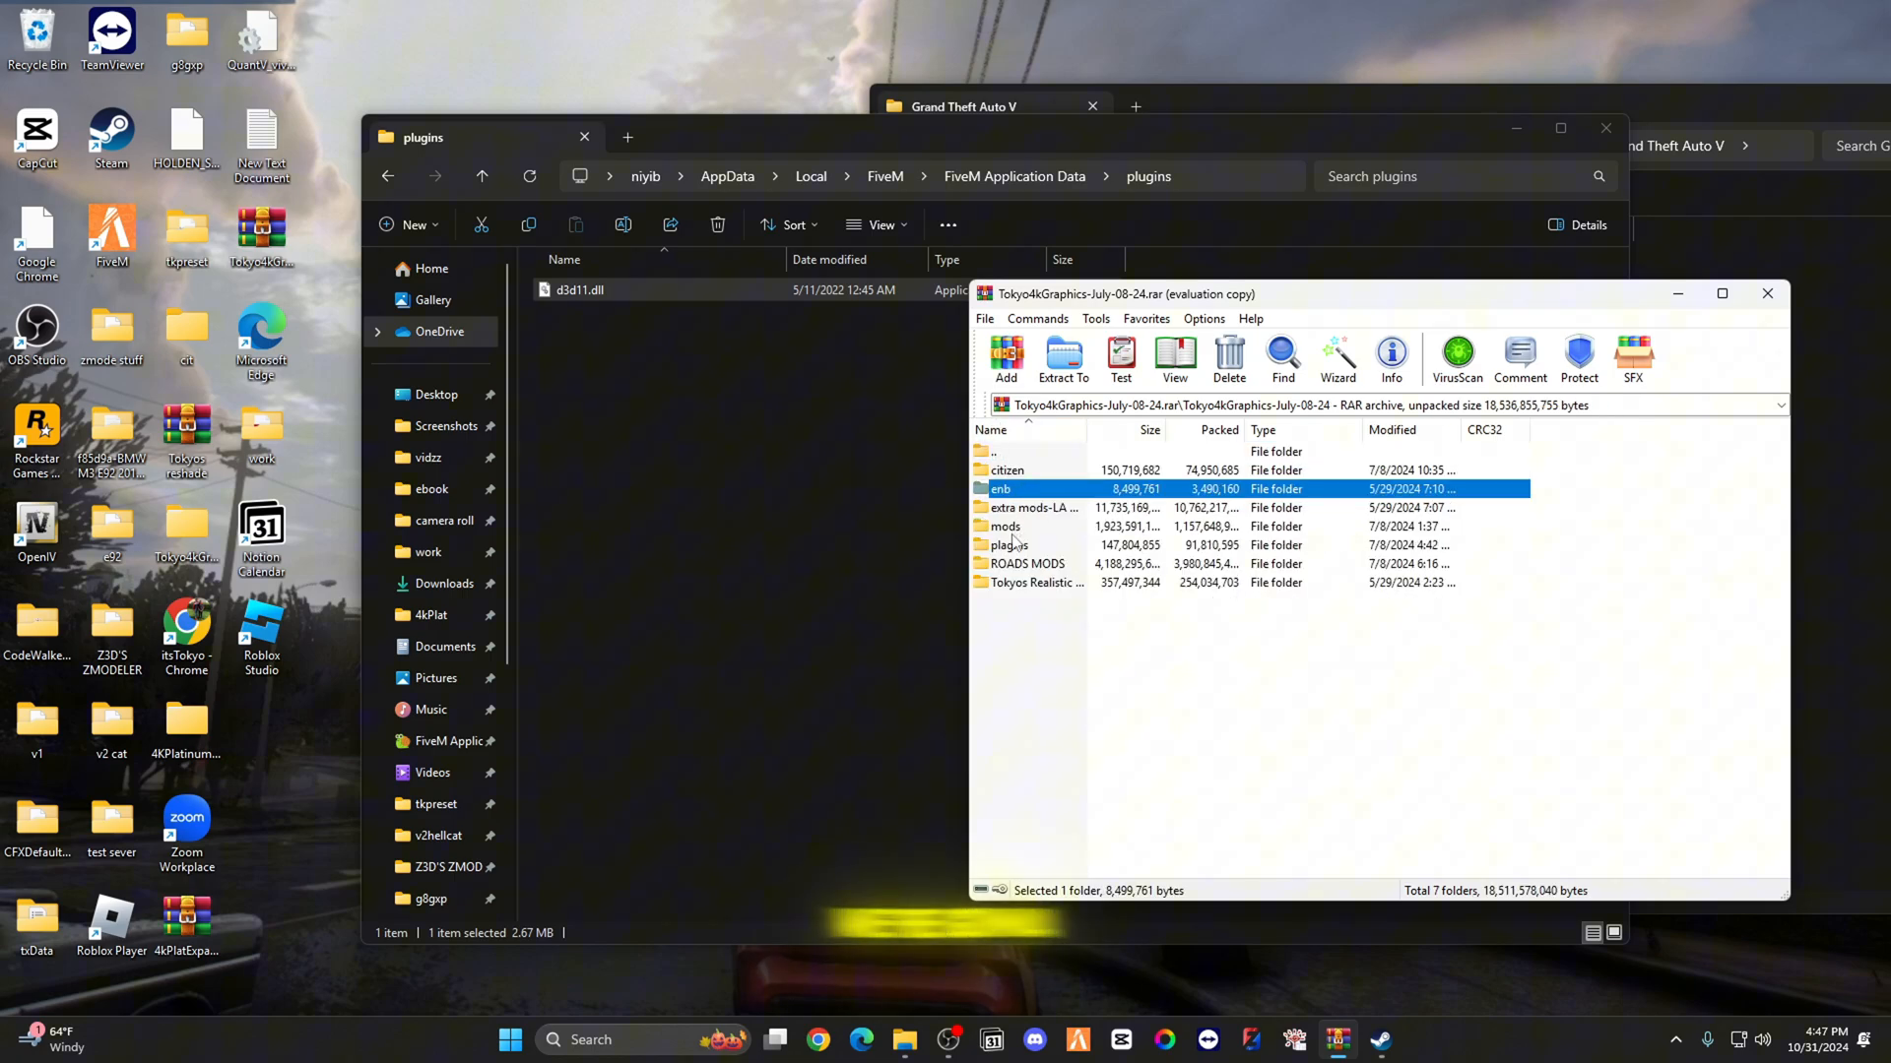
{"action": "double_click", "coordinate": [1008, 544]}
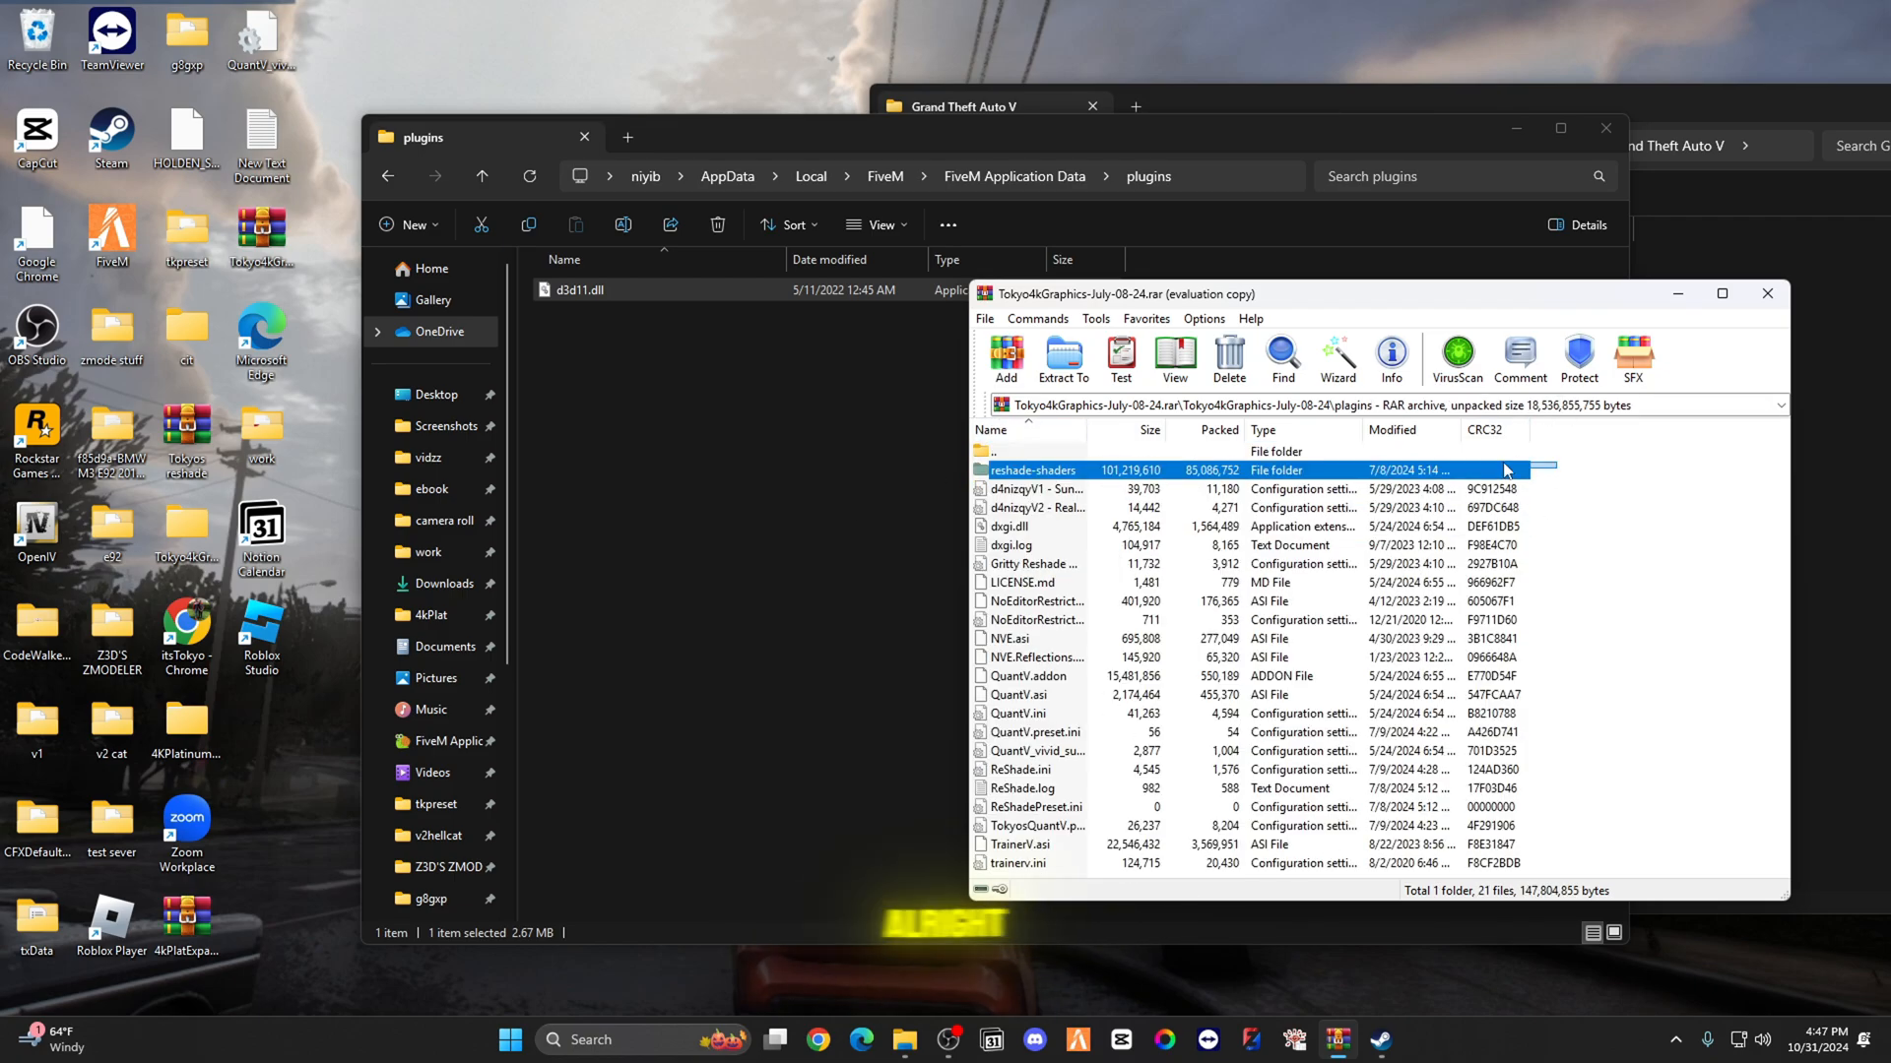
{"action": "key", "text": "ctrl+a"}
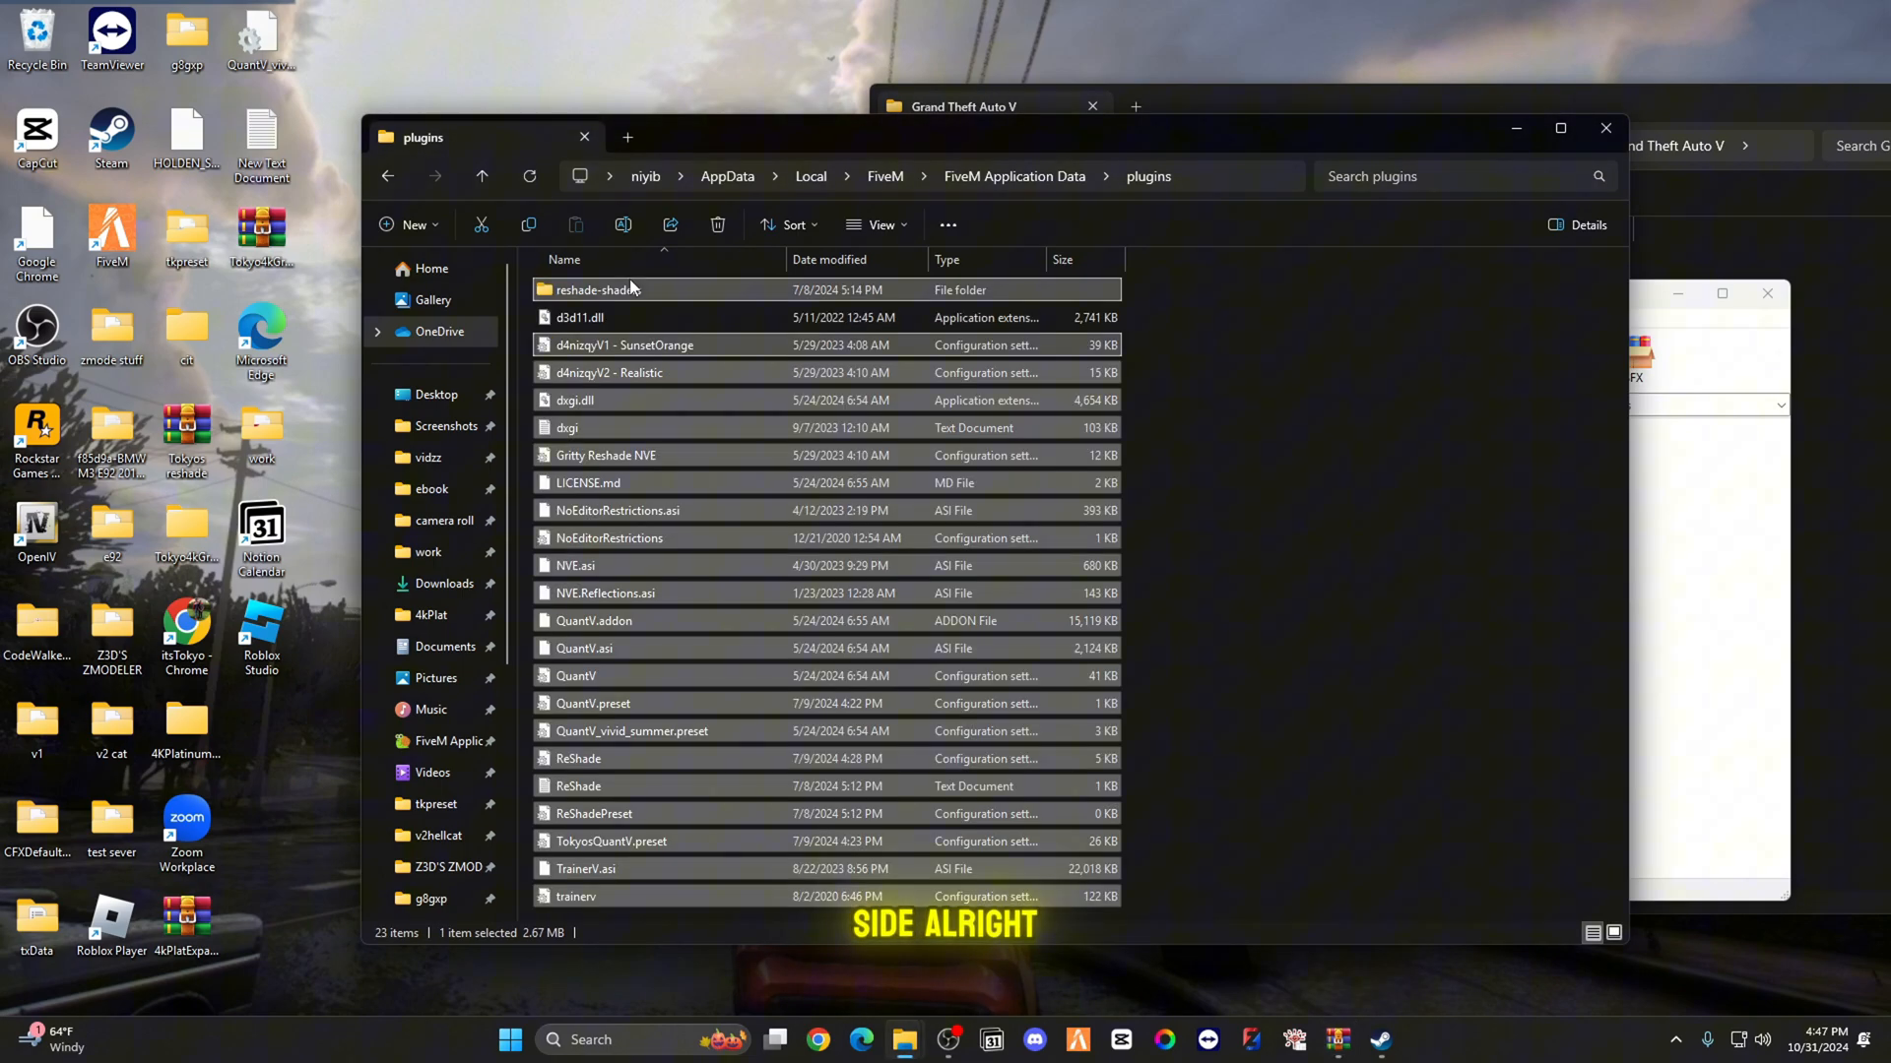
{"action": "key", "text": "ctrl+a"}
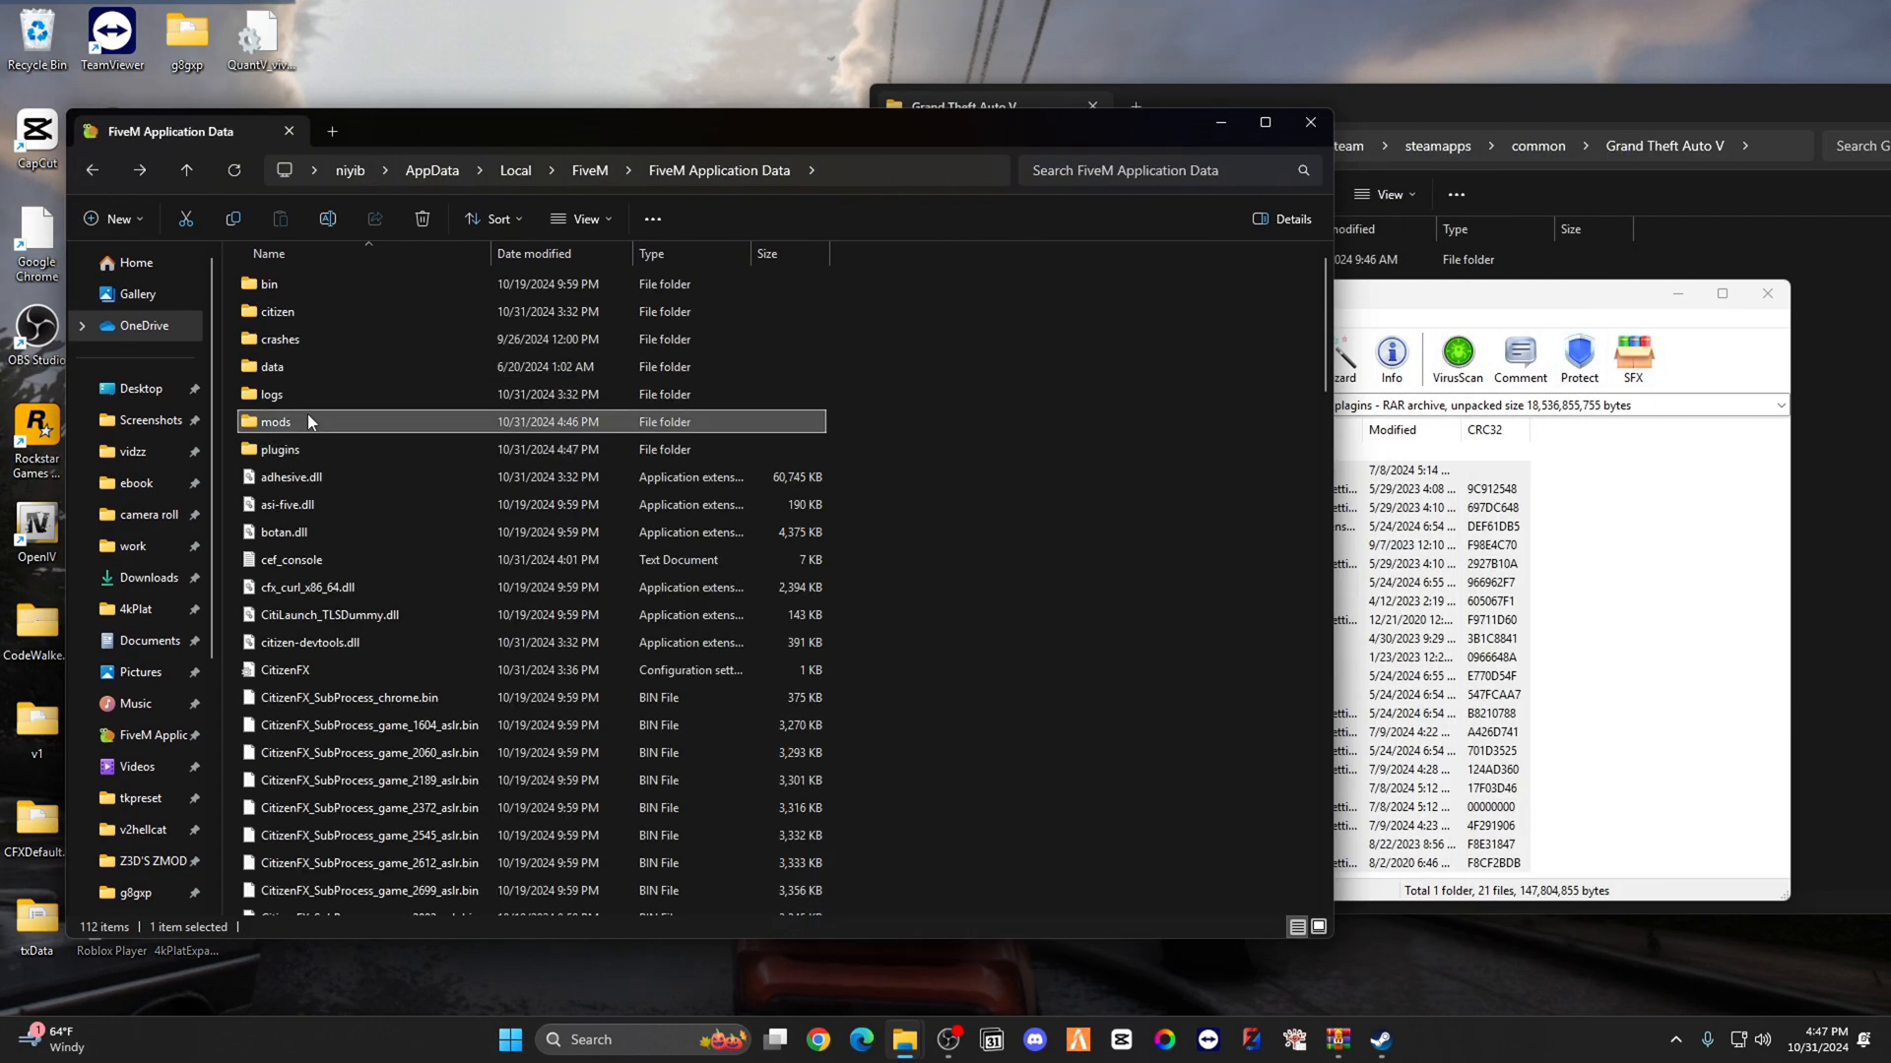
Step: Drag the 17 .rpf files from the archive's mods folder into FiveM's mods folder
{"action": "double_click", "coordinate": [273, 420]}
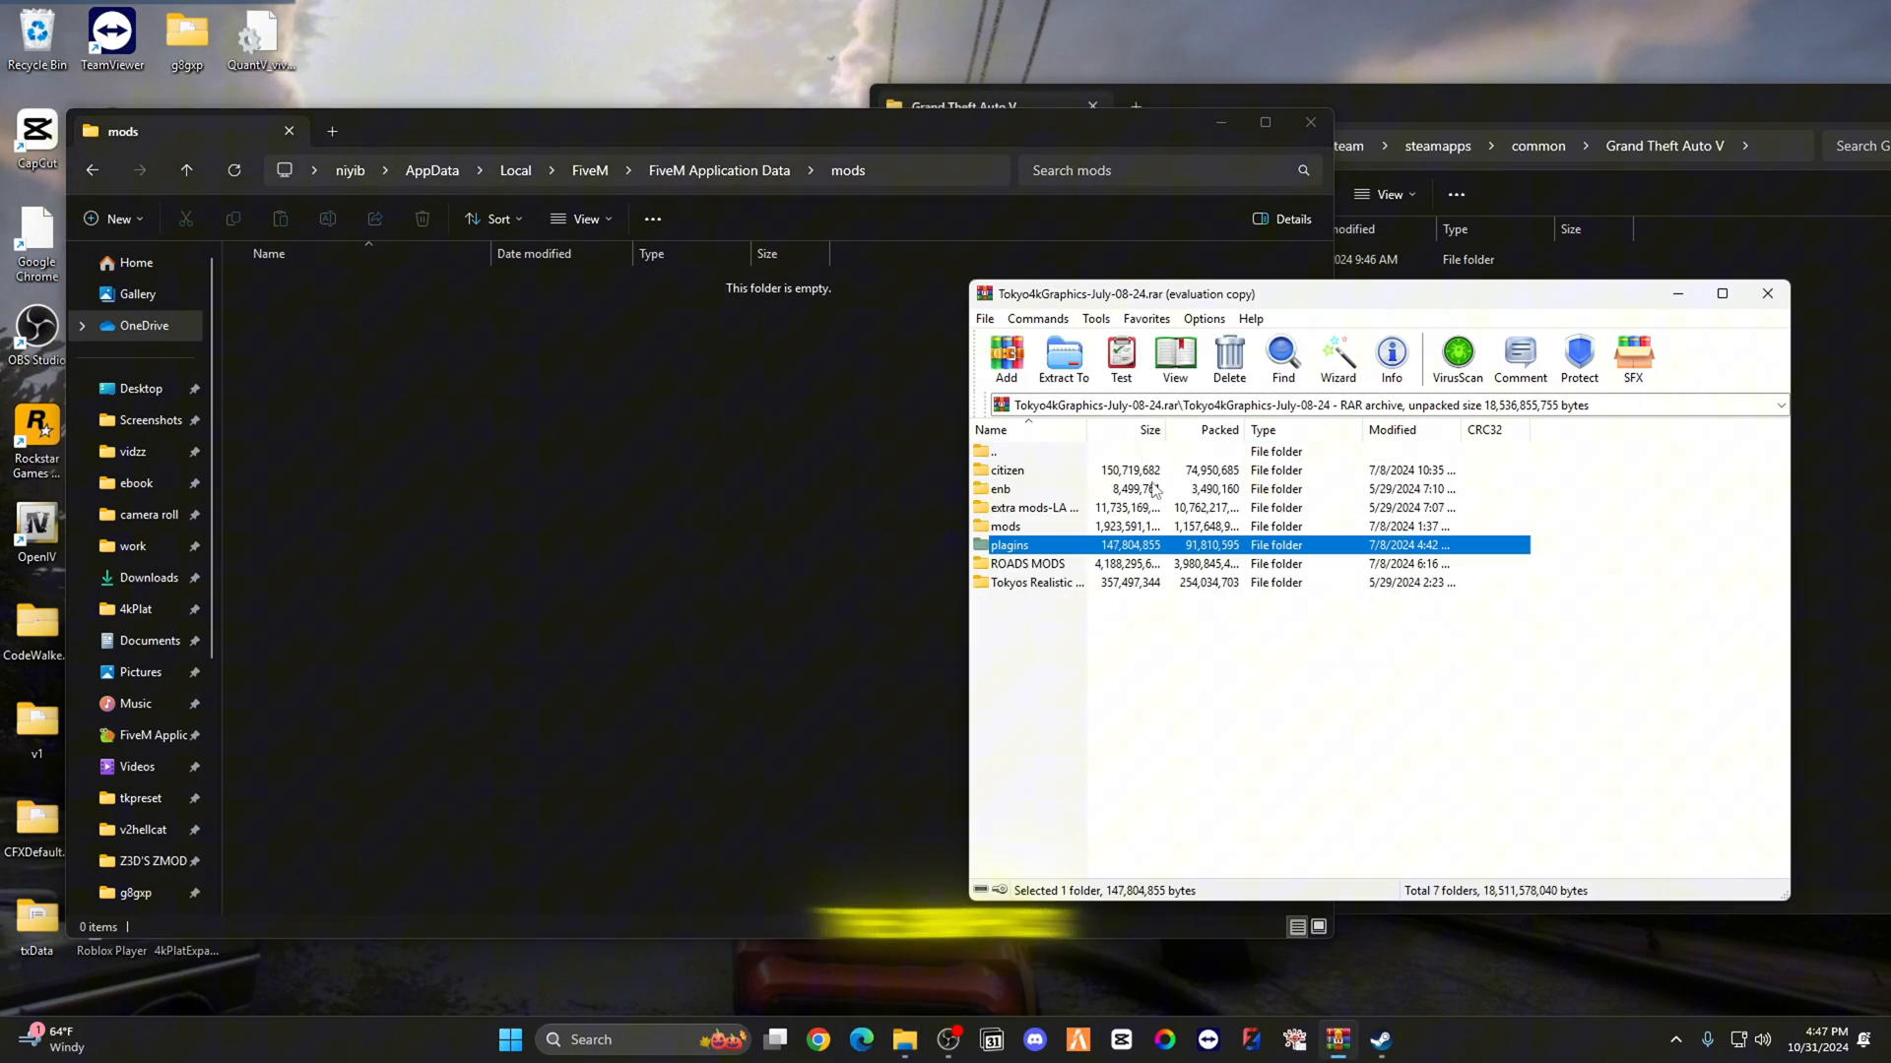
{"action": "double_click", "coordinate": [1005, 527]}
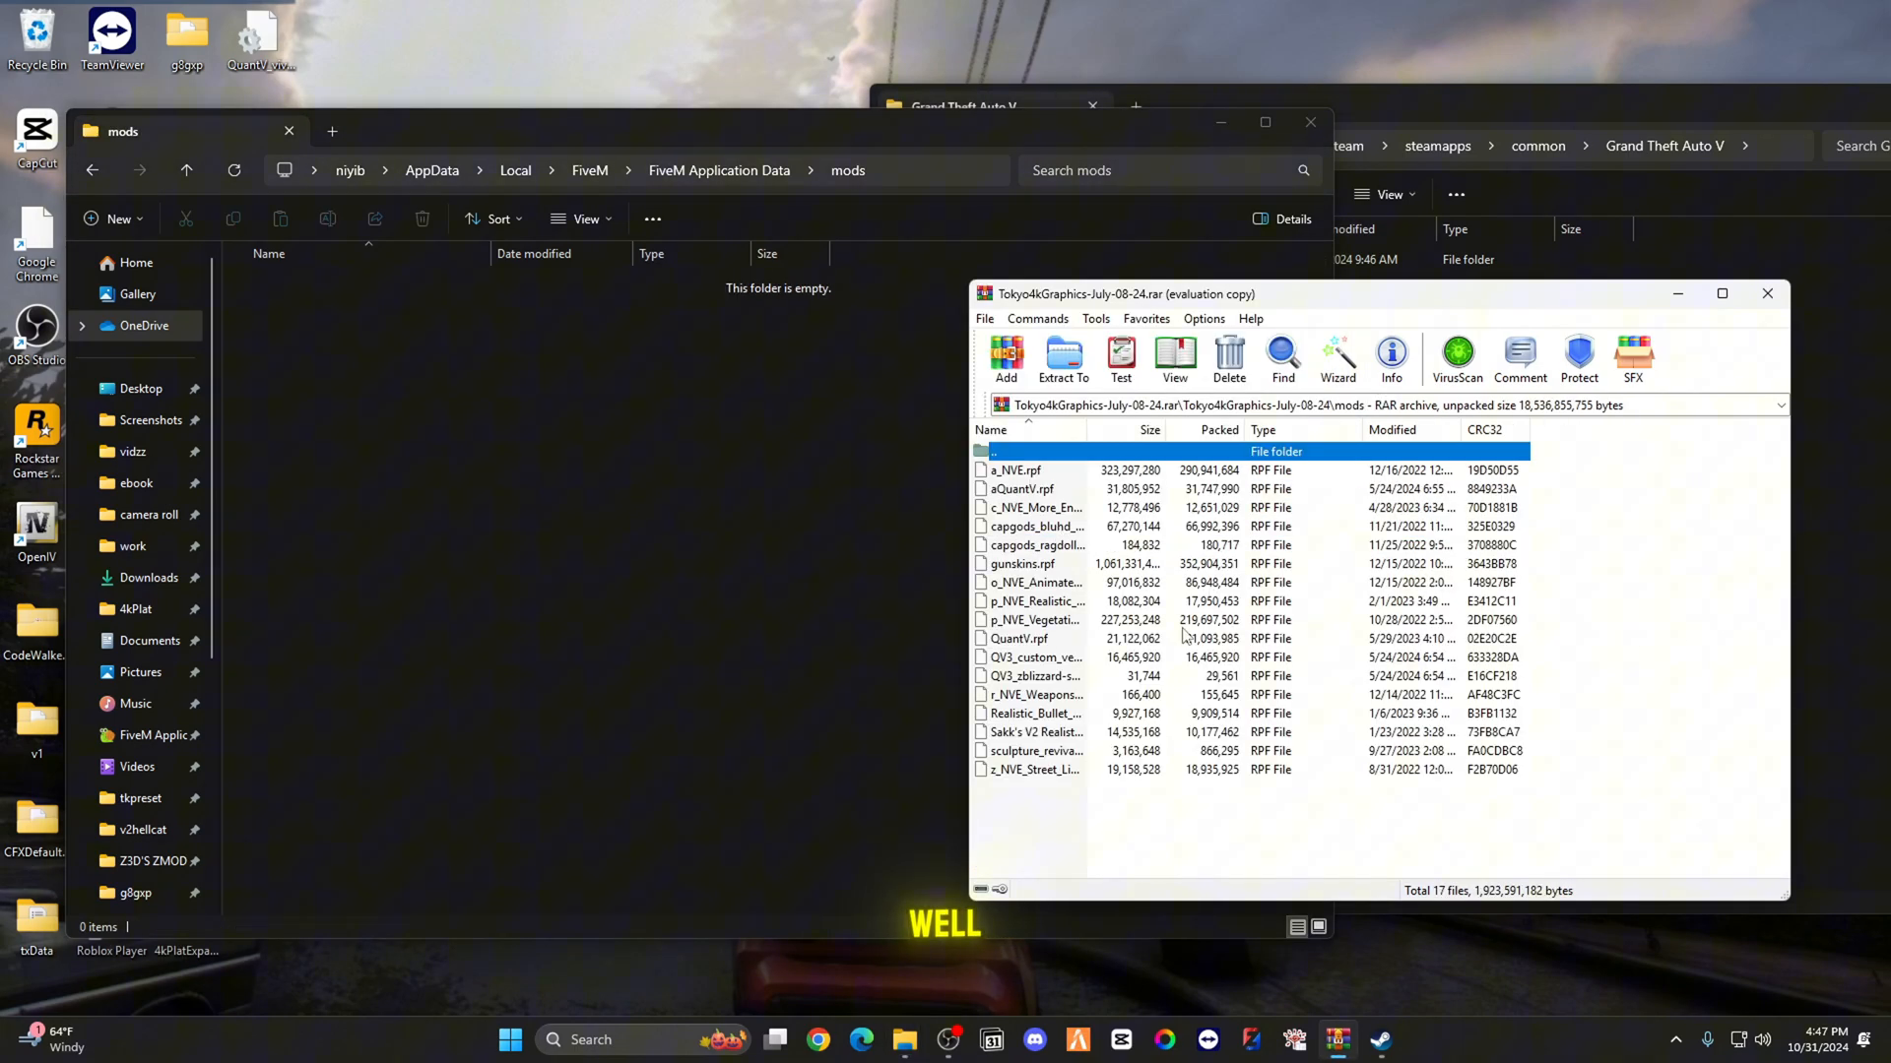
{"action": "key", "text": "ctrl+a"}
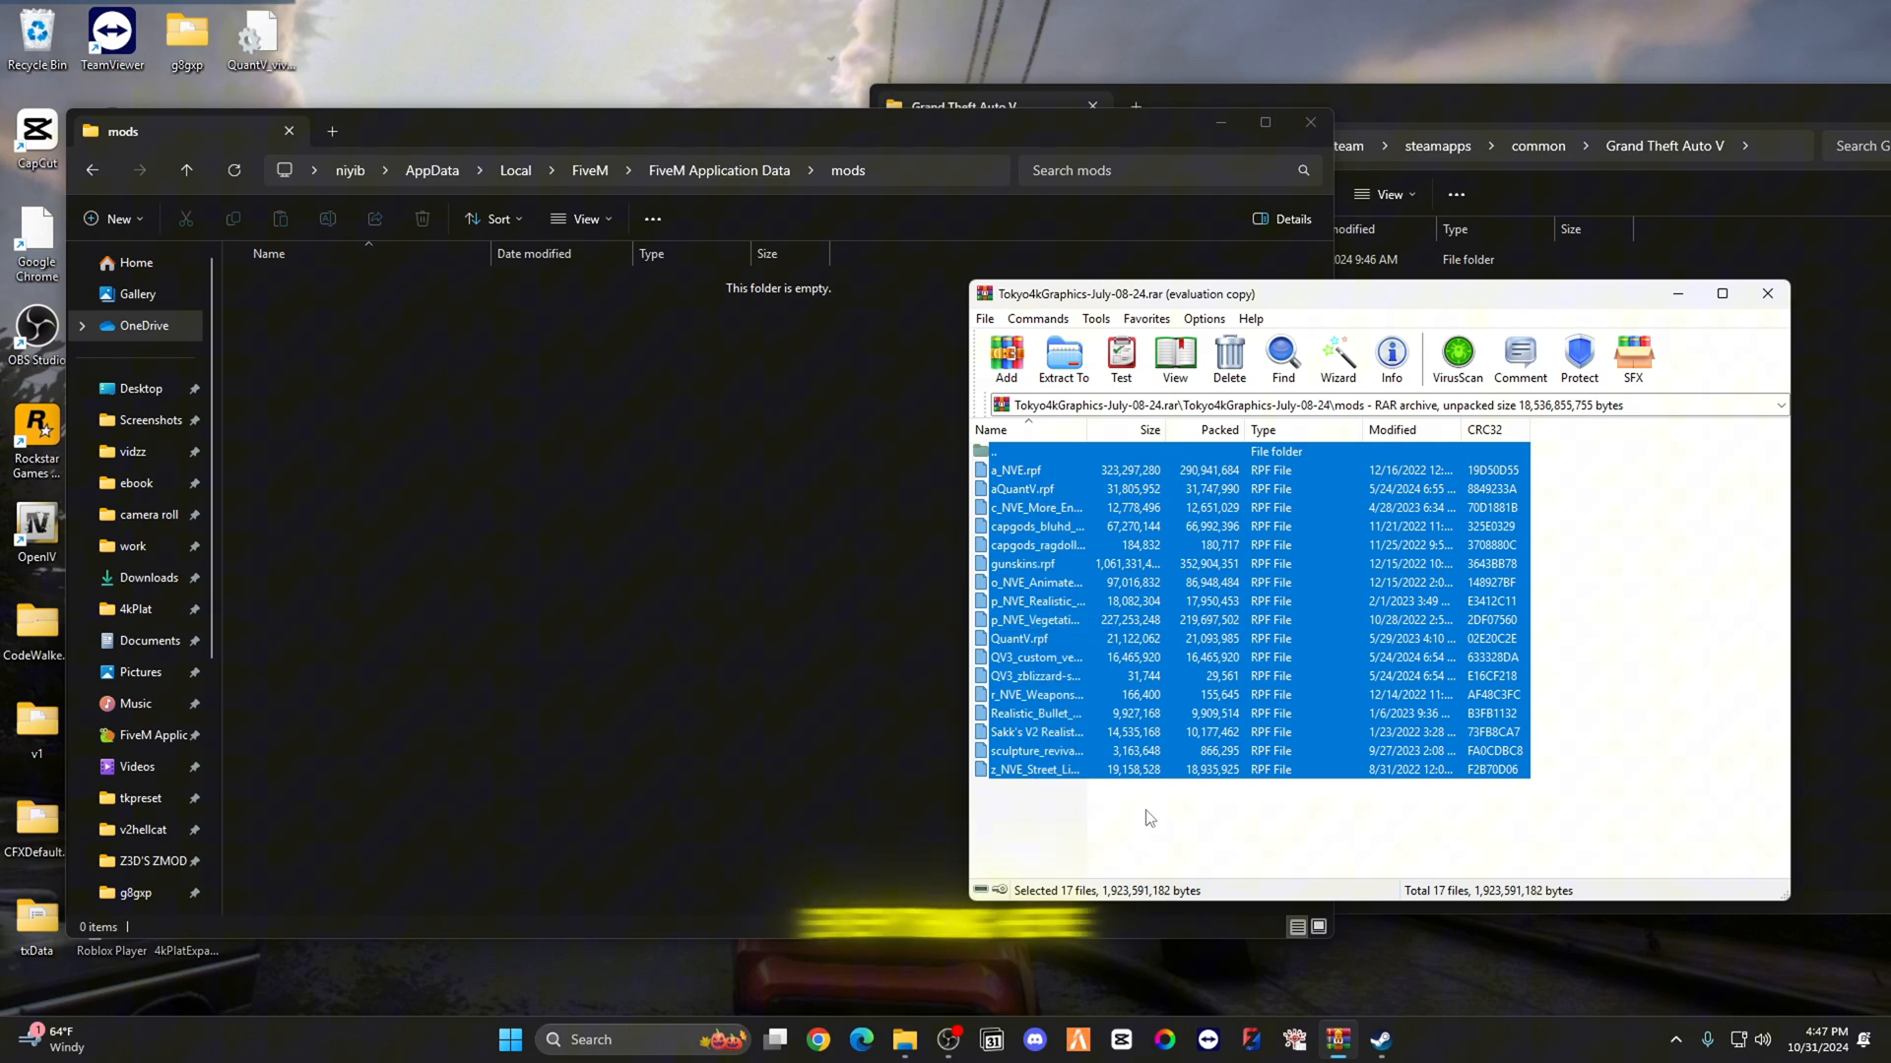
{"action": "left_click", "coordinate": [1062, 359]}
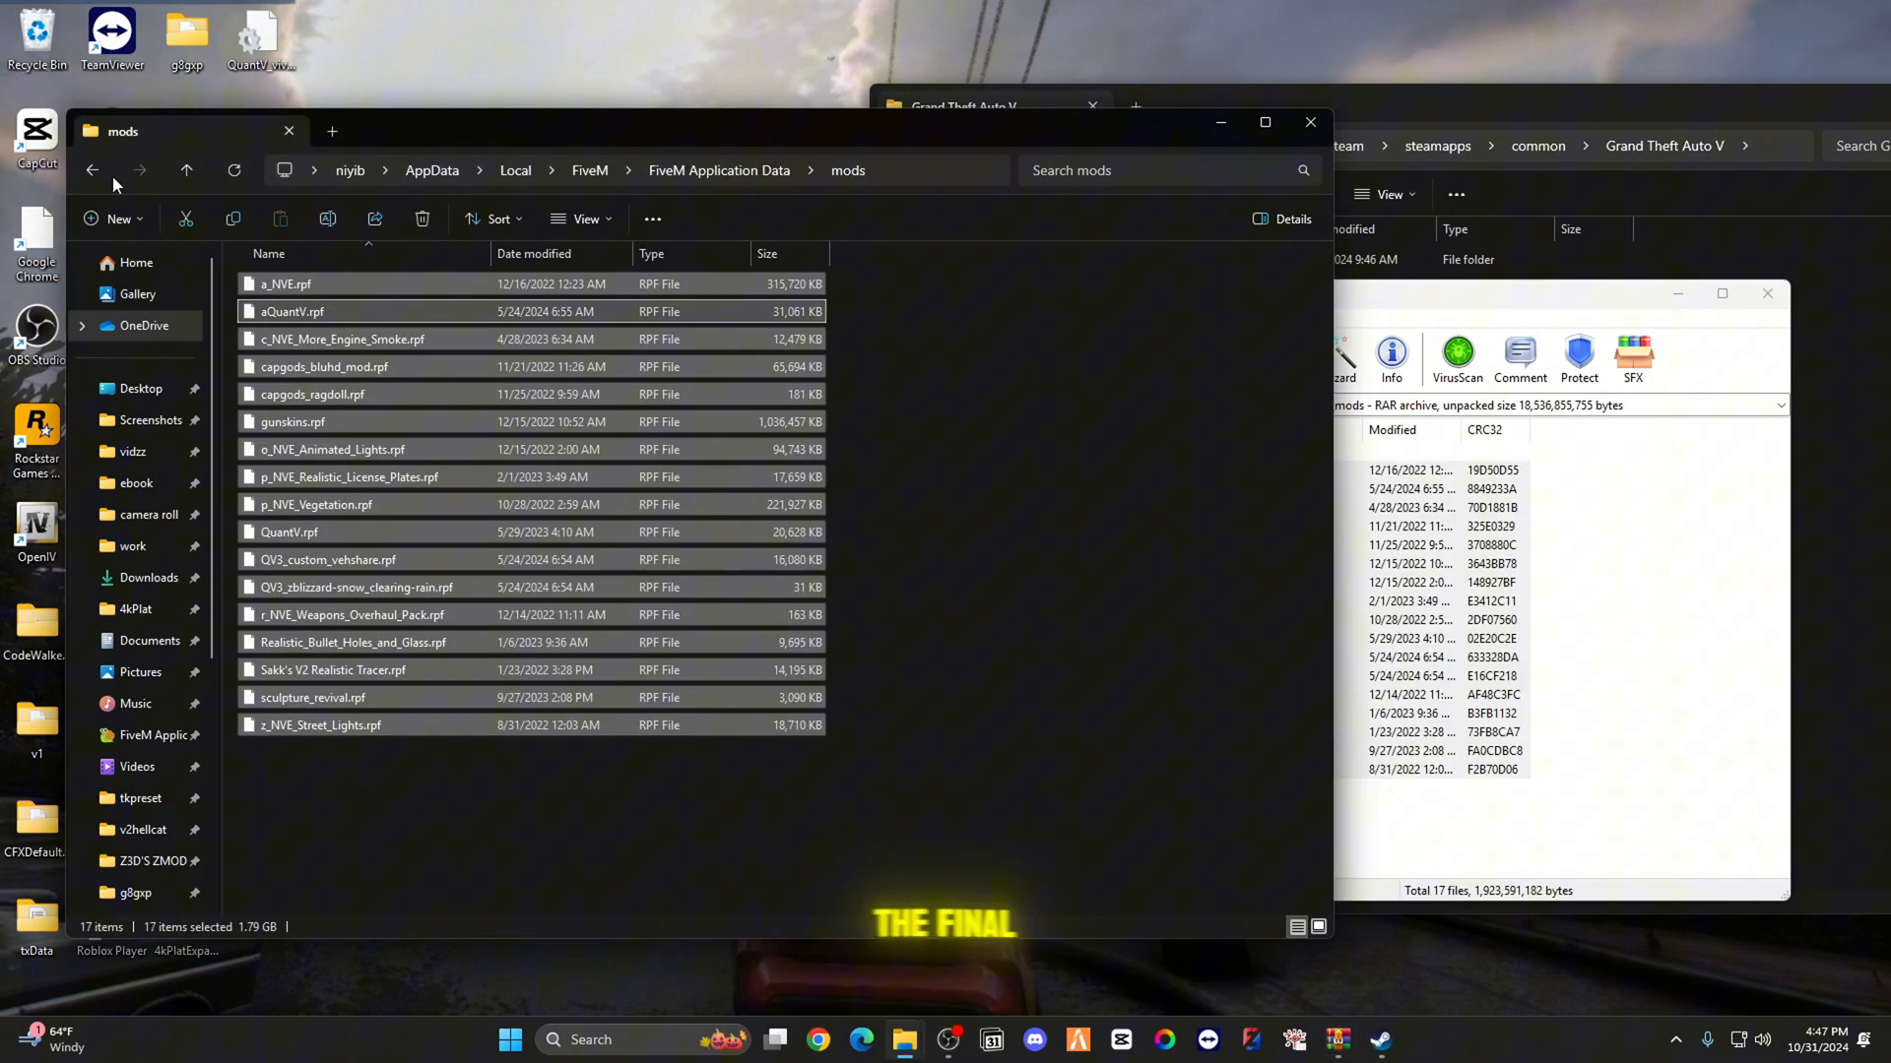
{"action": "left_click", "coordinate": [91, 170]}
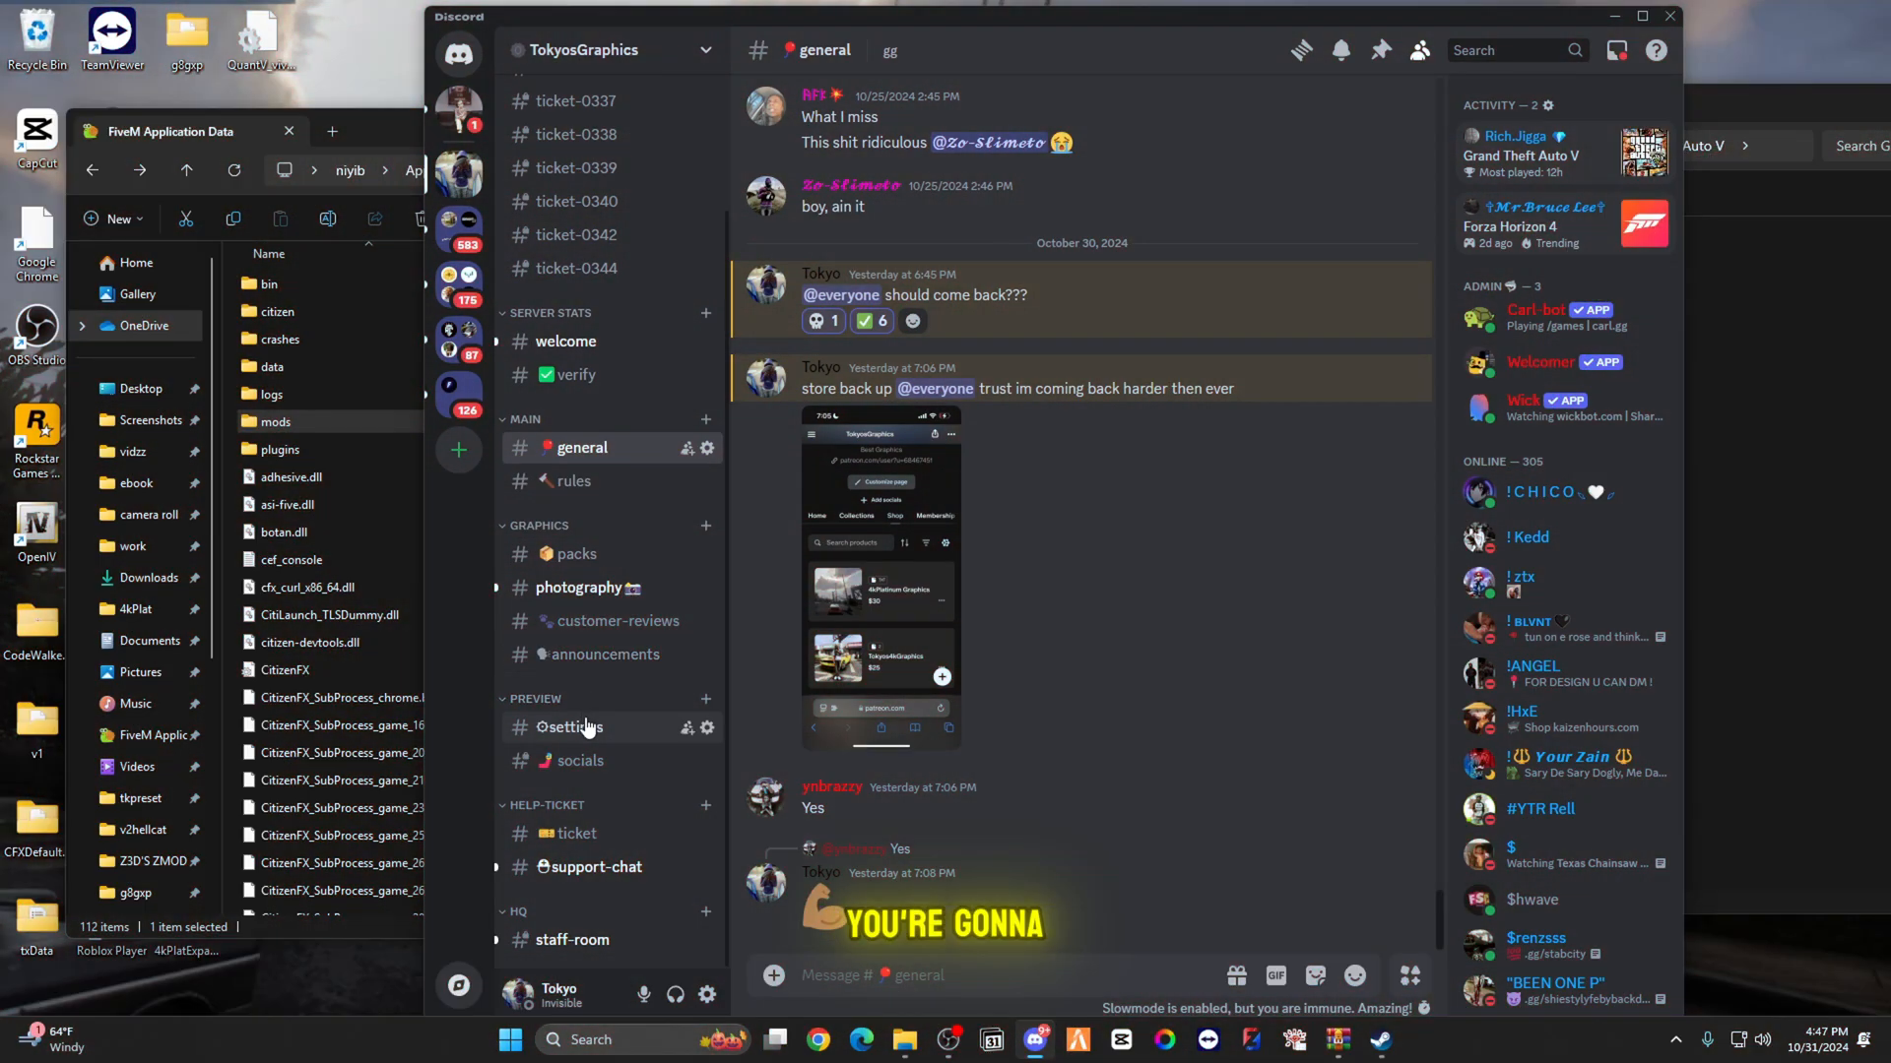
Step: Follow the MediaFire ReShade_Repository link in Discord's #settings channel
{"action": "left_click", "coordinate": [569, 727]}
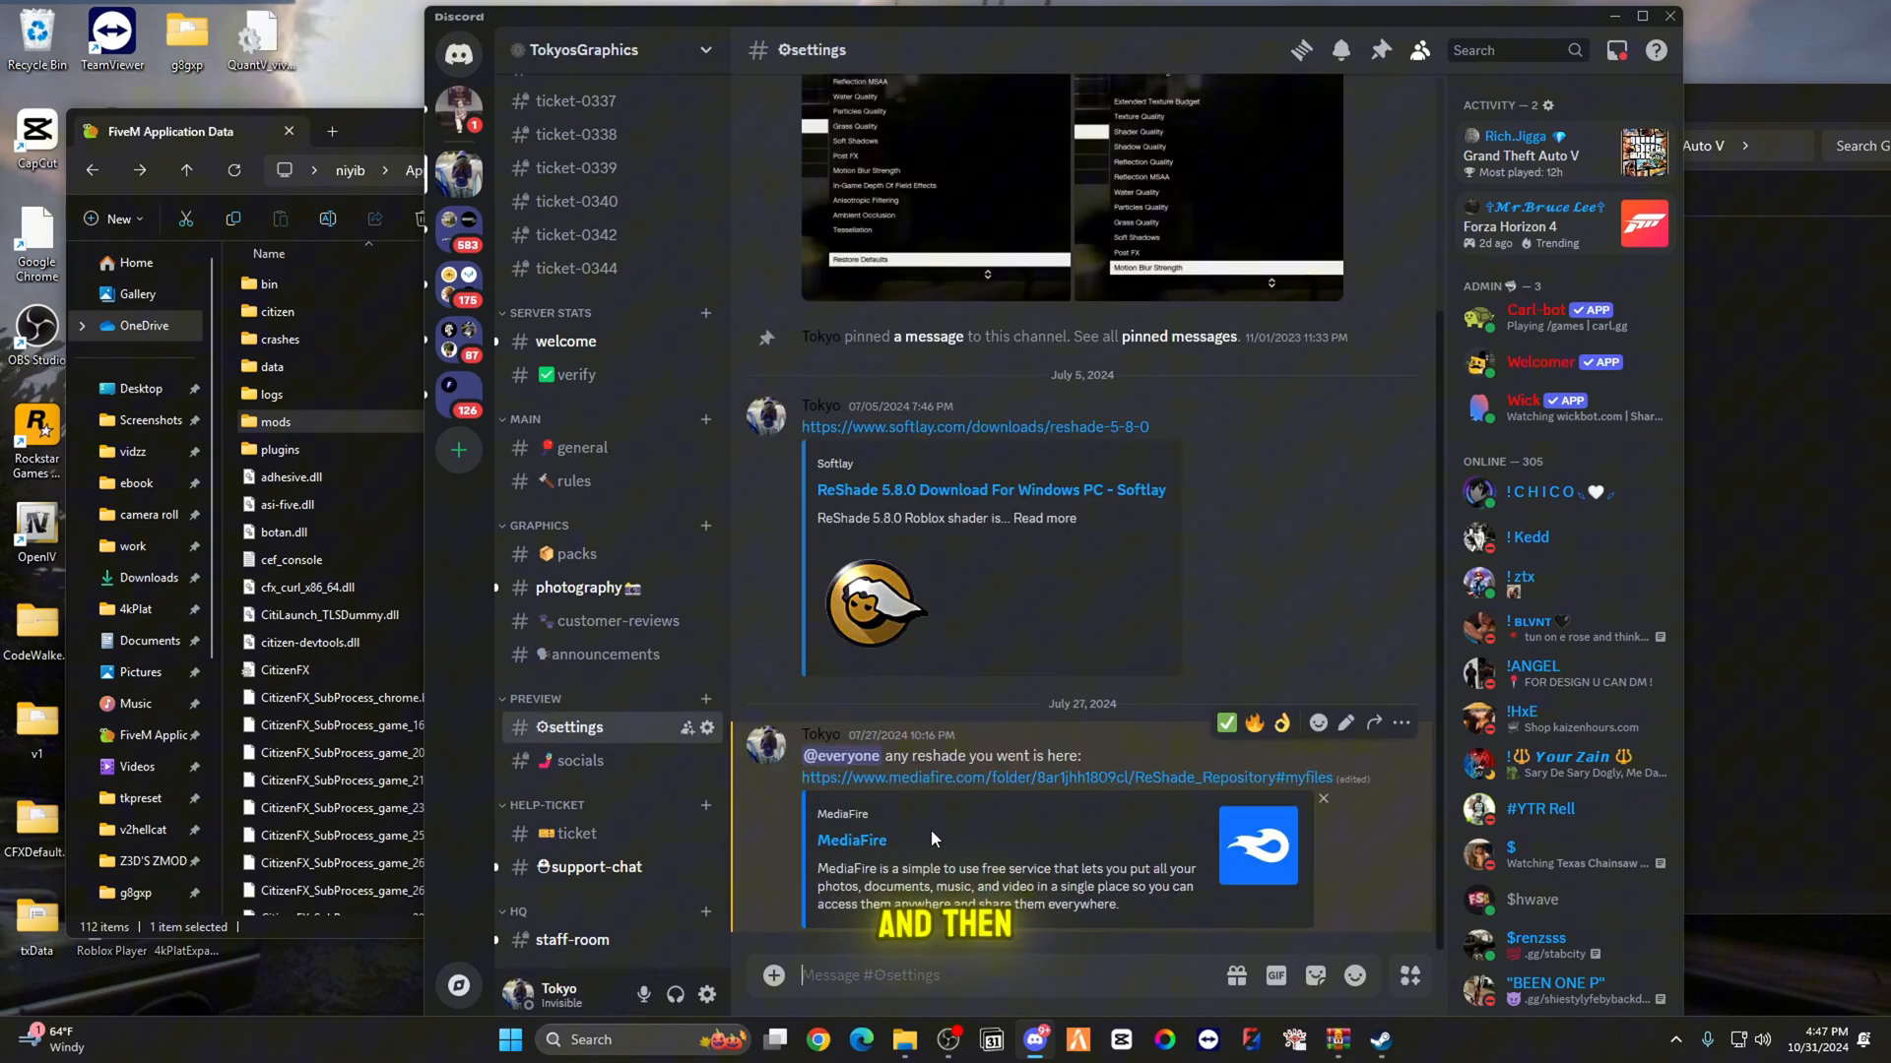
{"action": "mouse_move", "coordinate": [1025, 778]}
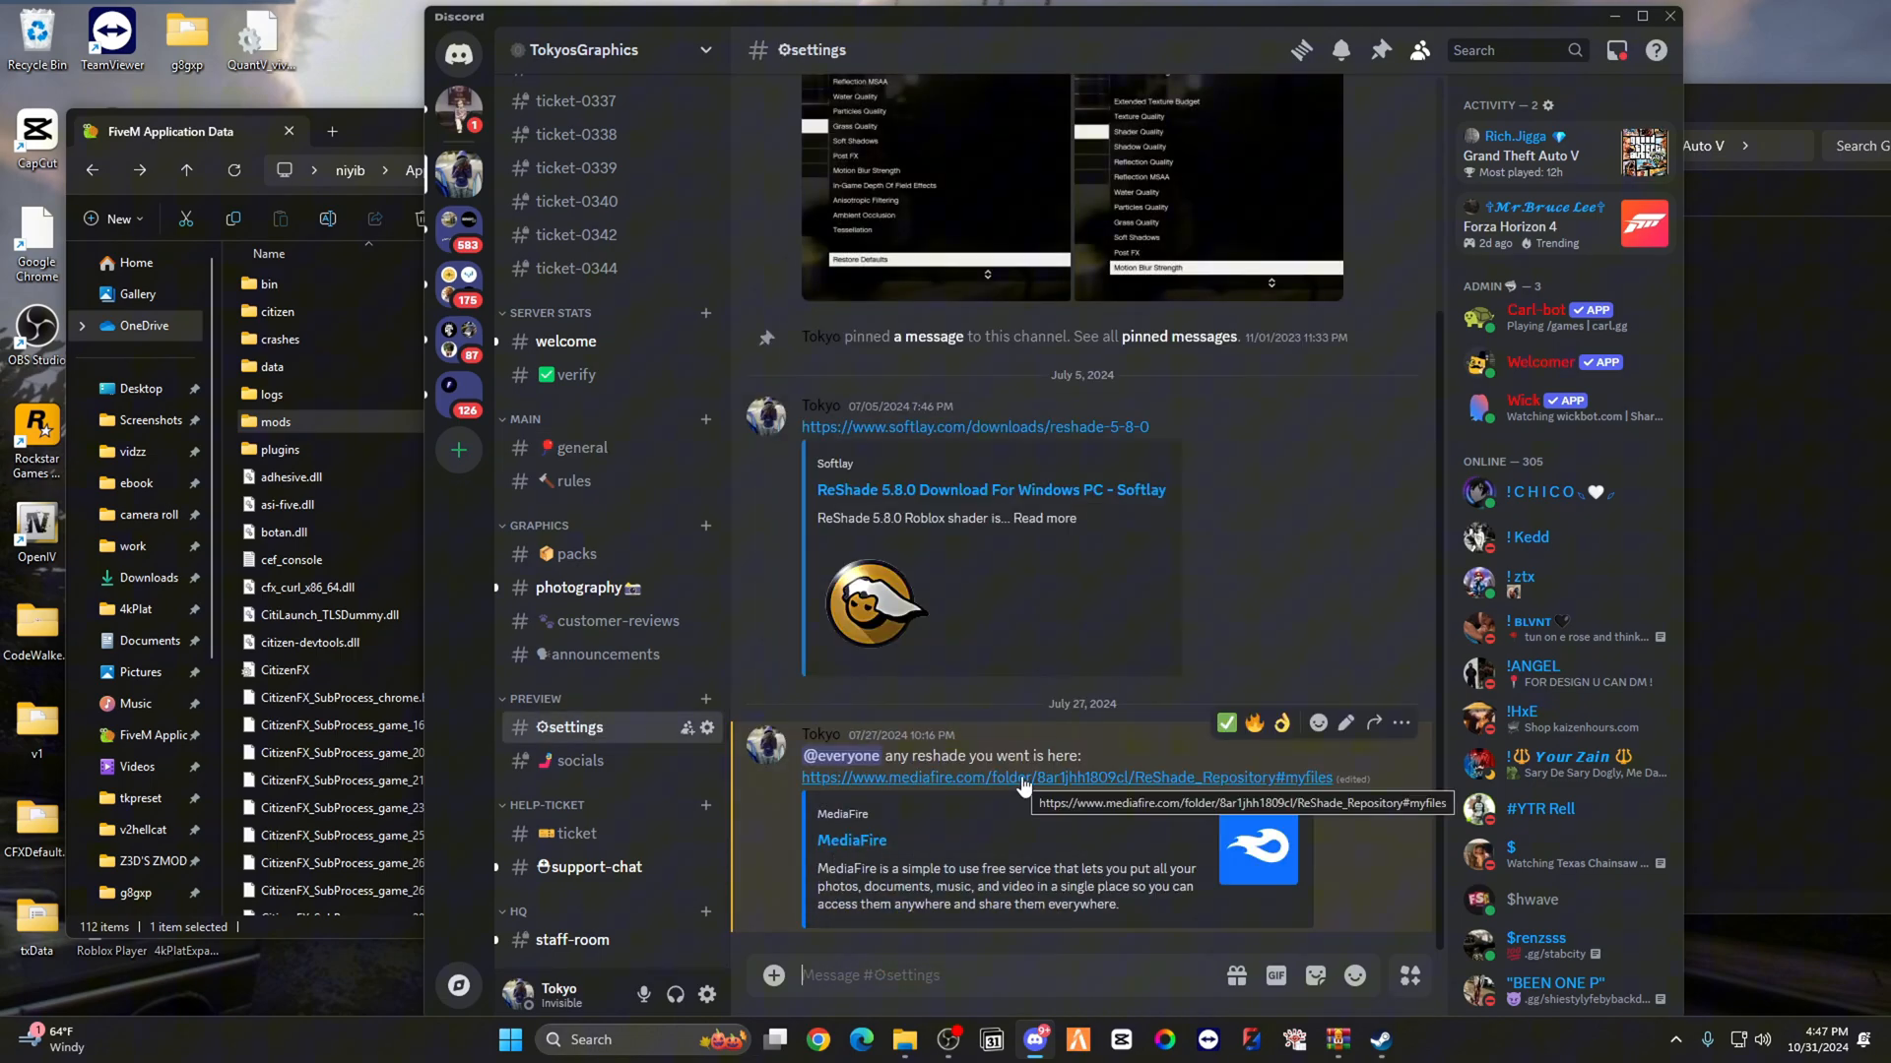
{"action": "left_click", "coordinate": [1065, 778]}
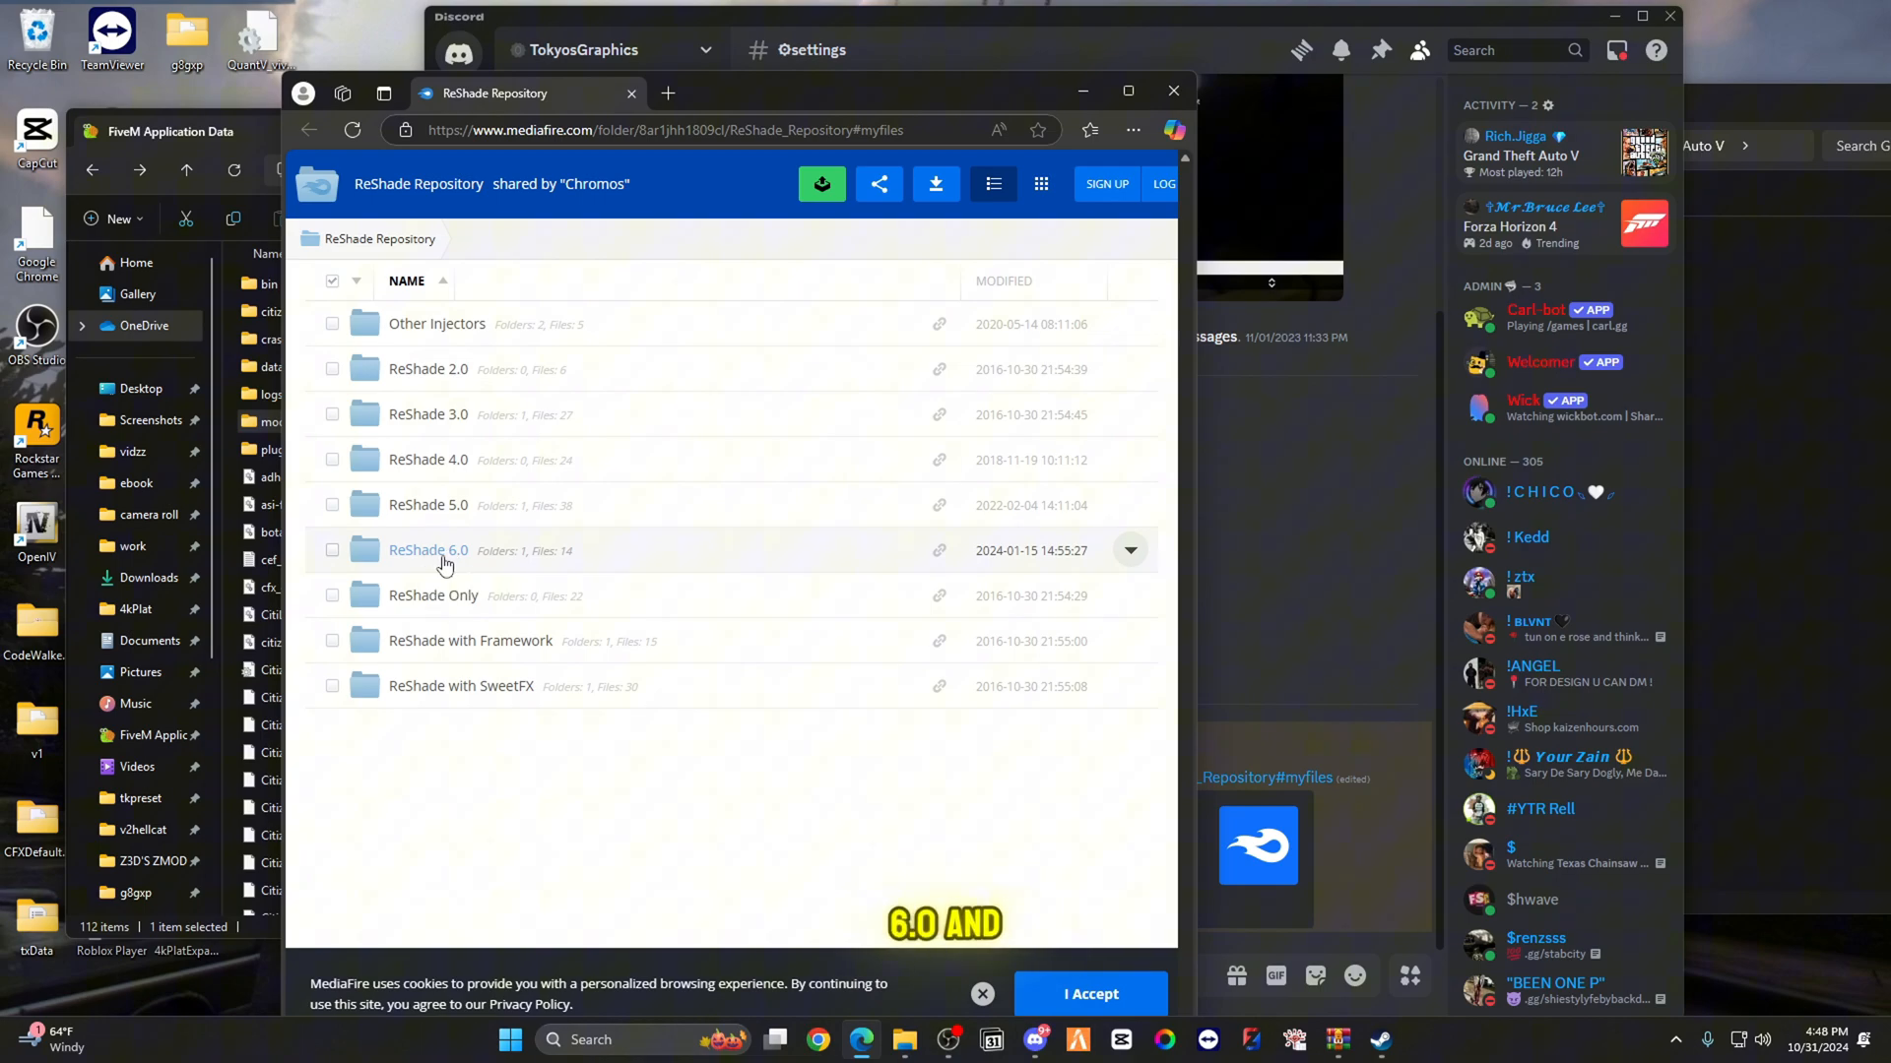
Step: Download ReShade_Setup_6.1.0.exe (3.48MB) from MediaFire's ReShade 6.0 folder
{"action": "left_click", "coordinate": [426, 549]}
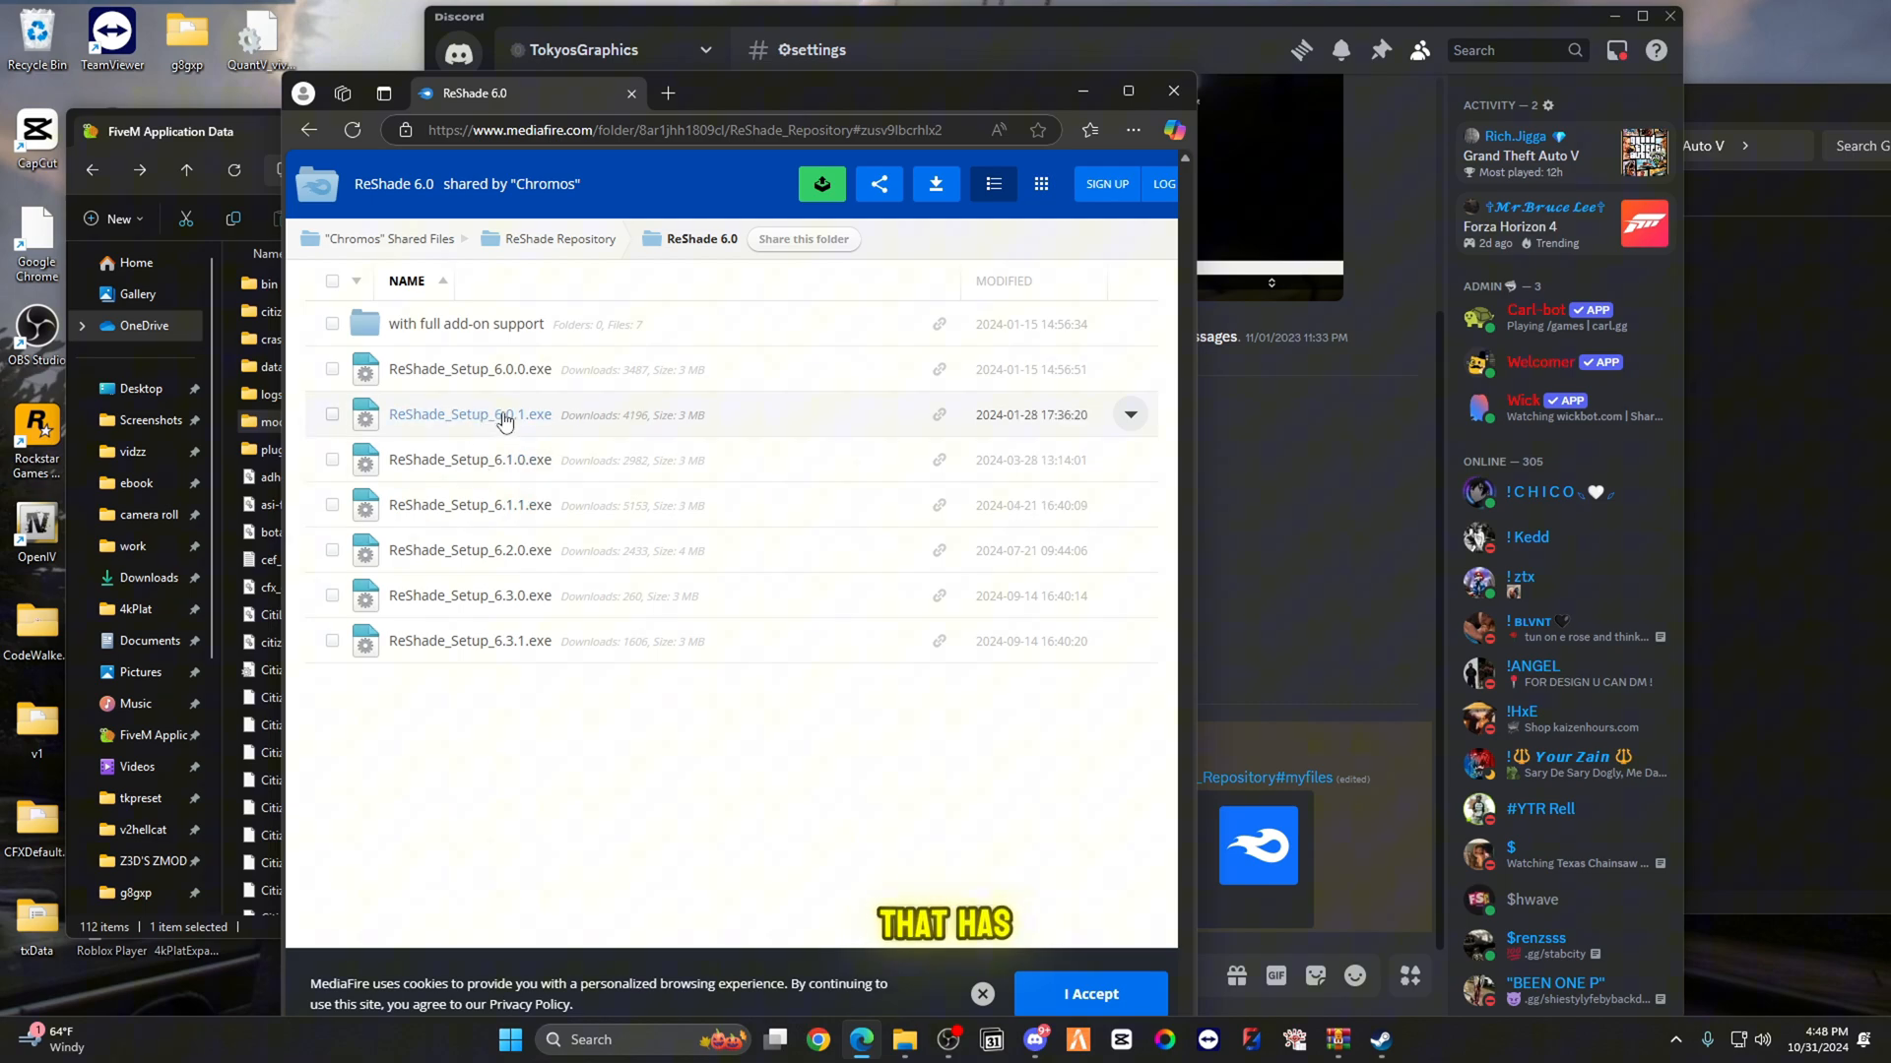
{"action": "mouse_move", "coordinate": [508, 460]}
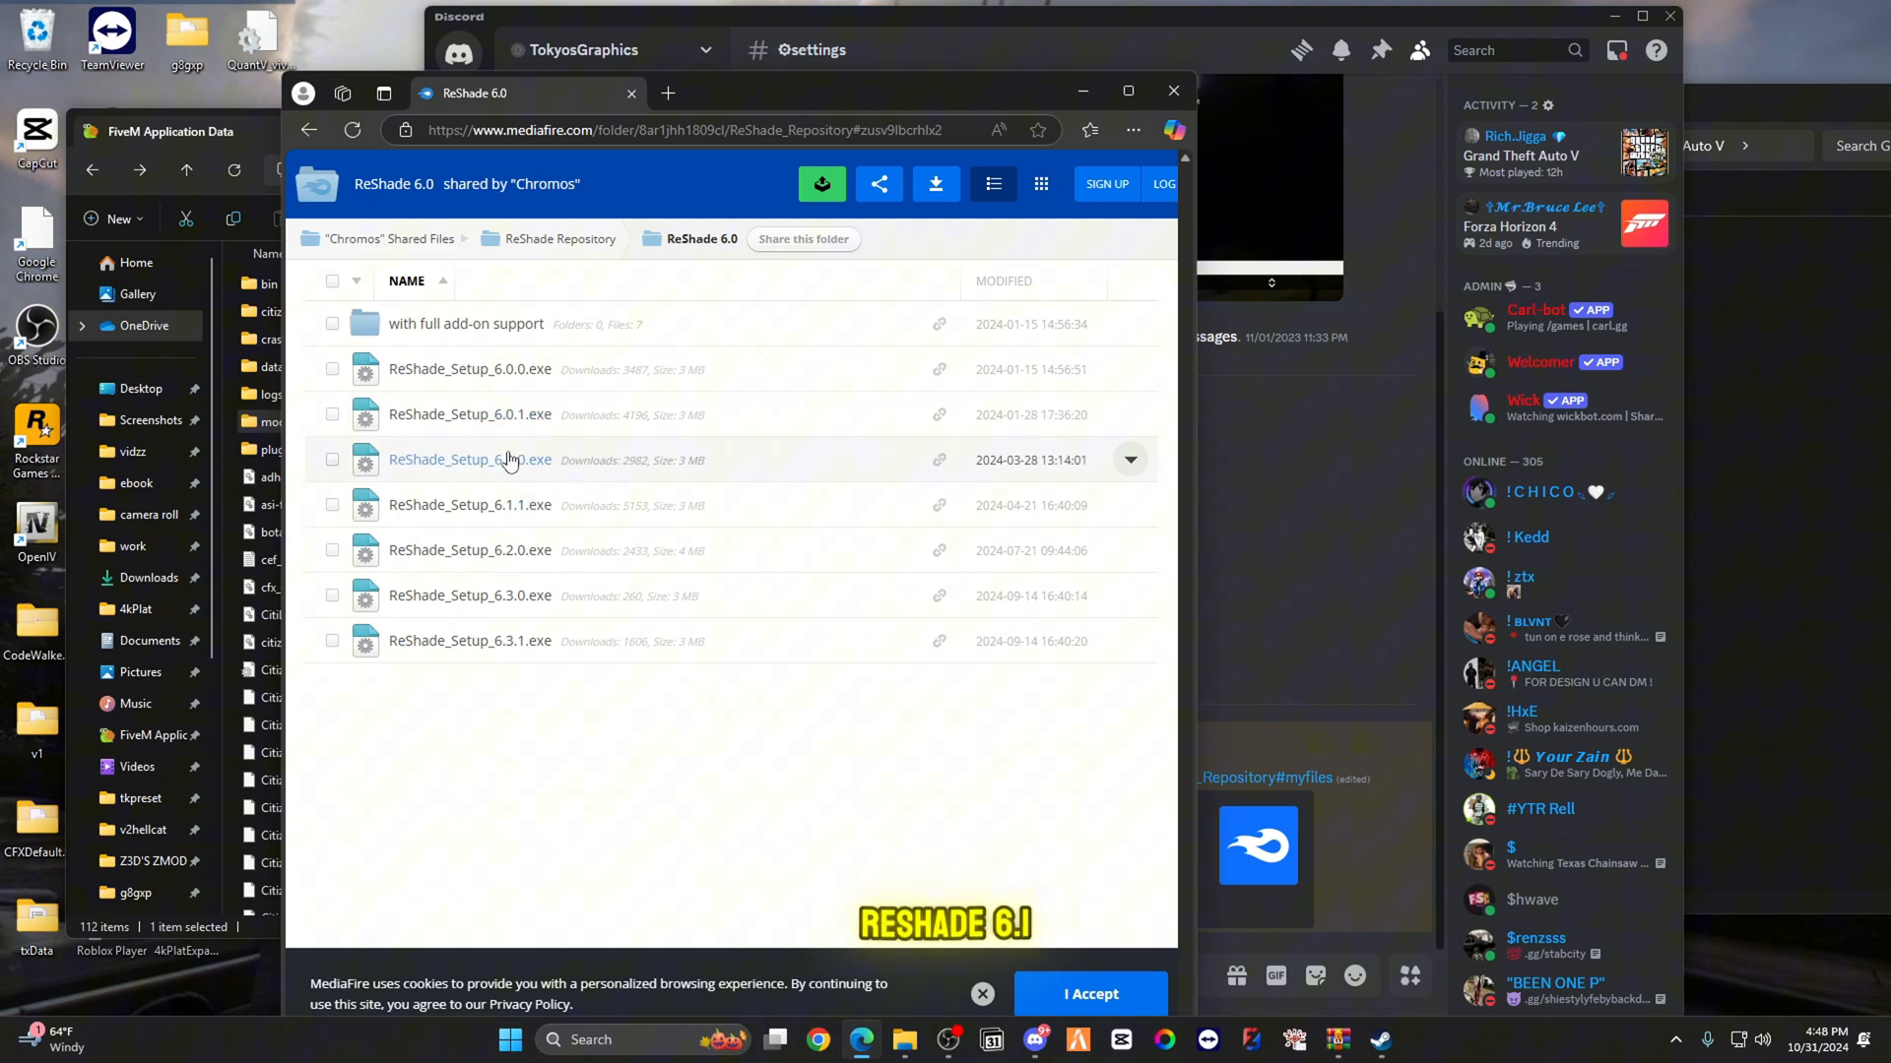
{"action": "left_click", "coordinate": [469, 459]}
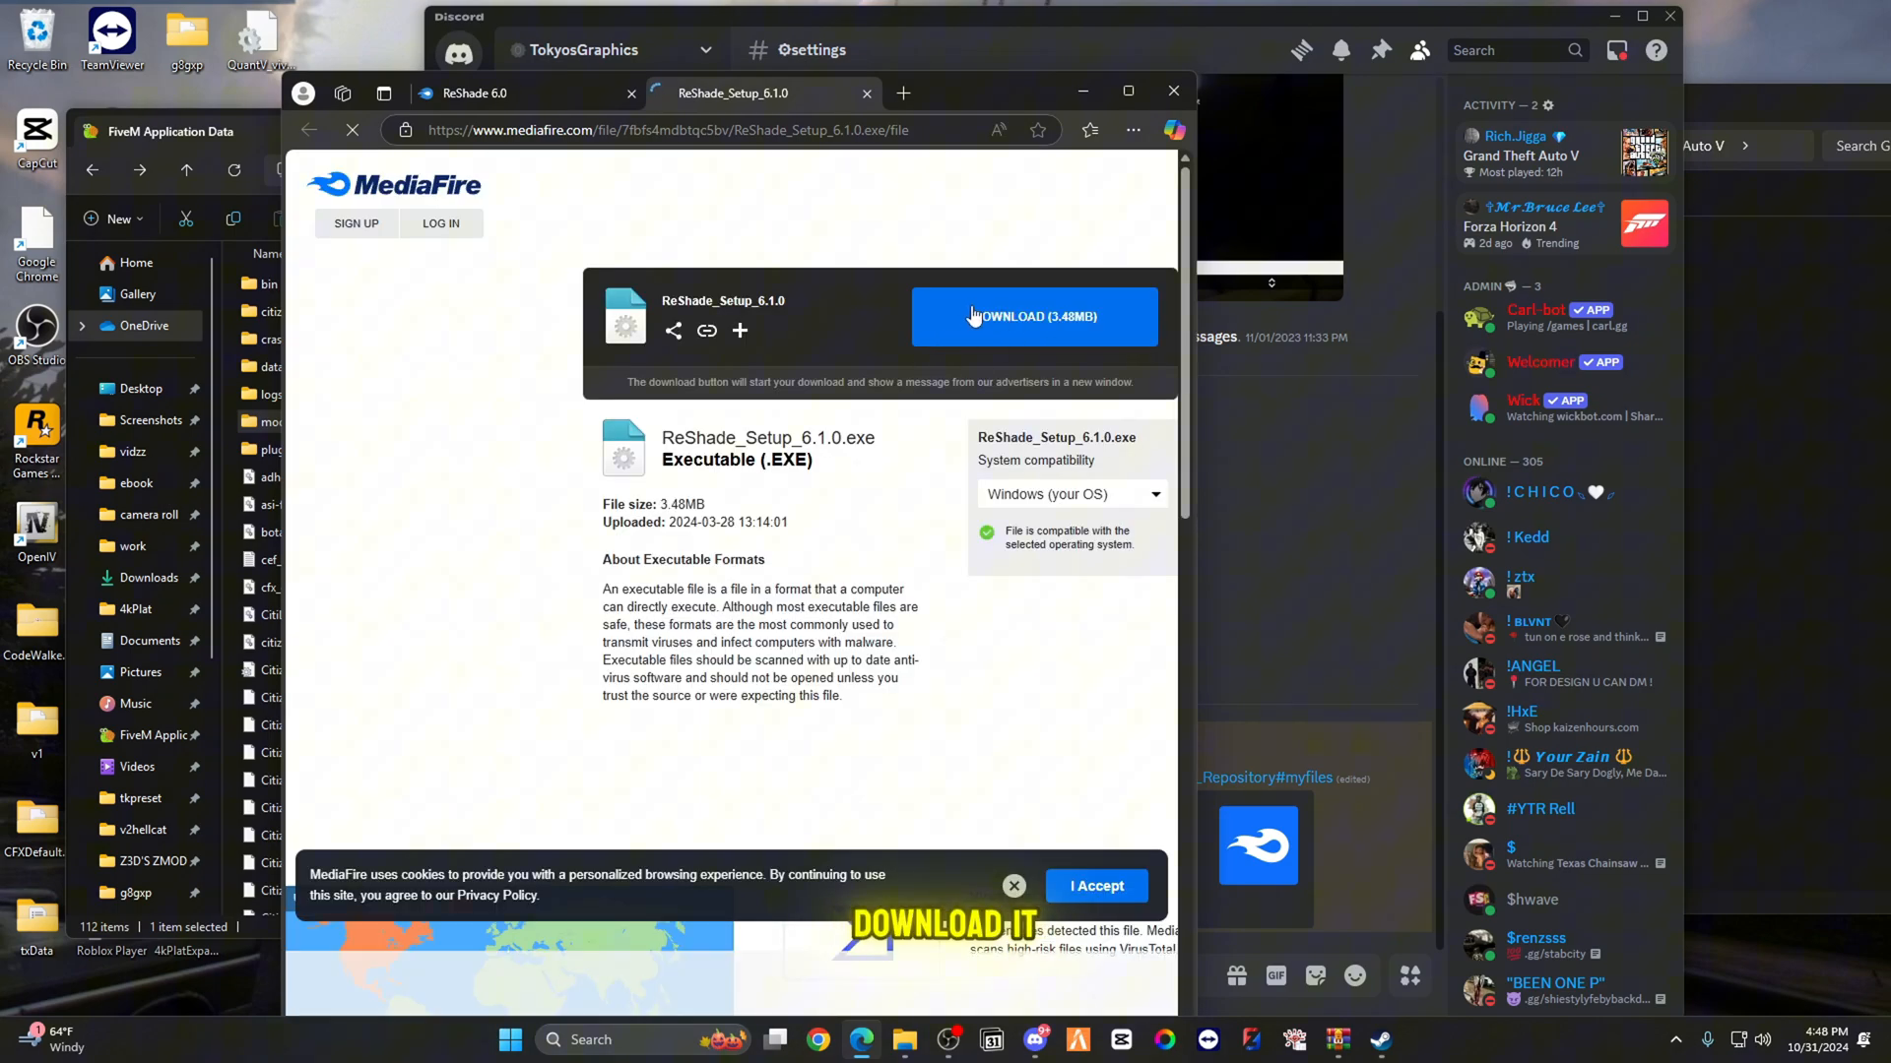
{"action": "left_click", "coordinate": [1033, 316]}
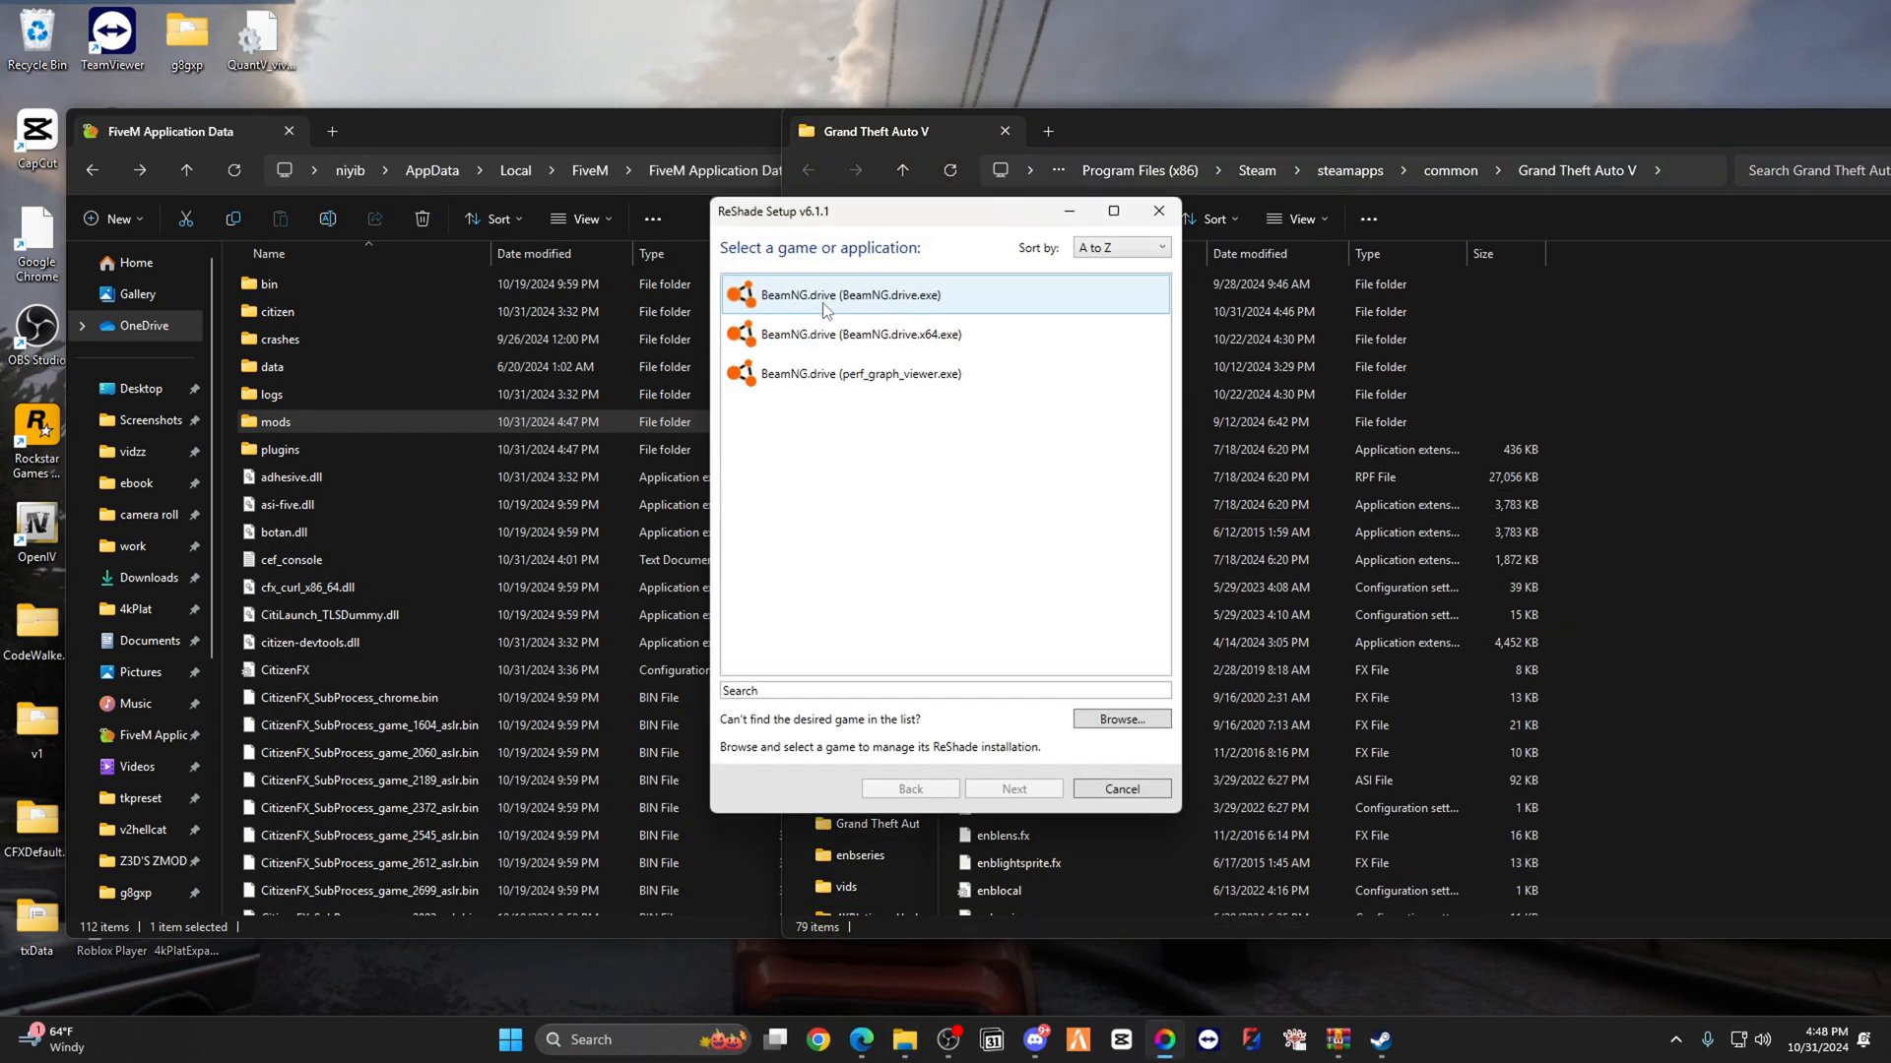
Step: Install ReShade for GTA5.exe on DirectX 10/11/12, updating ReShade and all effects
{"action": "scroll", "scroll_direction": "up", "scroll_amount": 3}
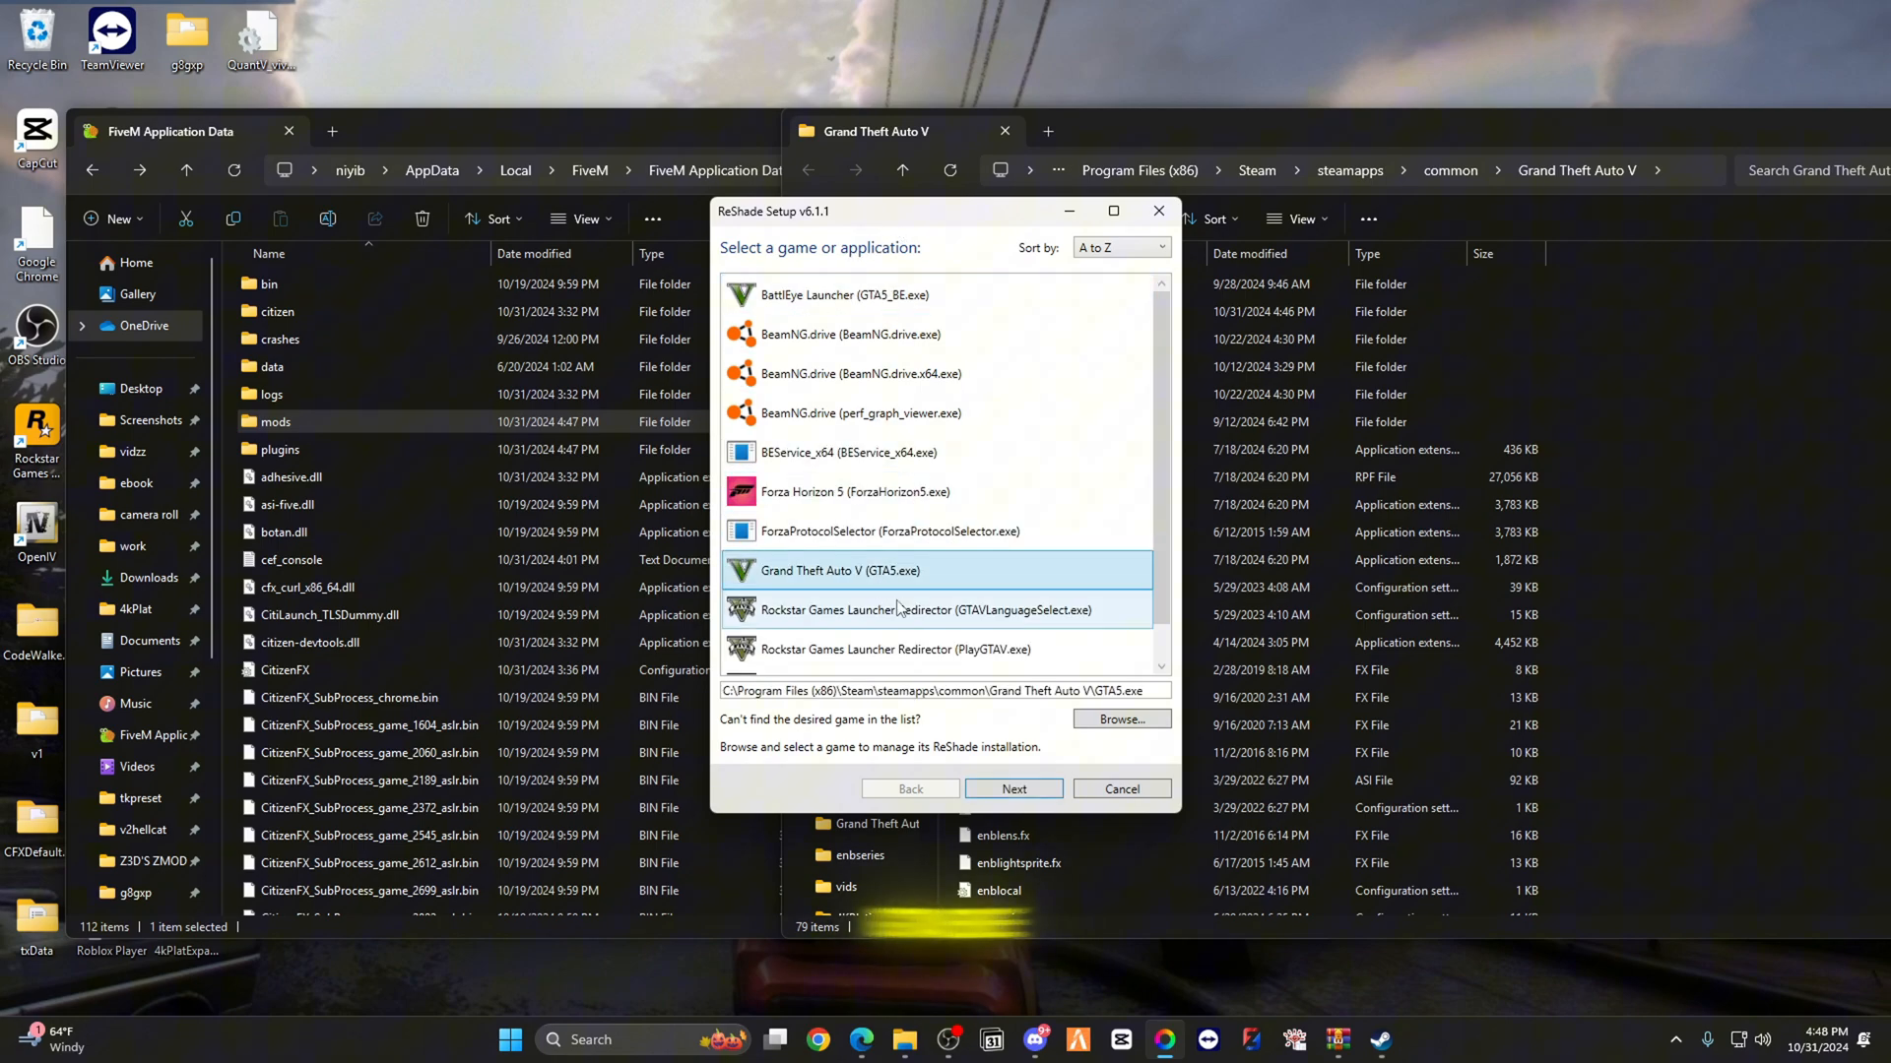
{"action": "left_click", "coordinate": [1013, 789]}
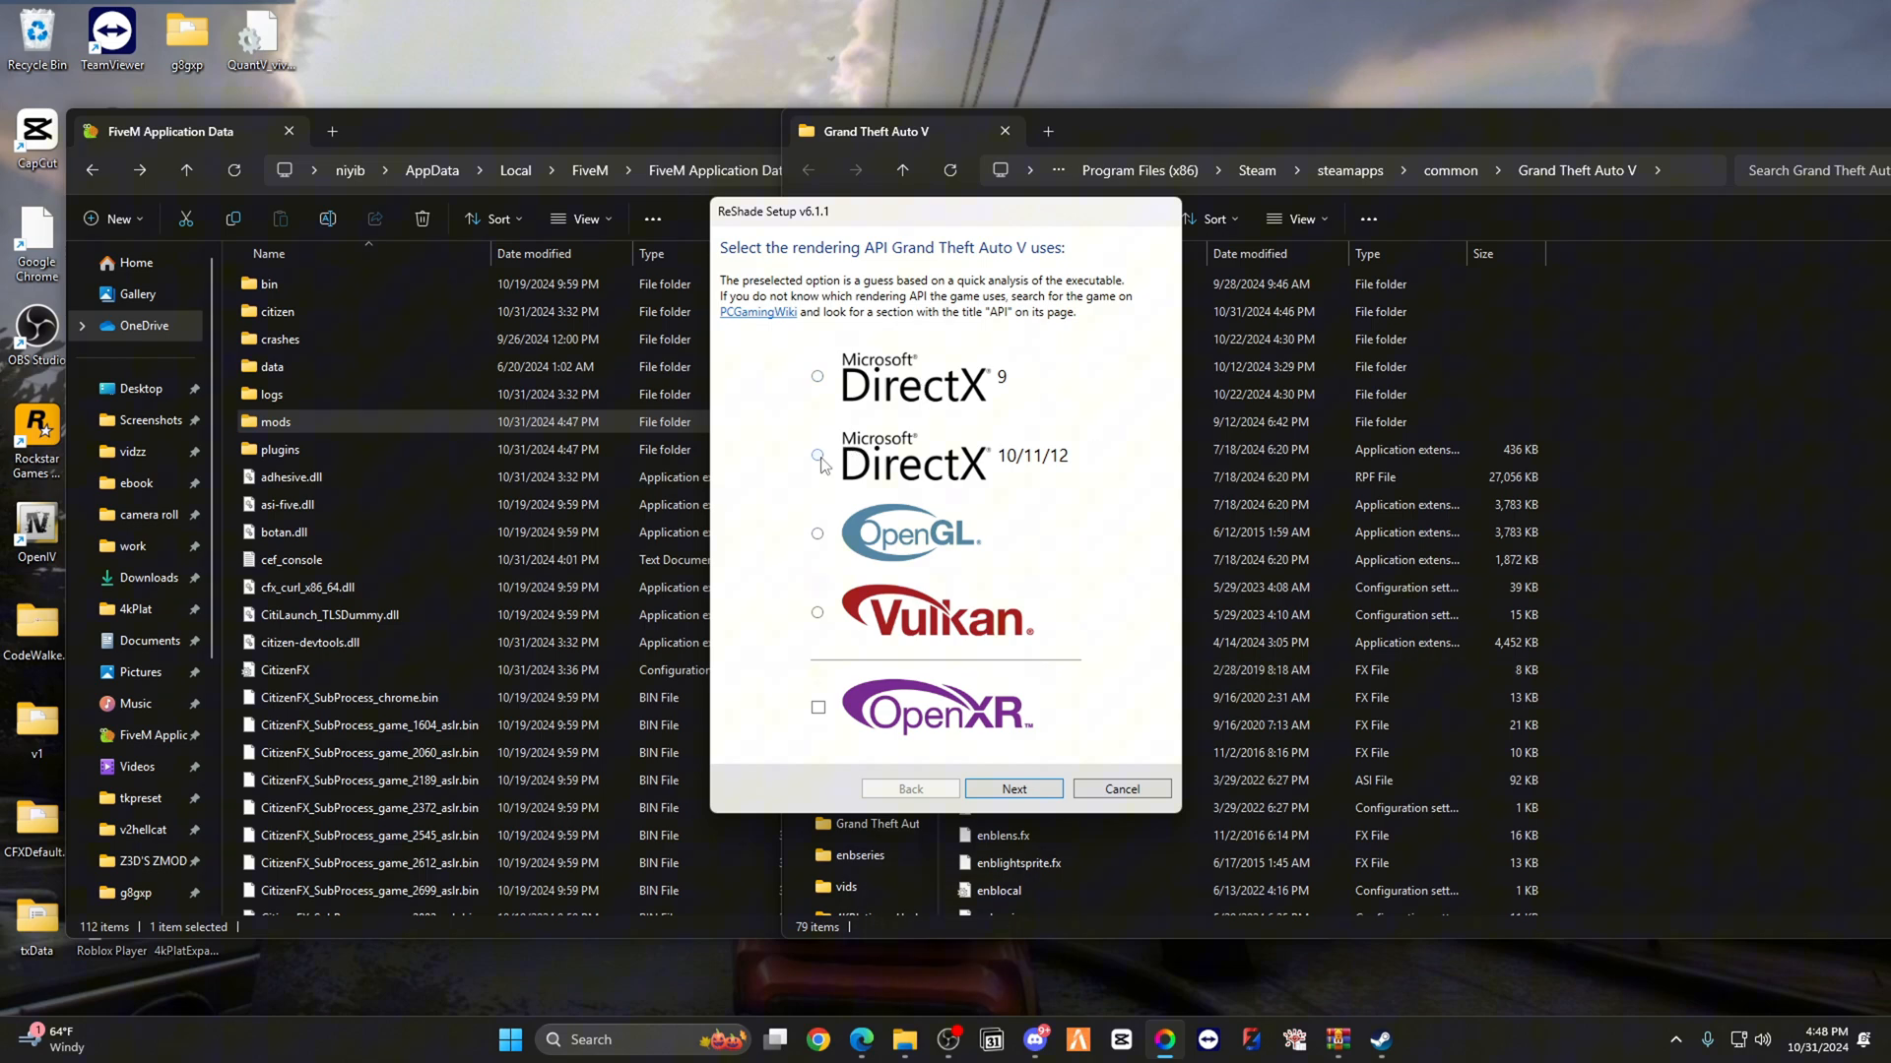
{"action": "left_click", "coordinate": [816, 456]}
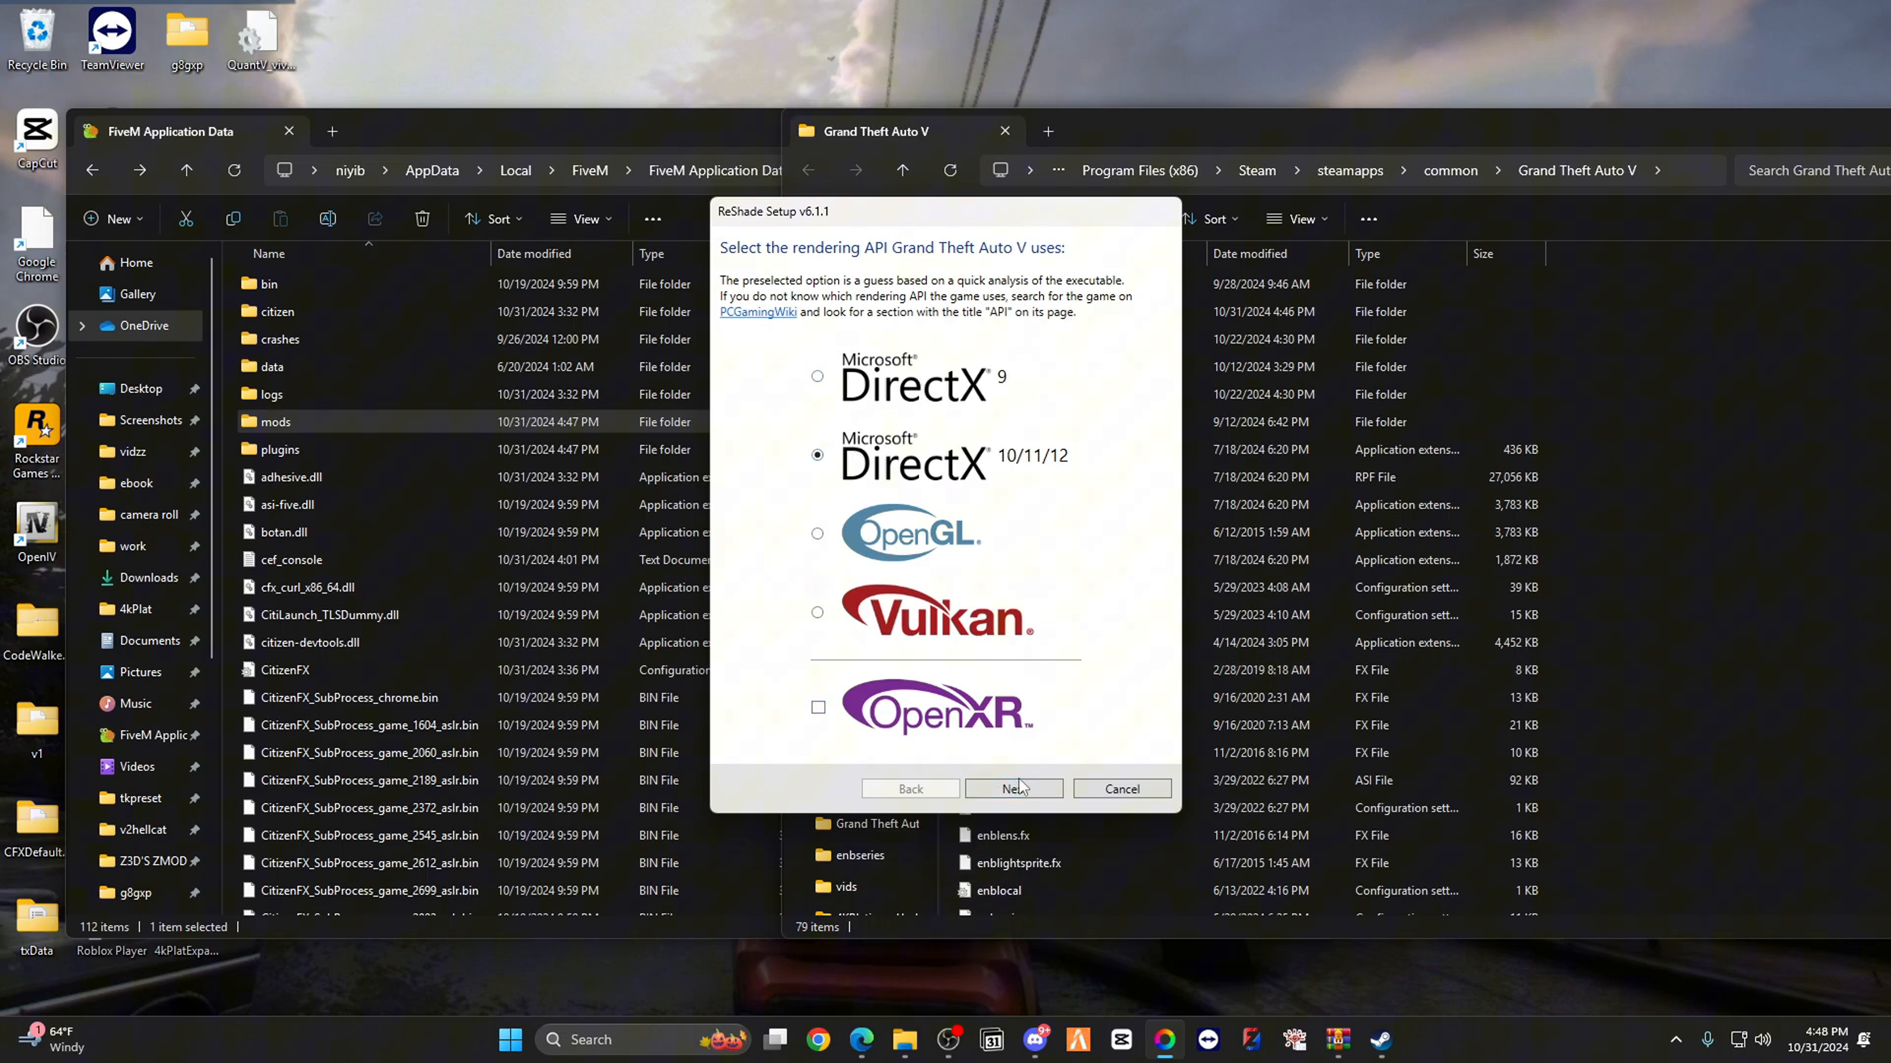
{"action": "left_click", "coordinate": [1014, 789]}
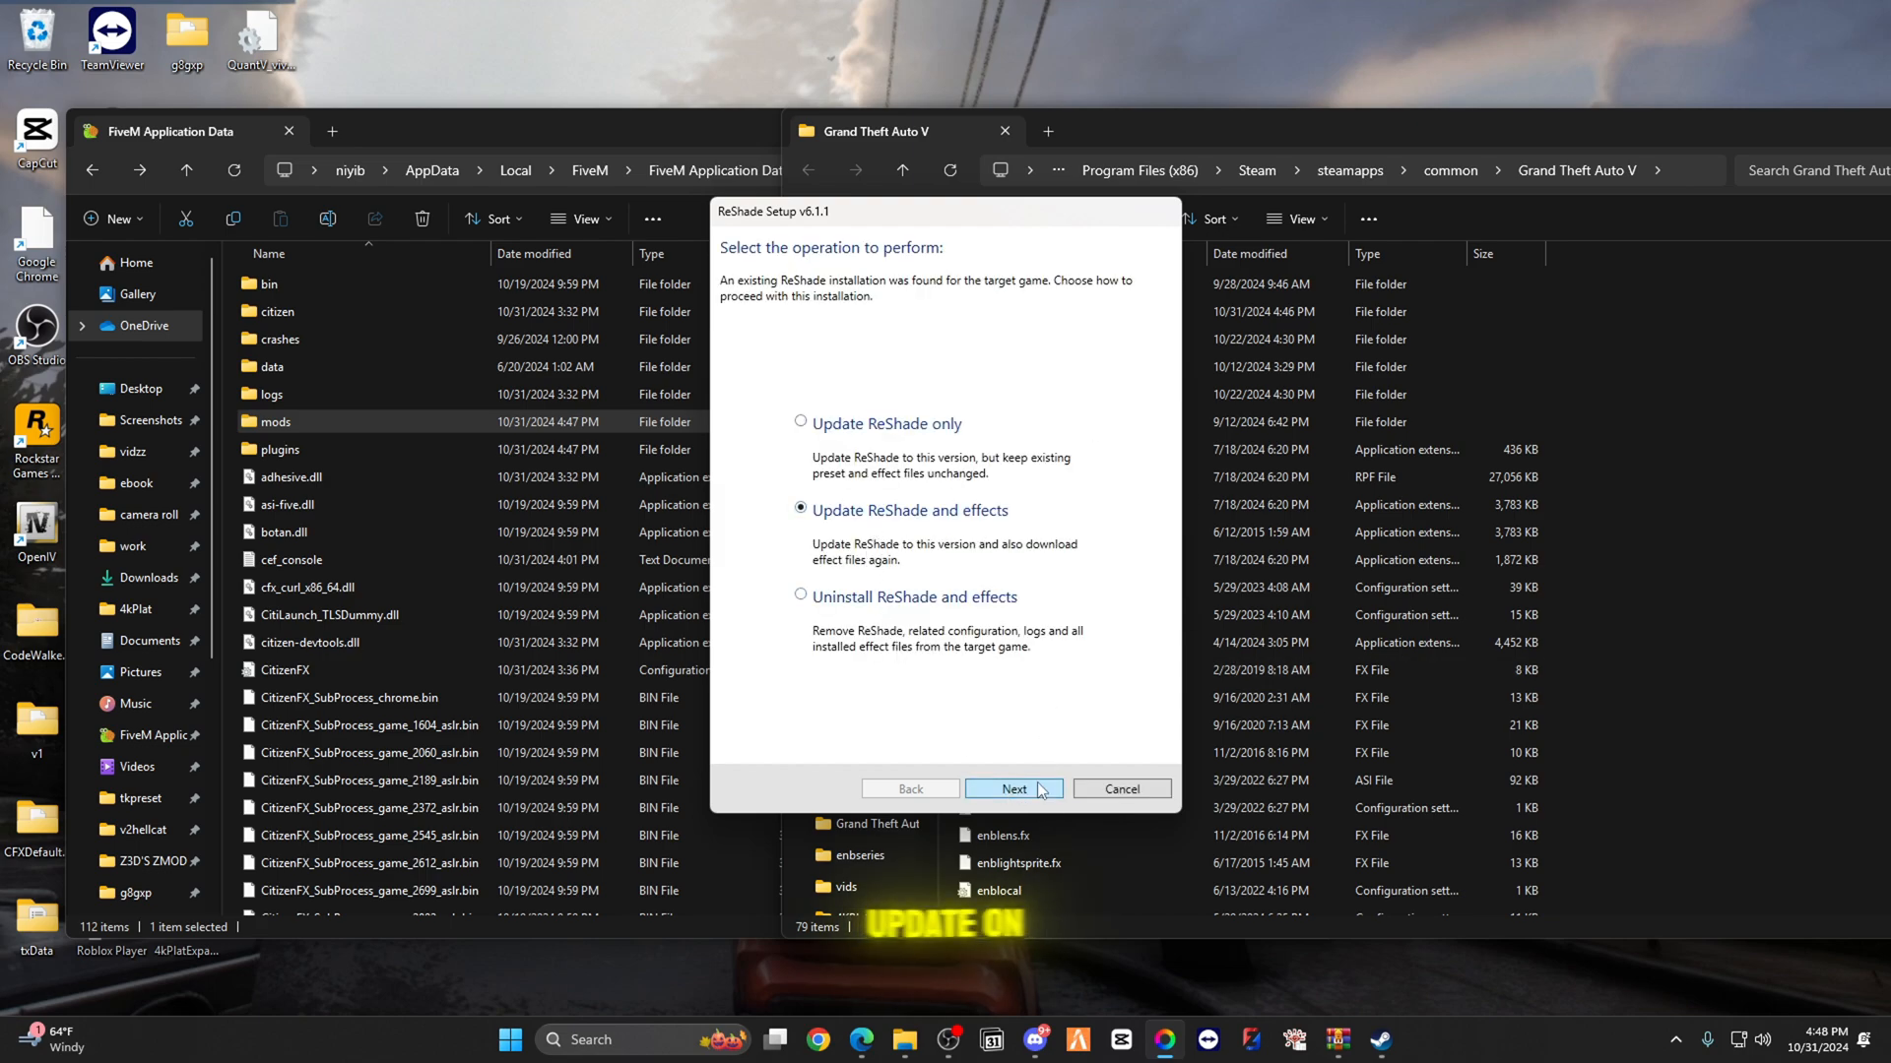
{"action": "left_click", "coordinate": [1014, 788]}
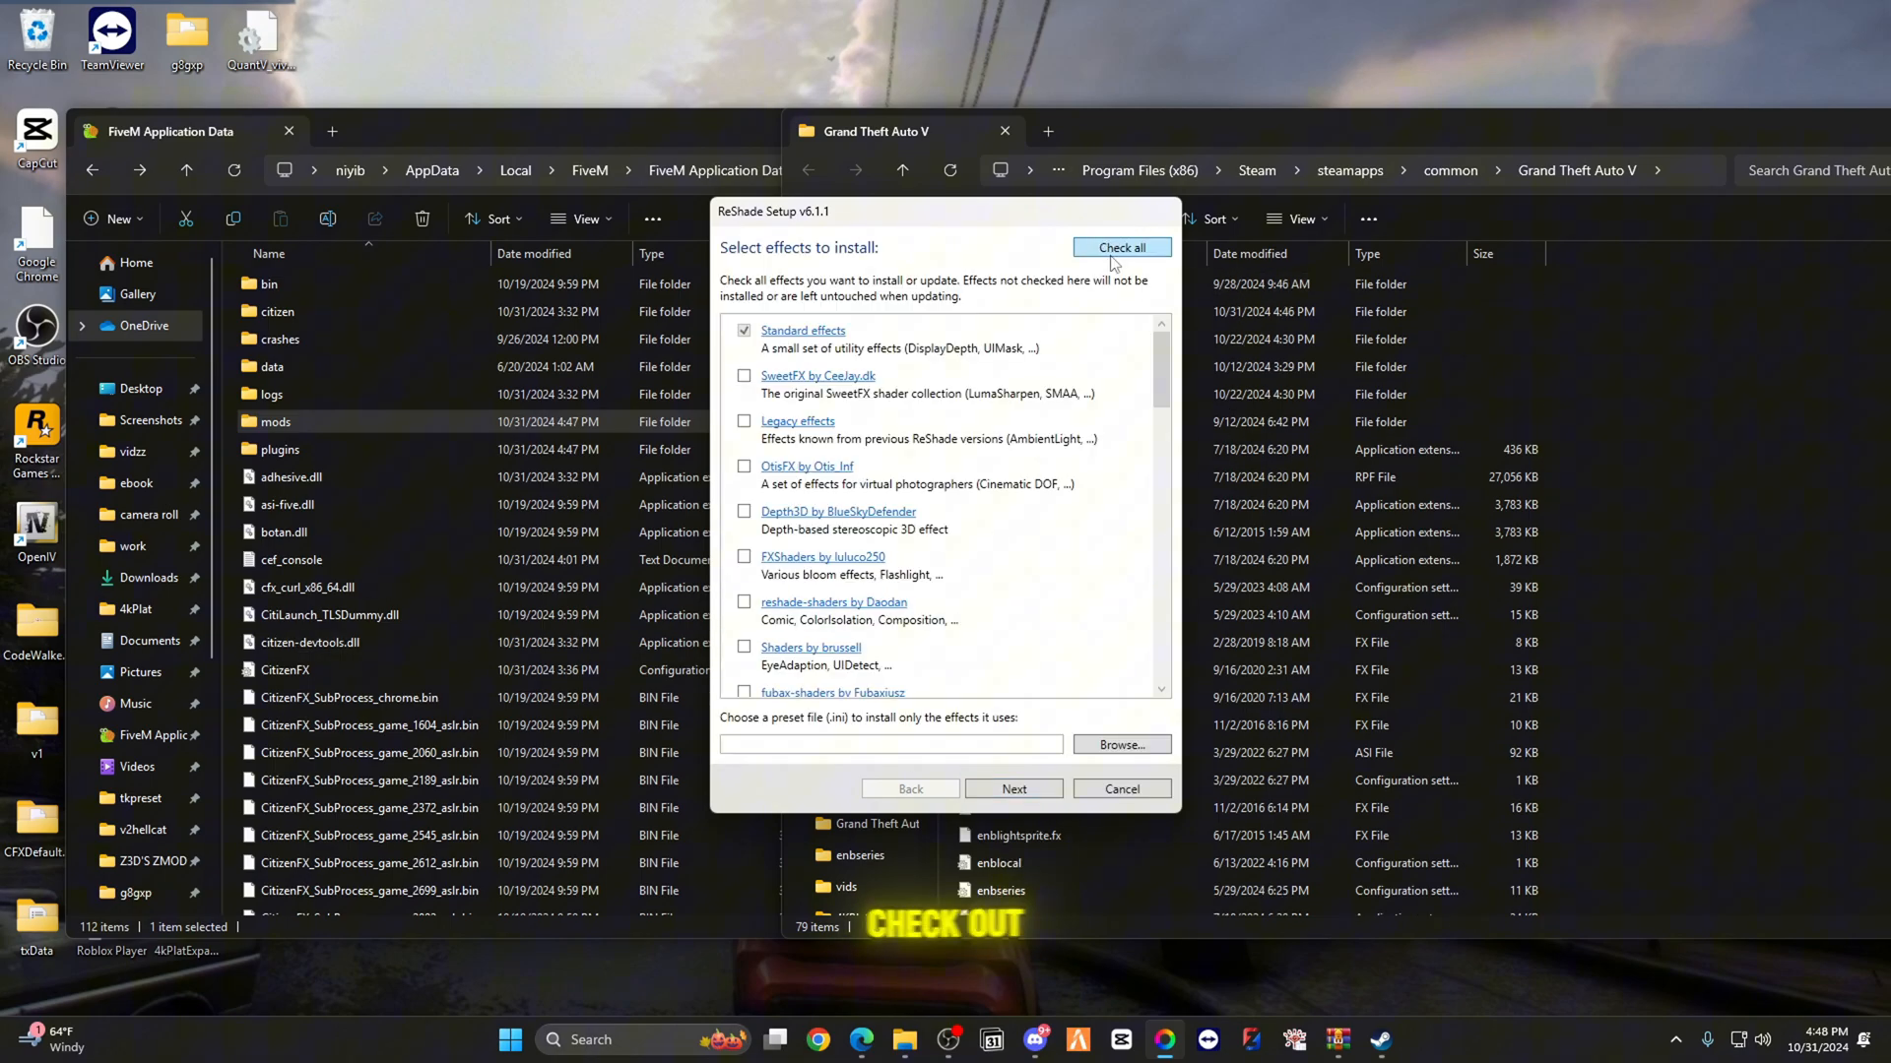
{"action": "left_click", "coordinate": [1014, 788]}
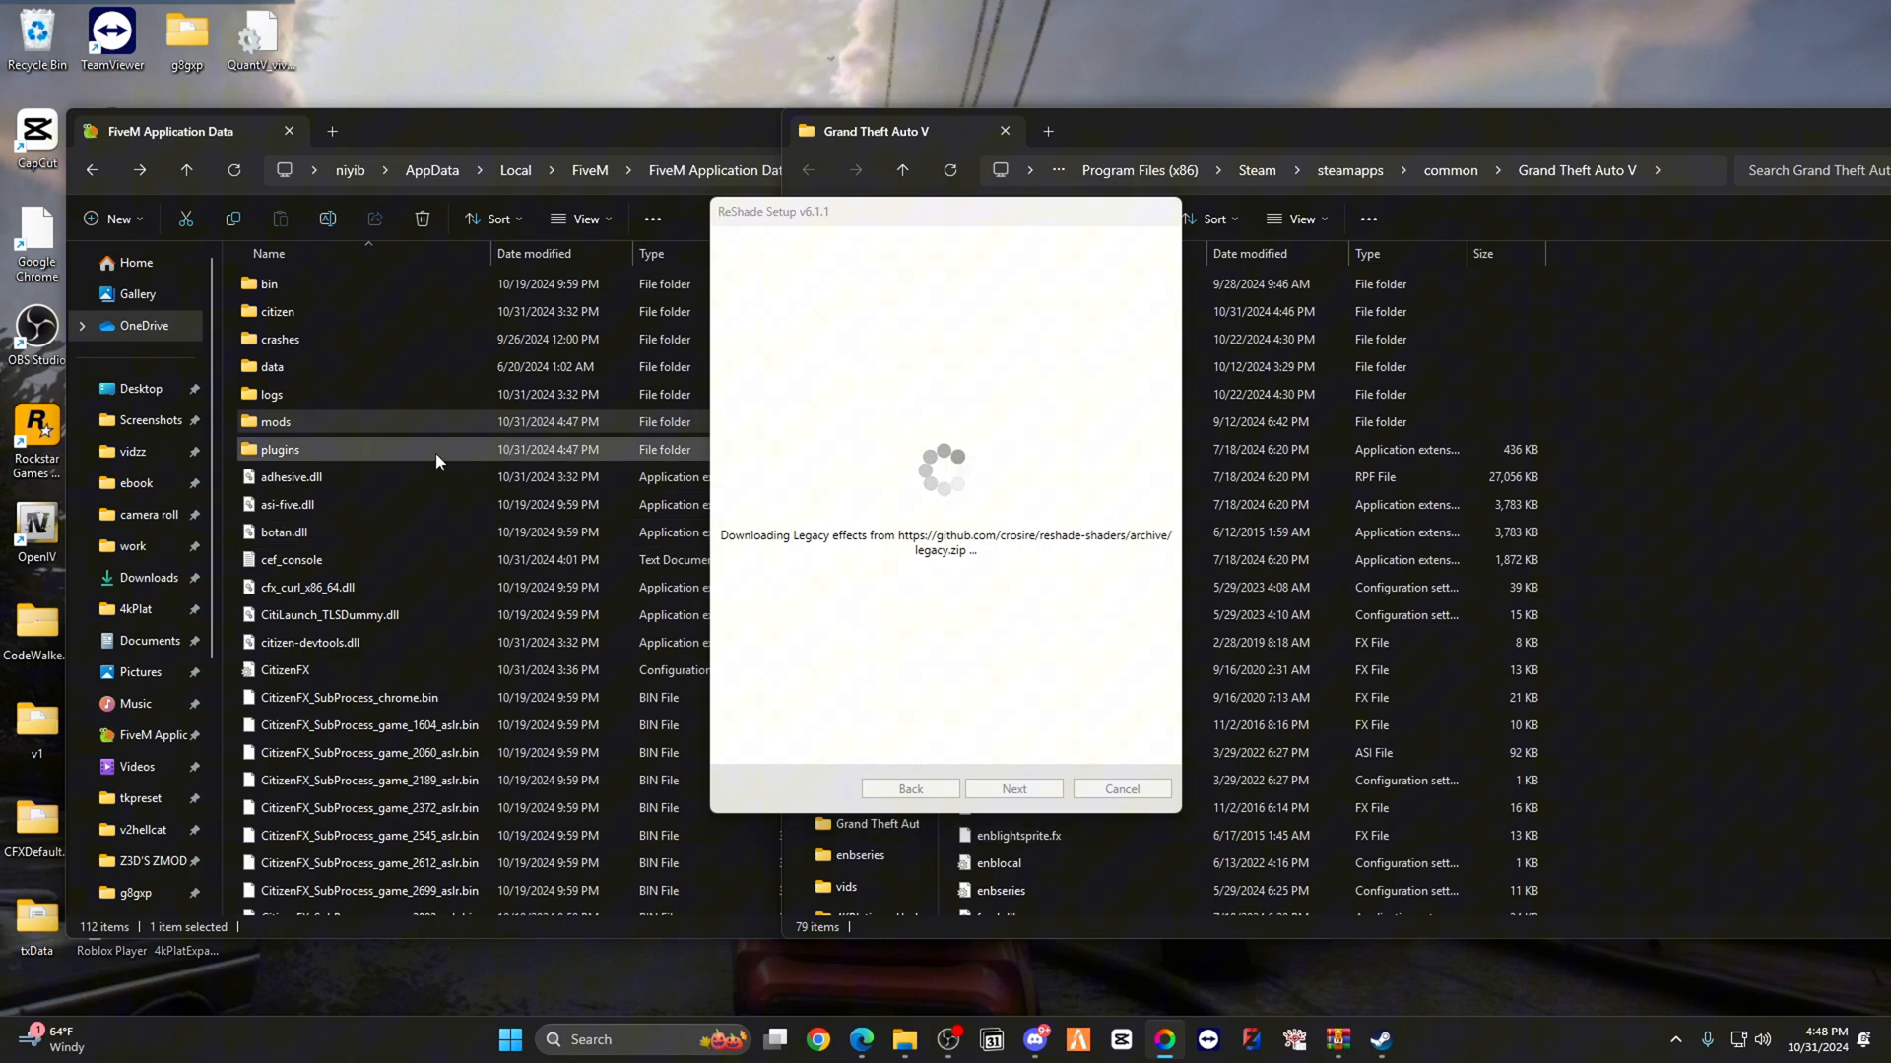
{"action": "double_click", "coordinate": [280, 449]}
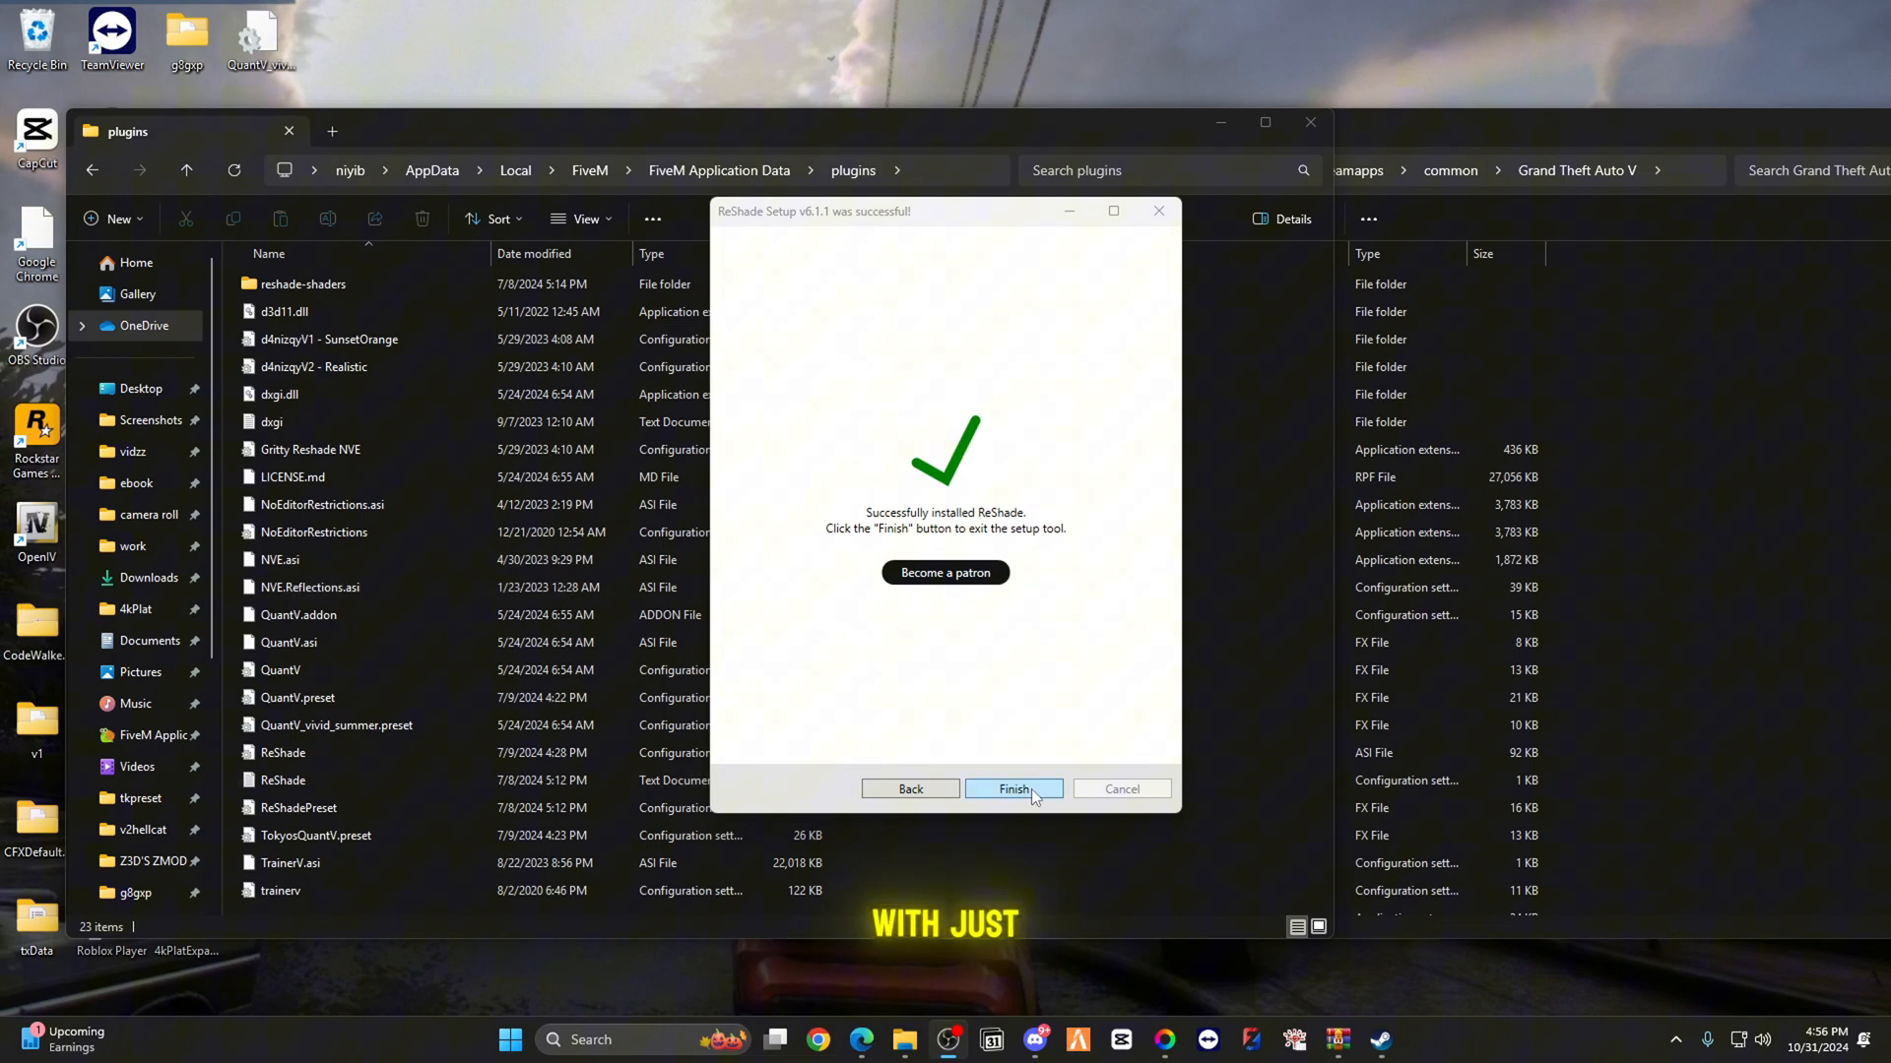
Step: Move dxgi.dll, reshade-shaders and ReShade config from GTA V into FiveM plugins, replacing old copies
{"action": "left_click", "coordinate": [1013, 788]}
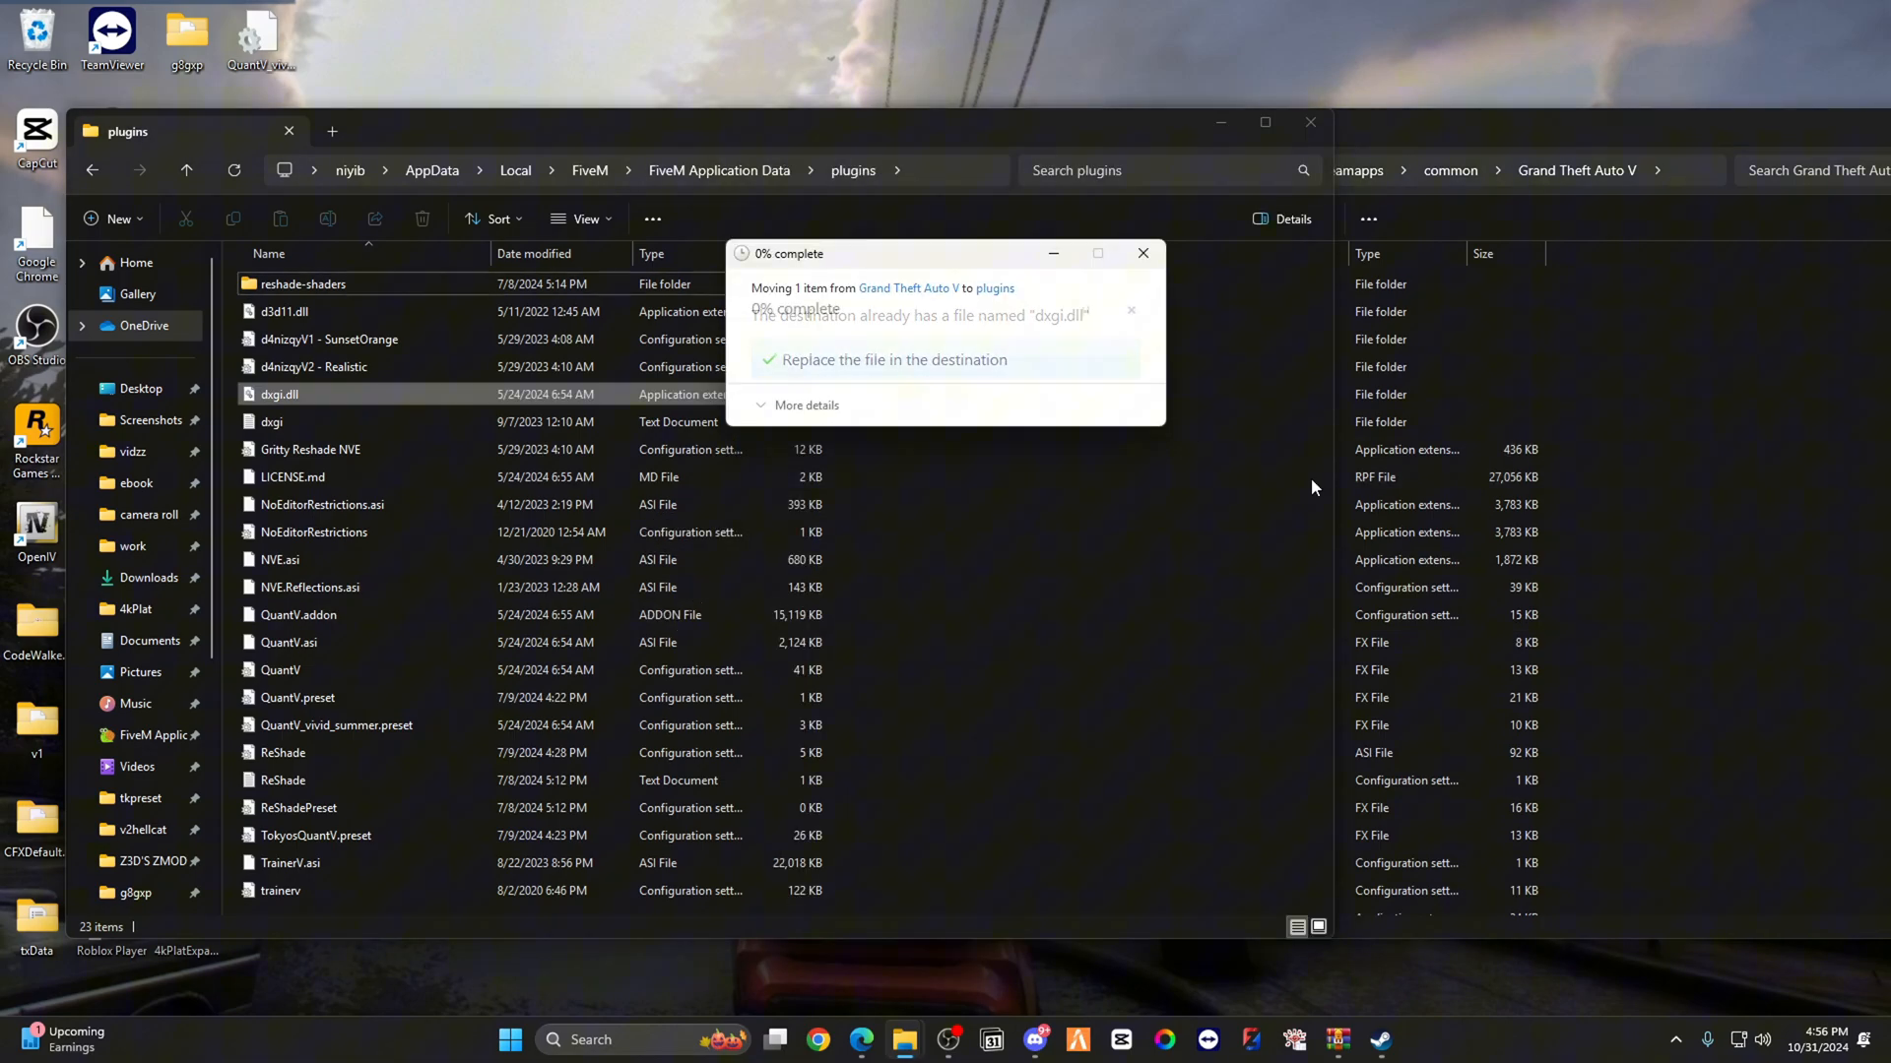
{"action": "left_click", "coordinate": [888, 359]}
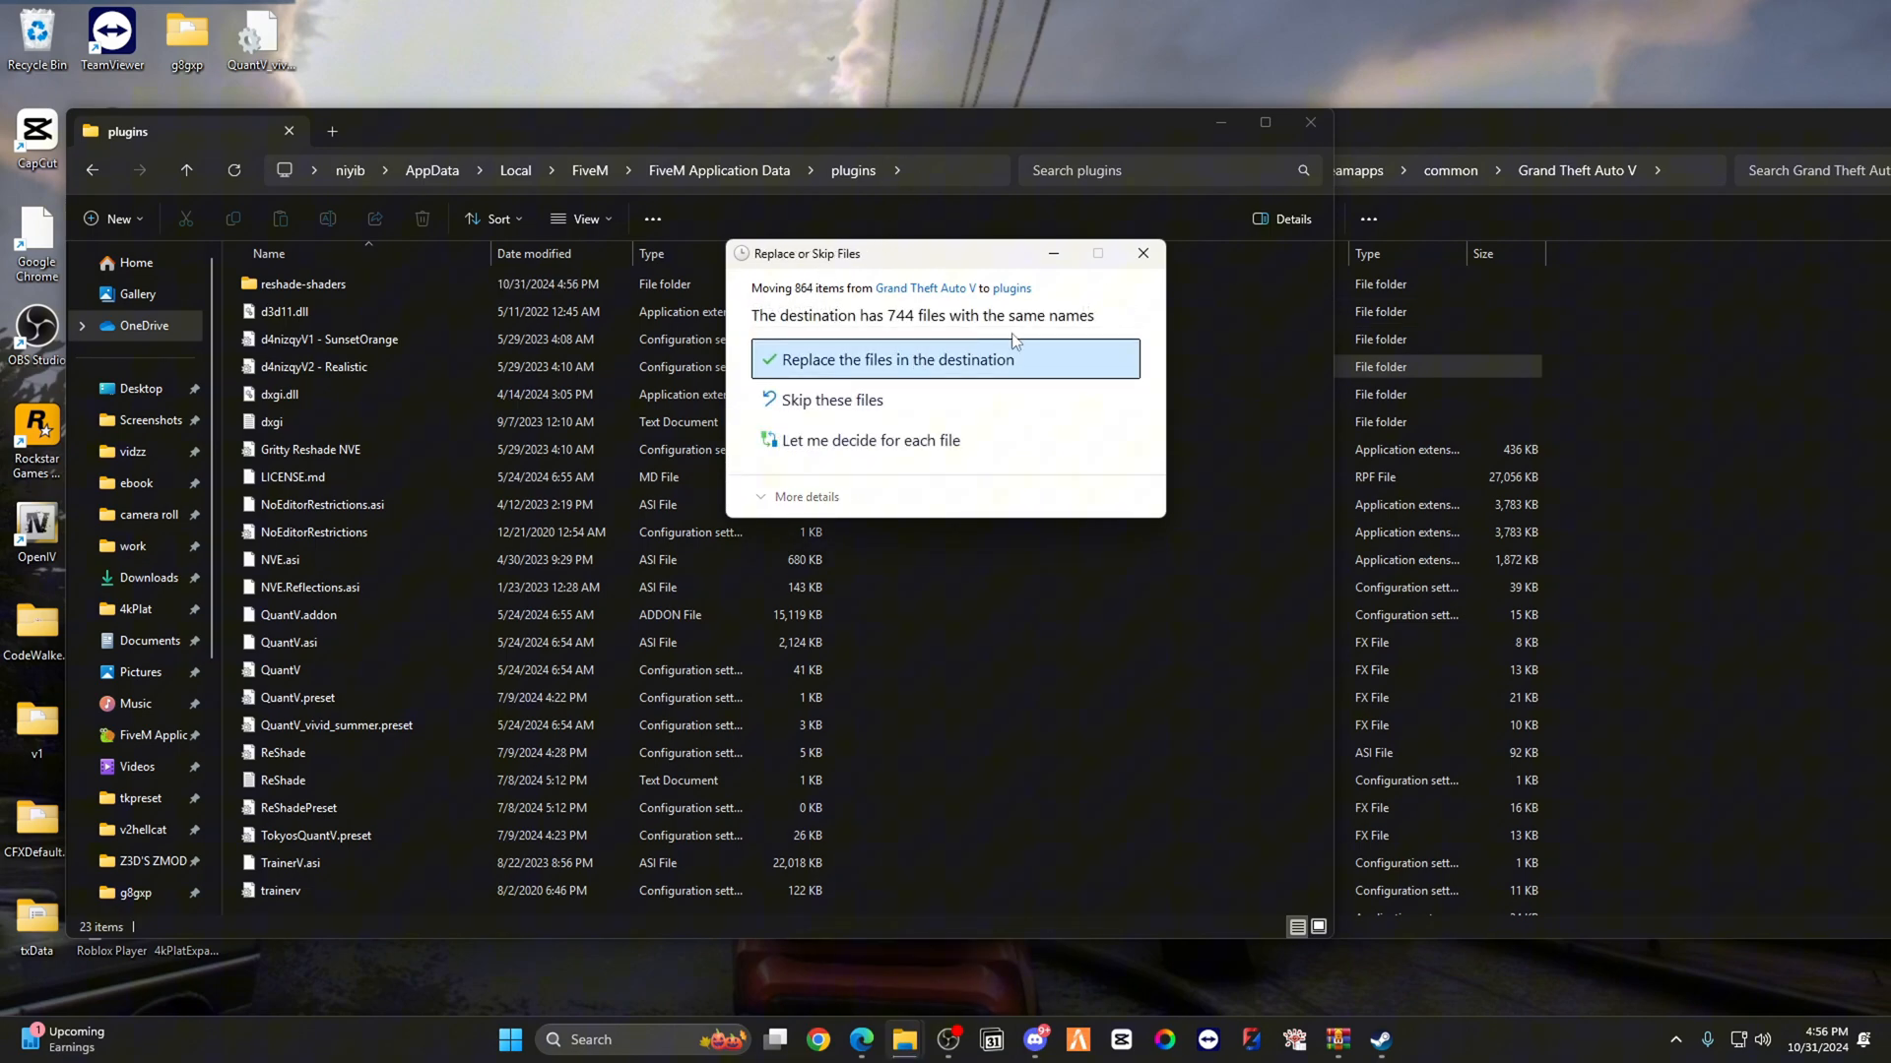
{"action": "left_click", "coordinate": [895, 360]}
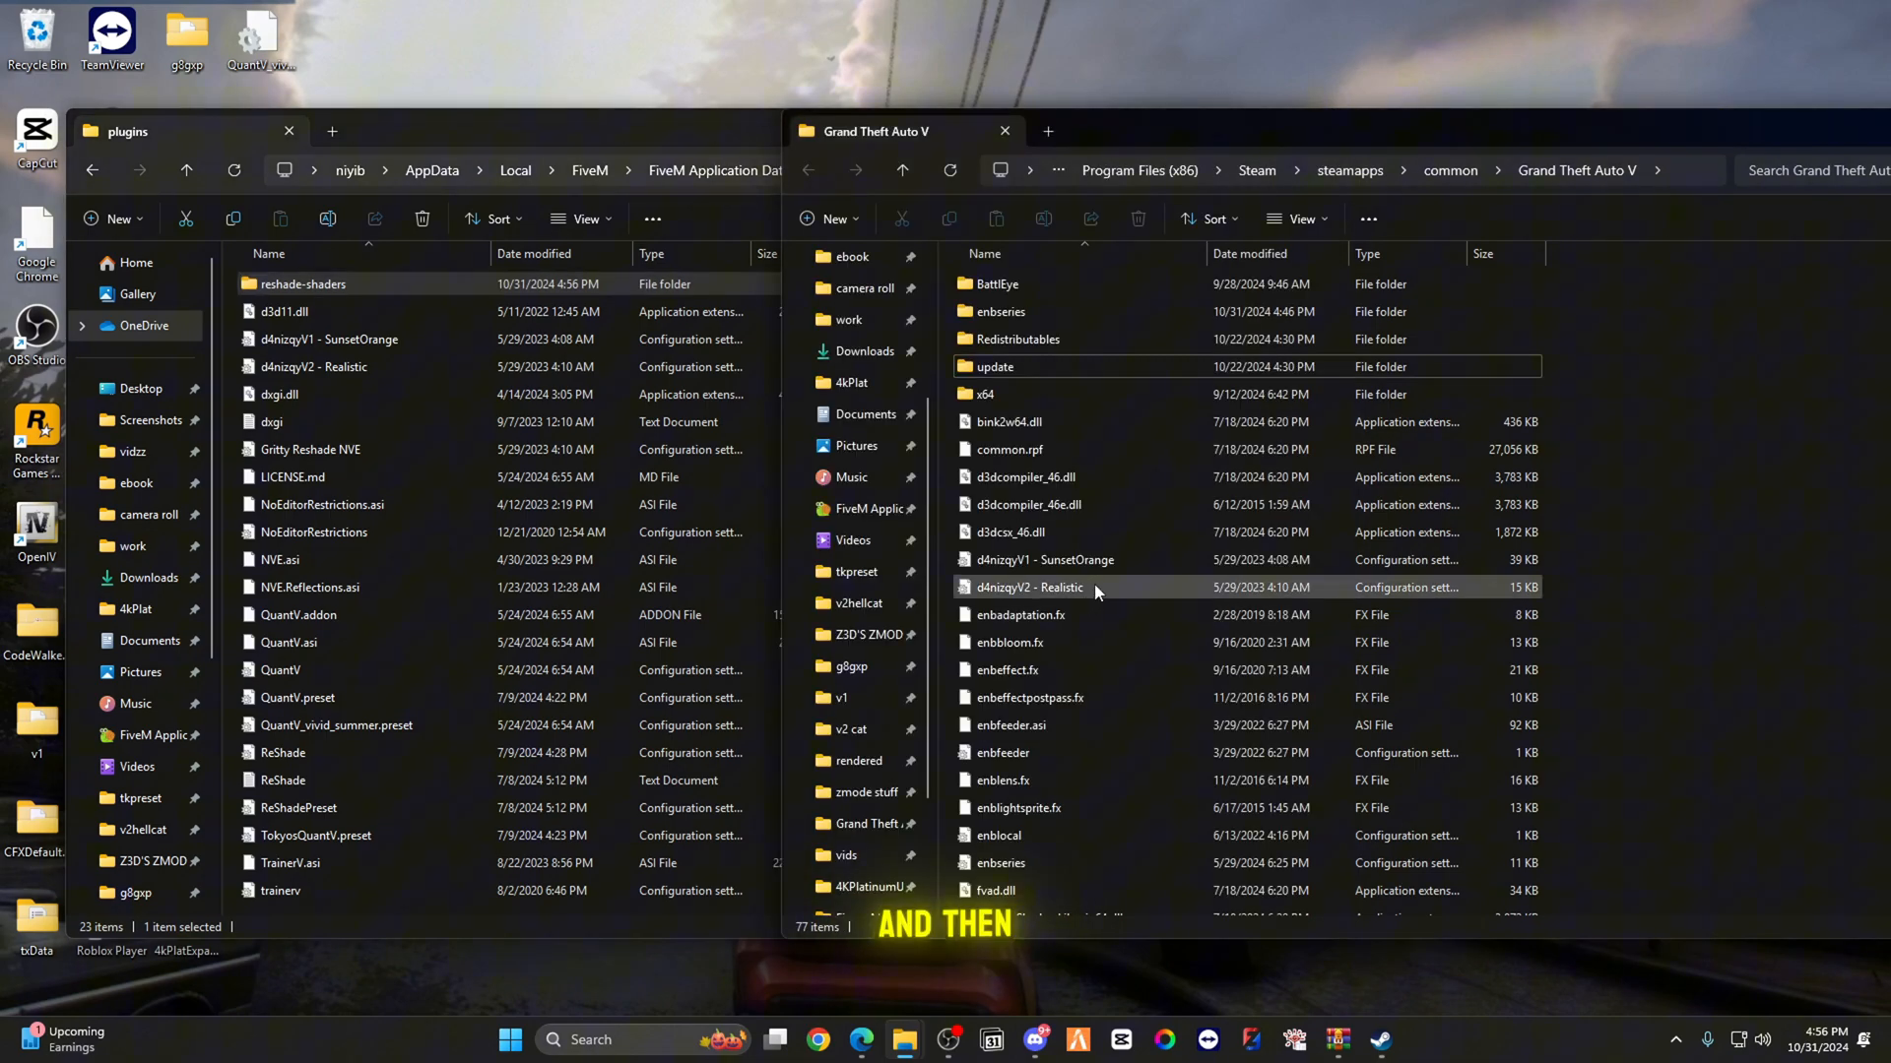
{"action": "scroll", "scroll_direction": "down", "scroll_amount": 3}
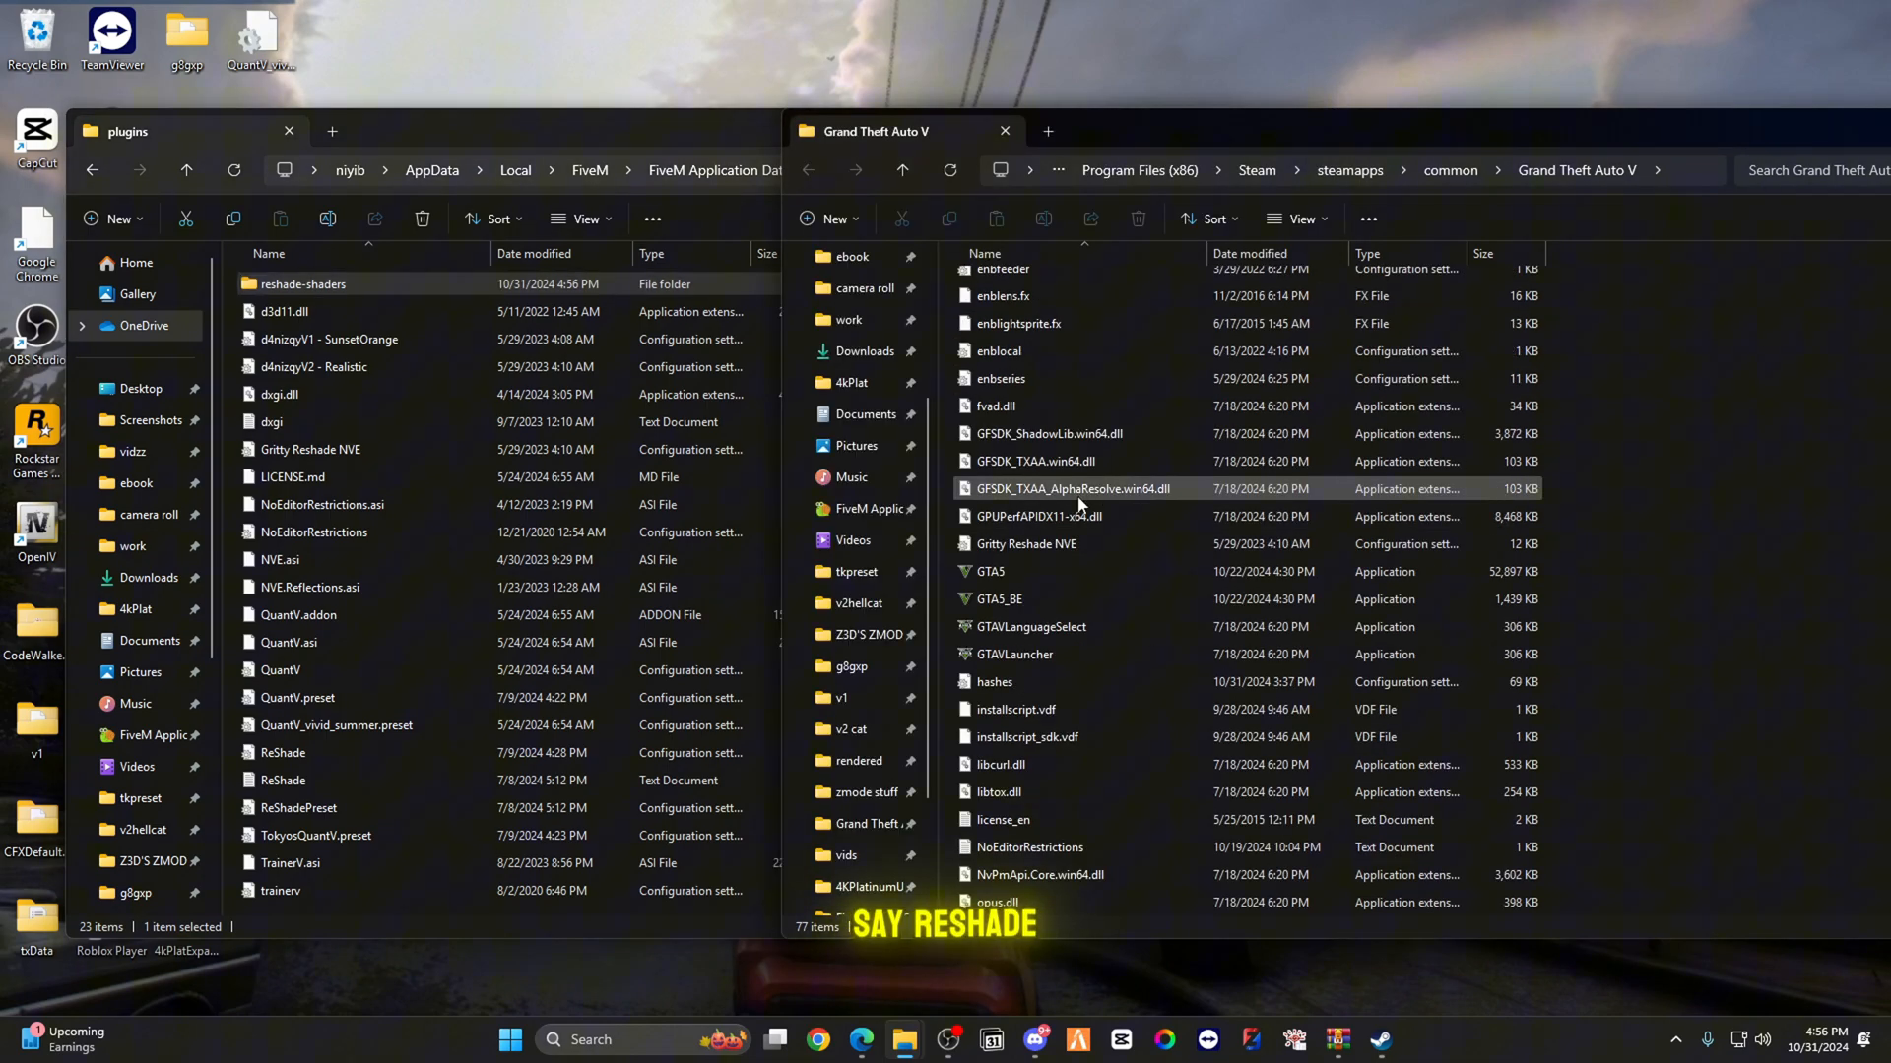
{"action": "scroll", "scroll_direction": "down", "scroll_amount": 3}
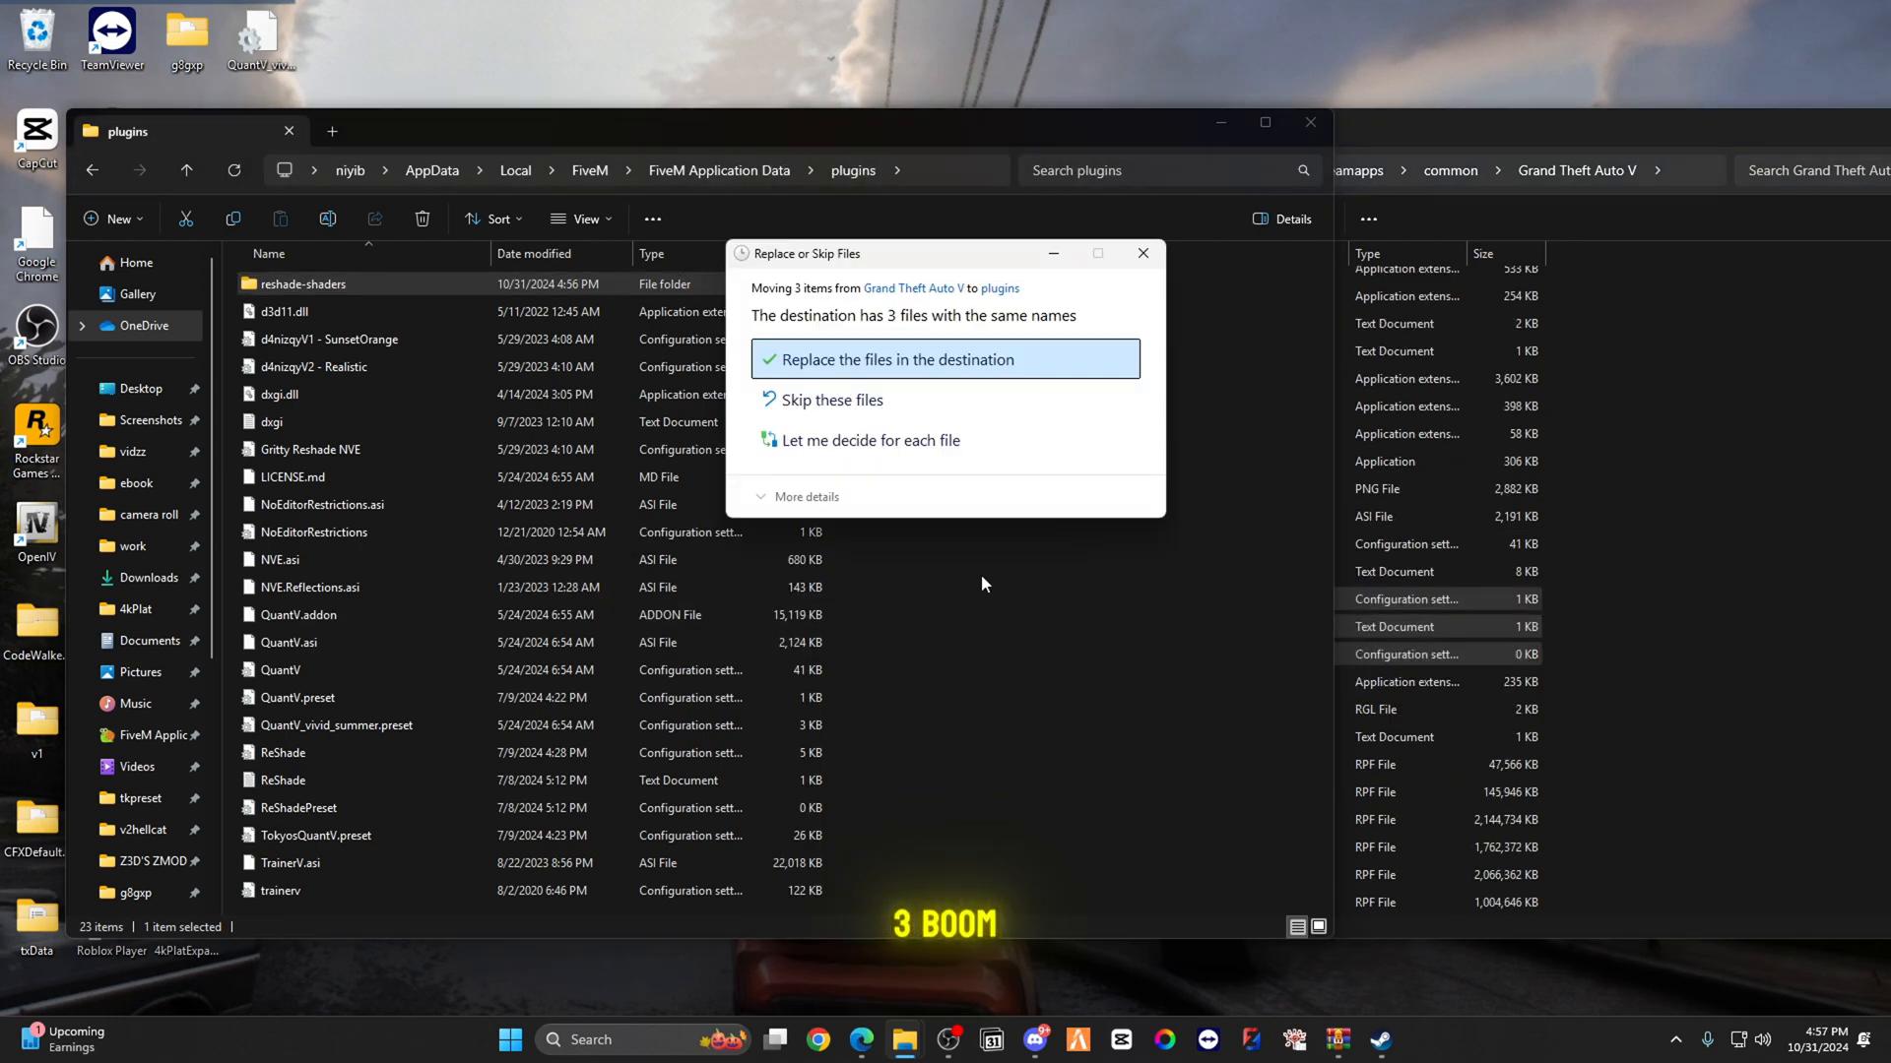
{"action": "left_click", "coordinate": [895, 359]}
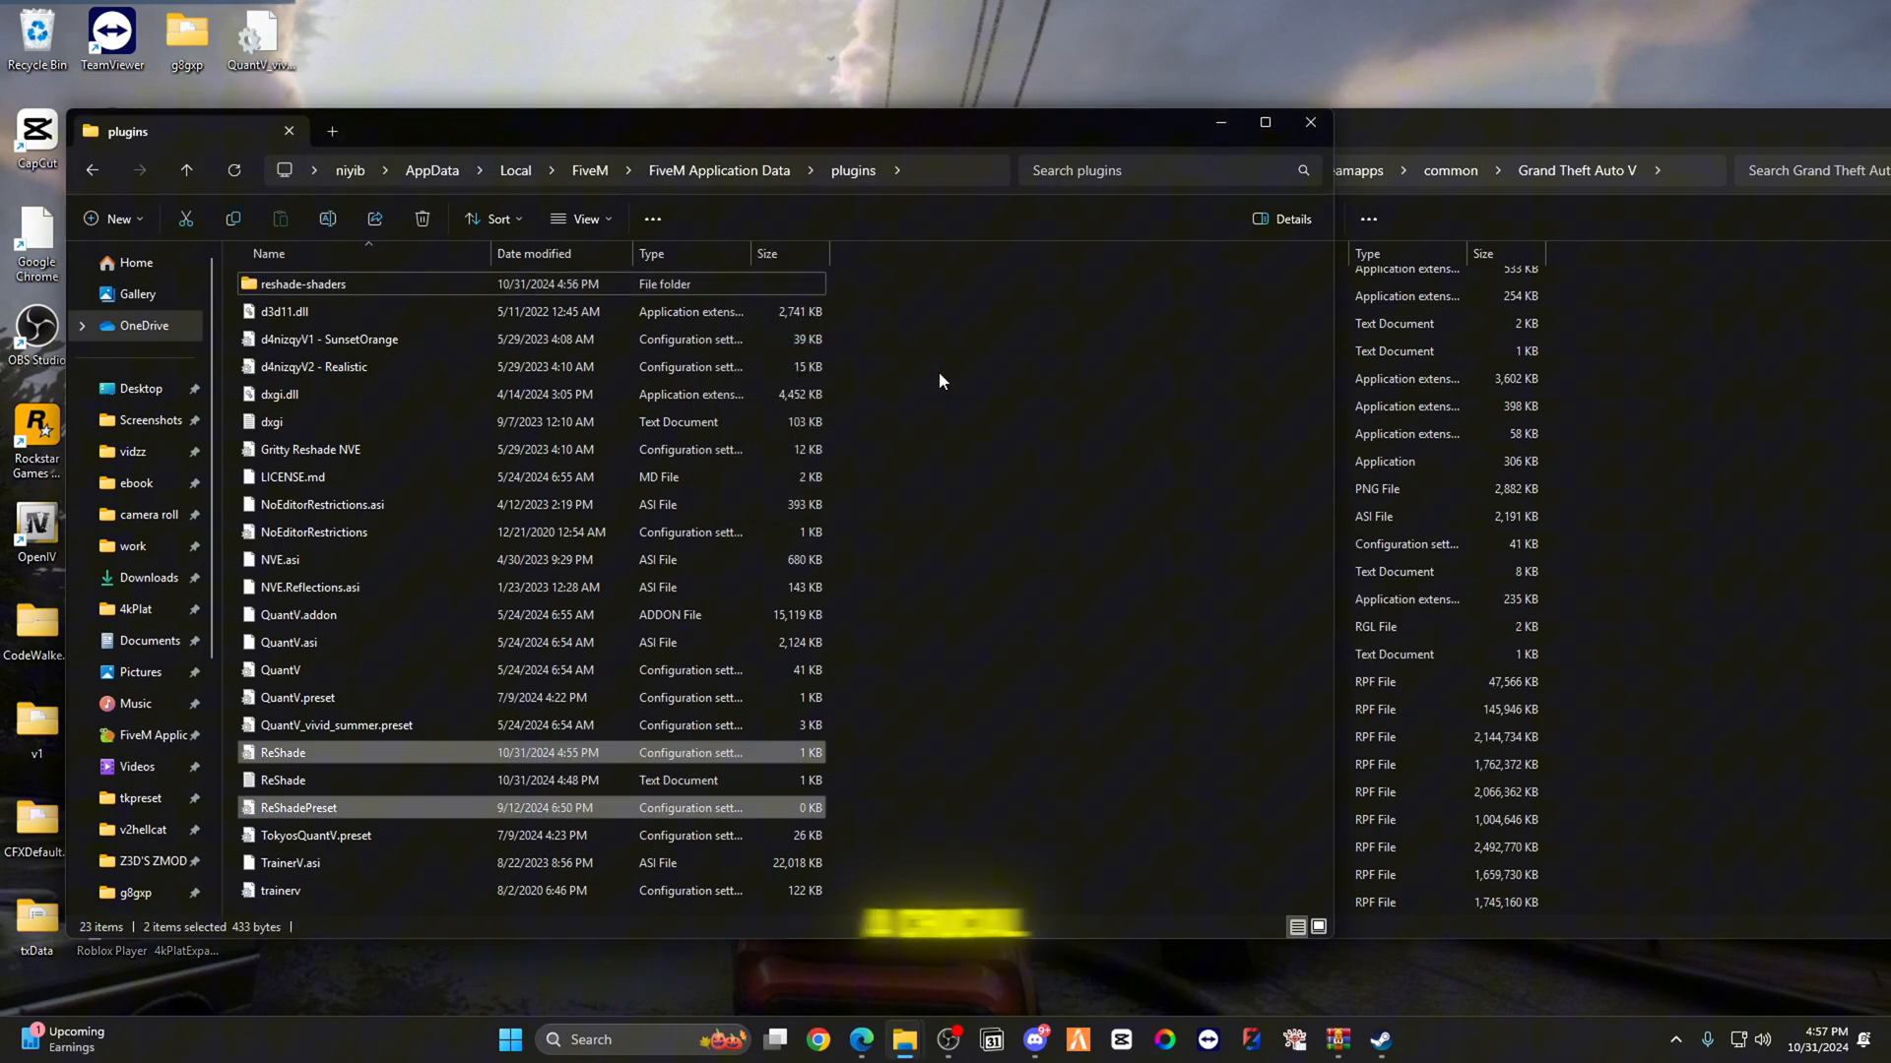
Step: Copy all Tokyo4kGraphics archive plugins files into FiveM's plugins folder, replacing existing files
{"action": "left_click", "coordinate": [1336, 1040]}
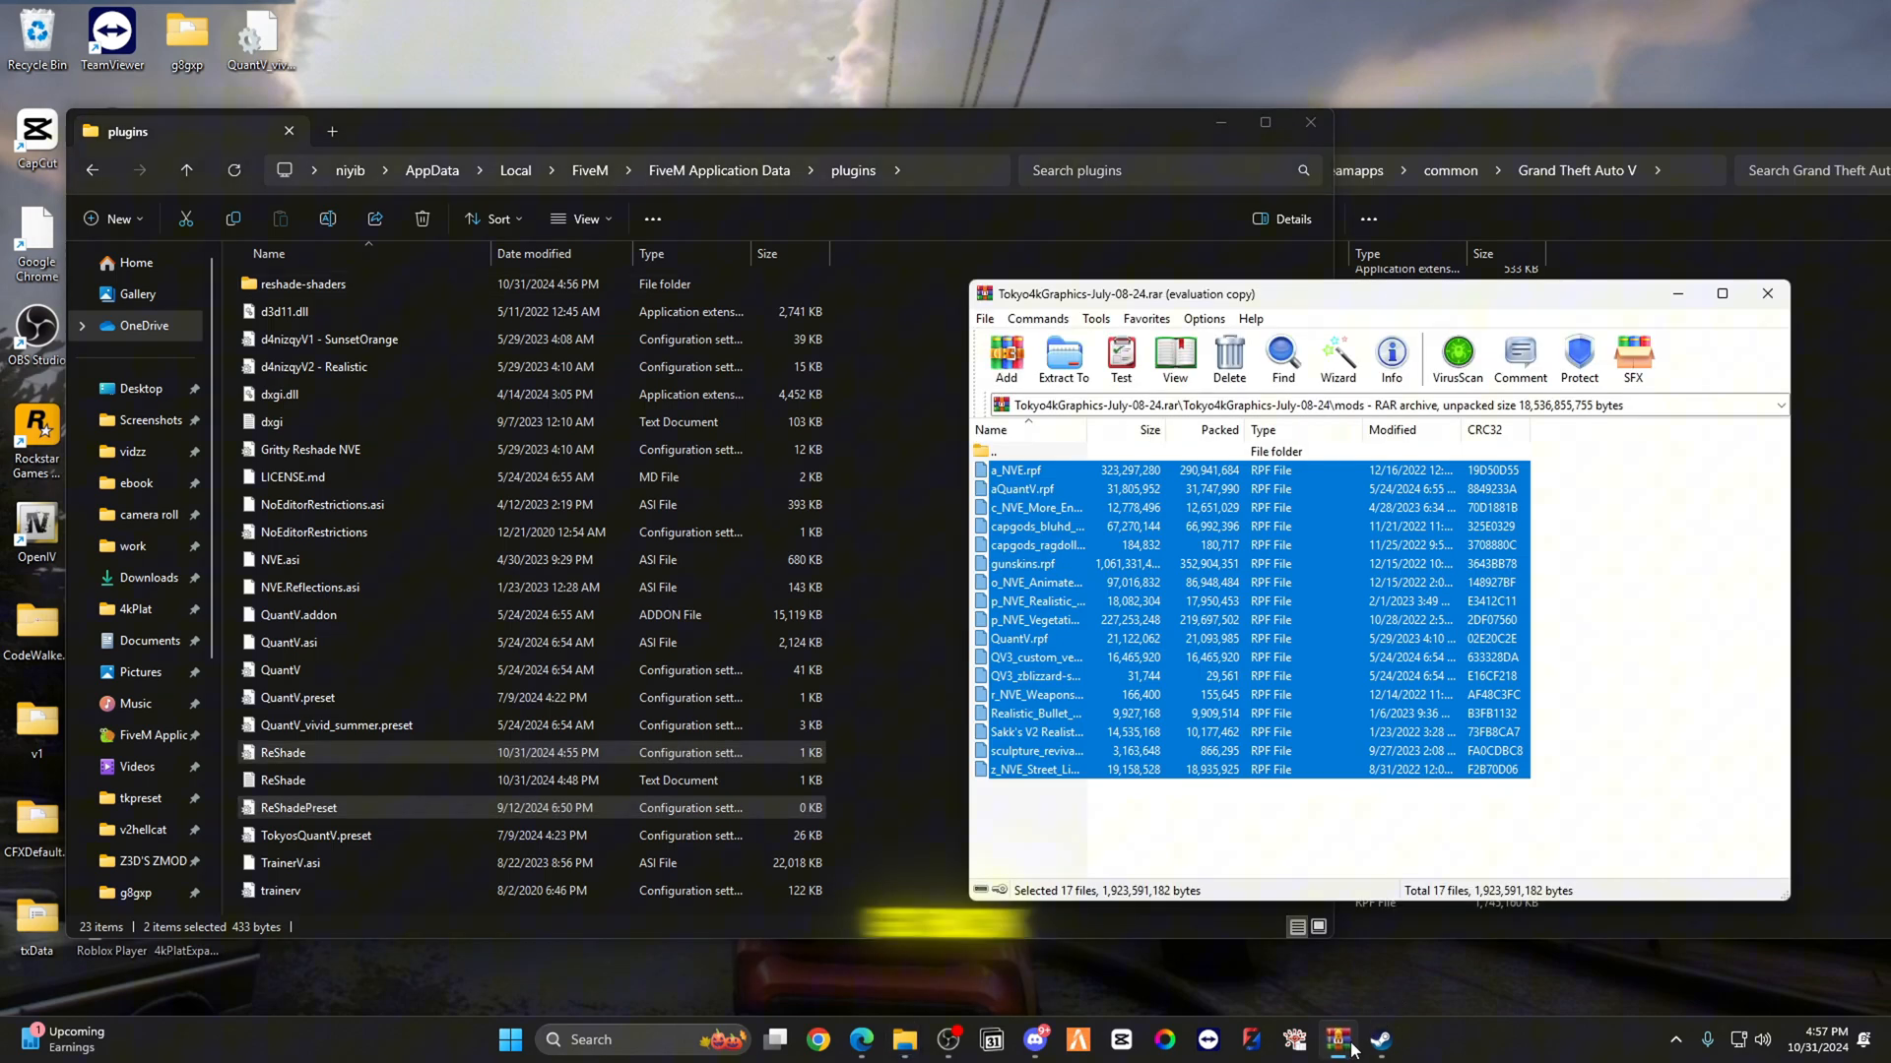
{"action": "mouse_move", "coordinate": [990, 430]}
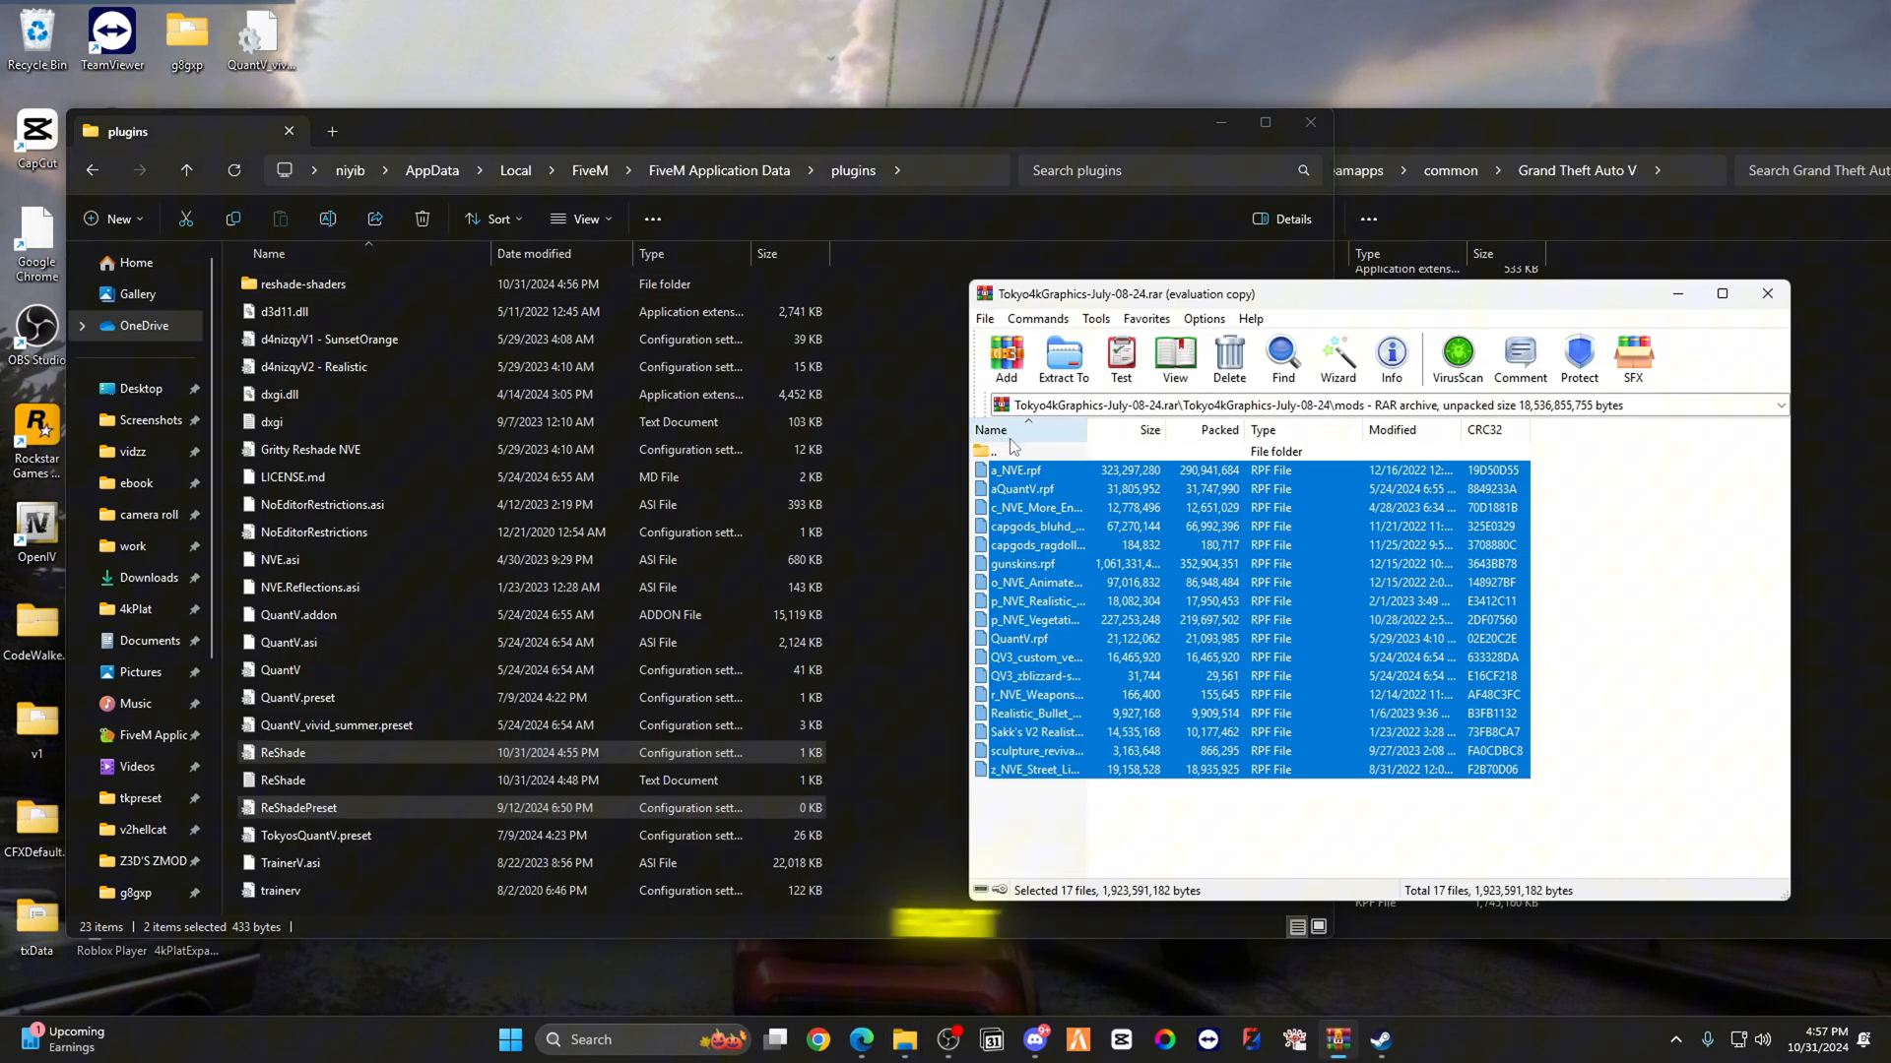
{"action": "double_click", "coordinate": [989, 451]}
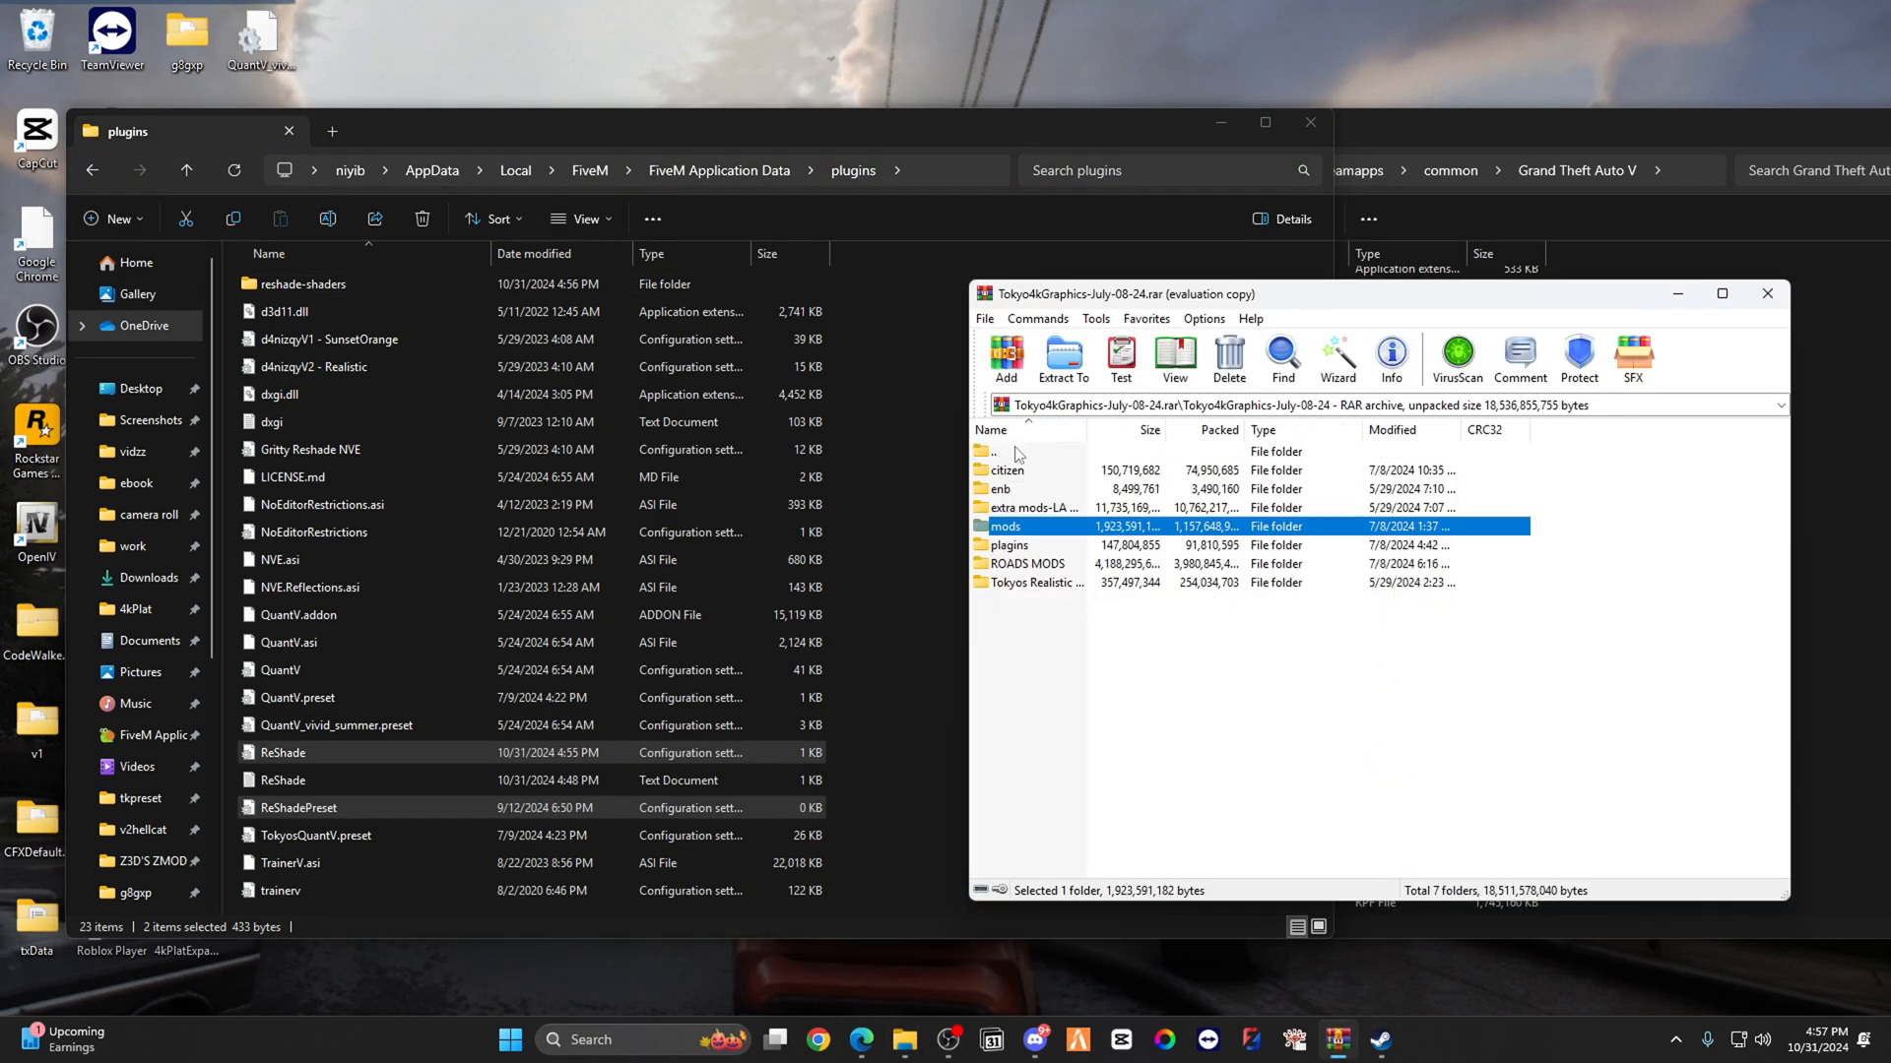
{"action": "double_click", "coordinate": [1010, 543]}
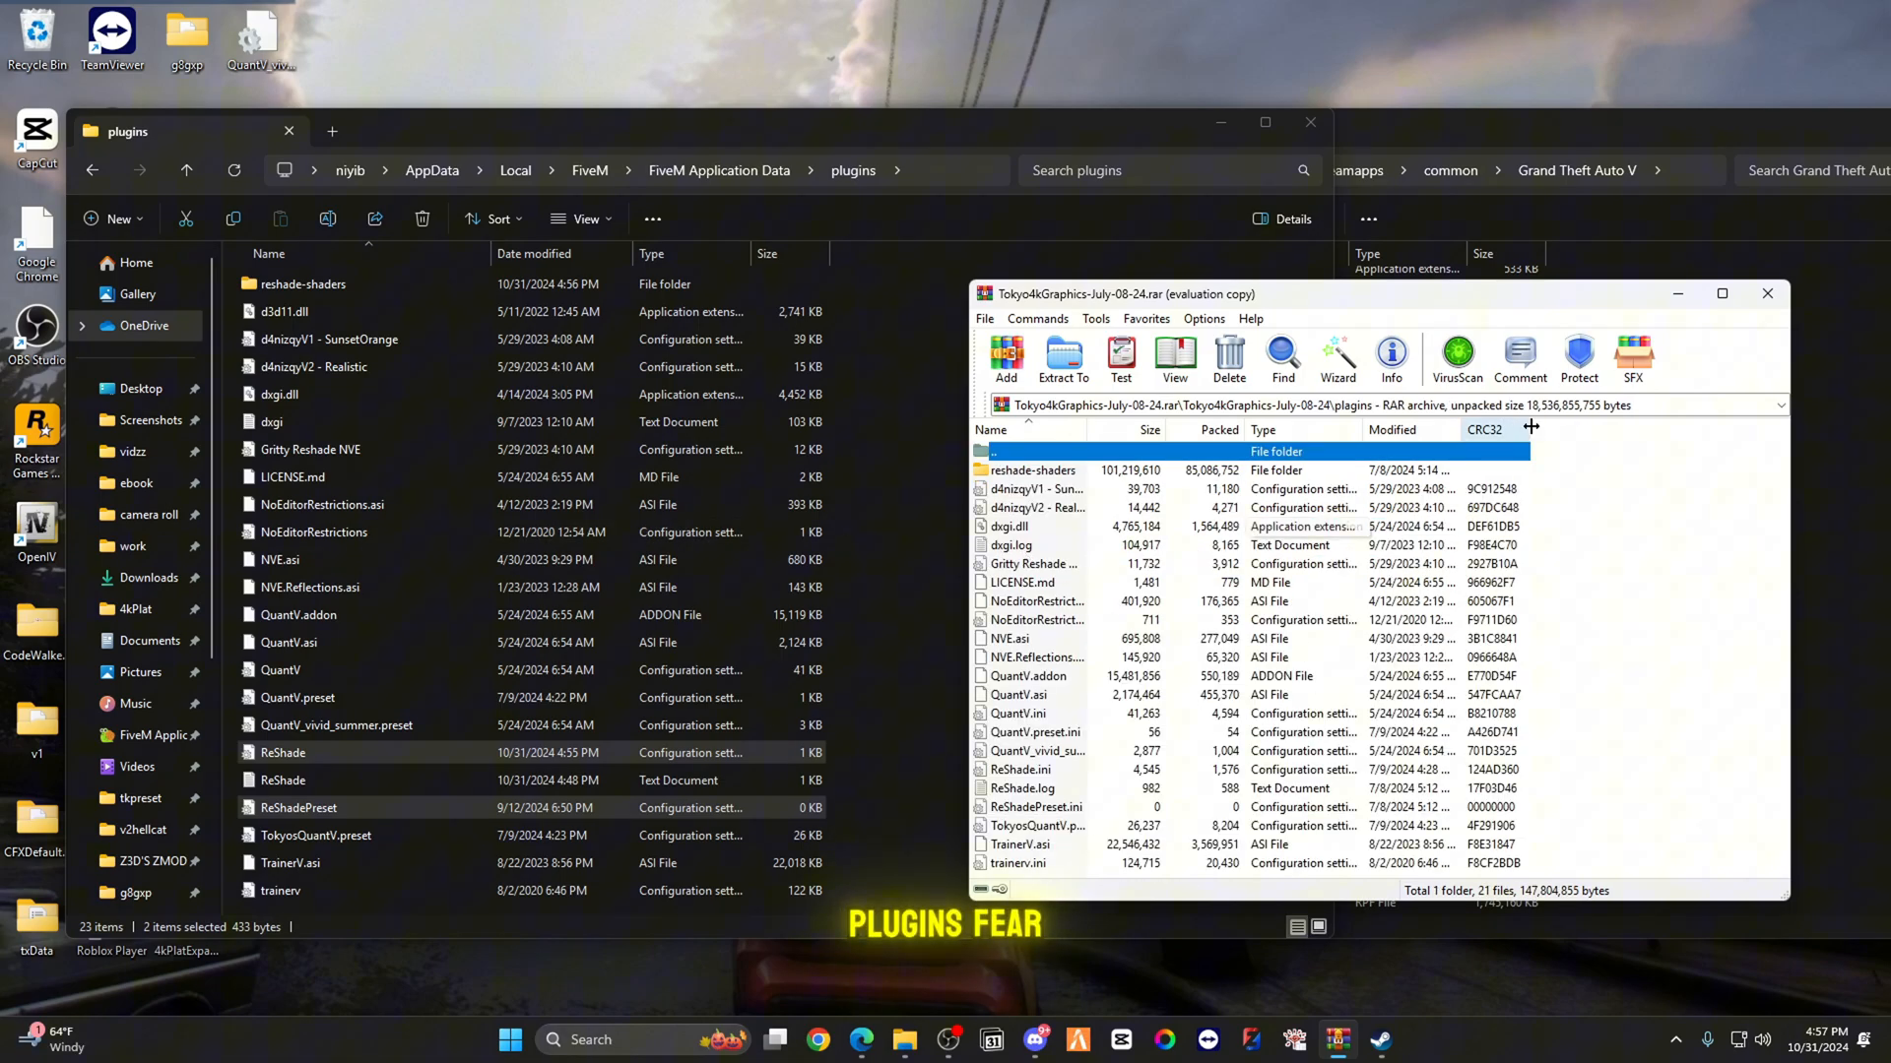
{"action": "left_click", "coordinate": [1025, 864]}
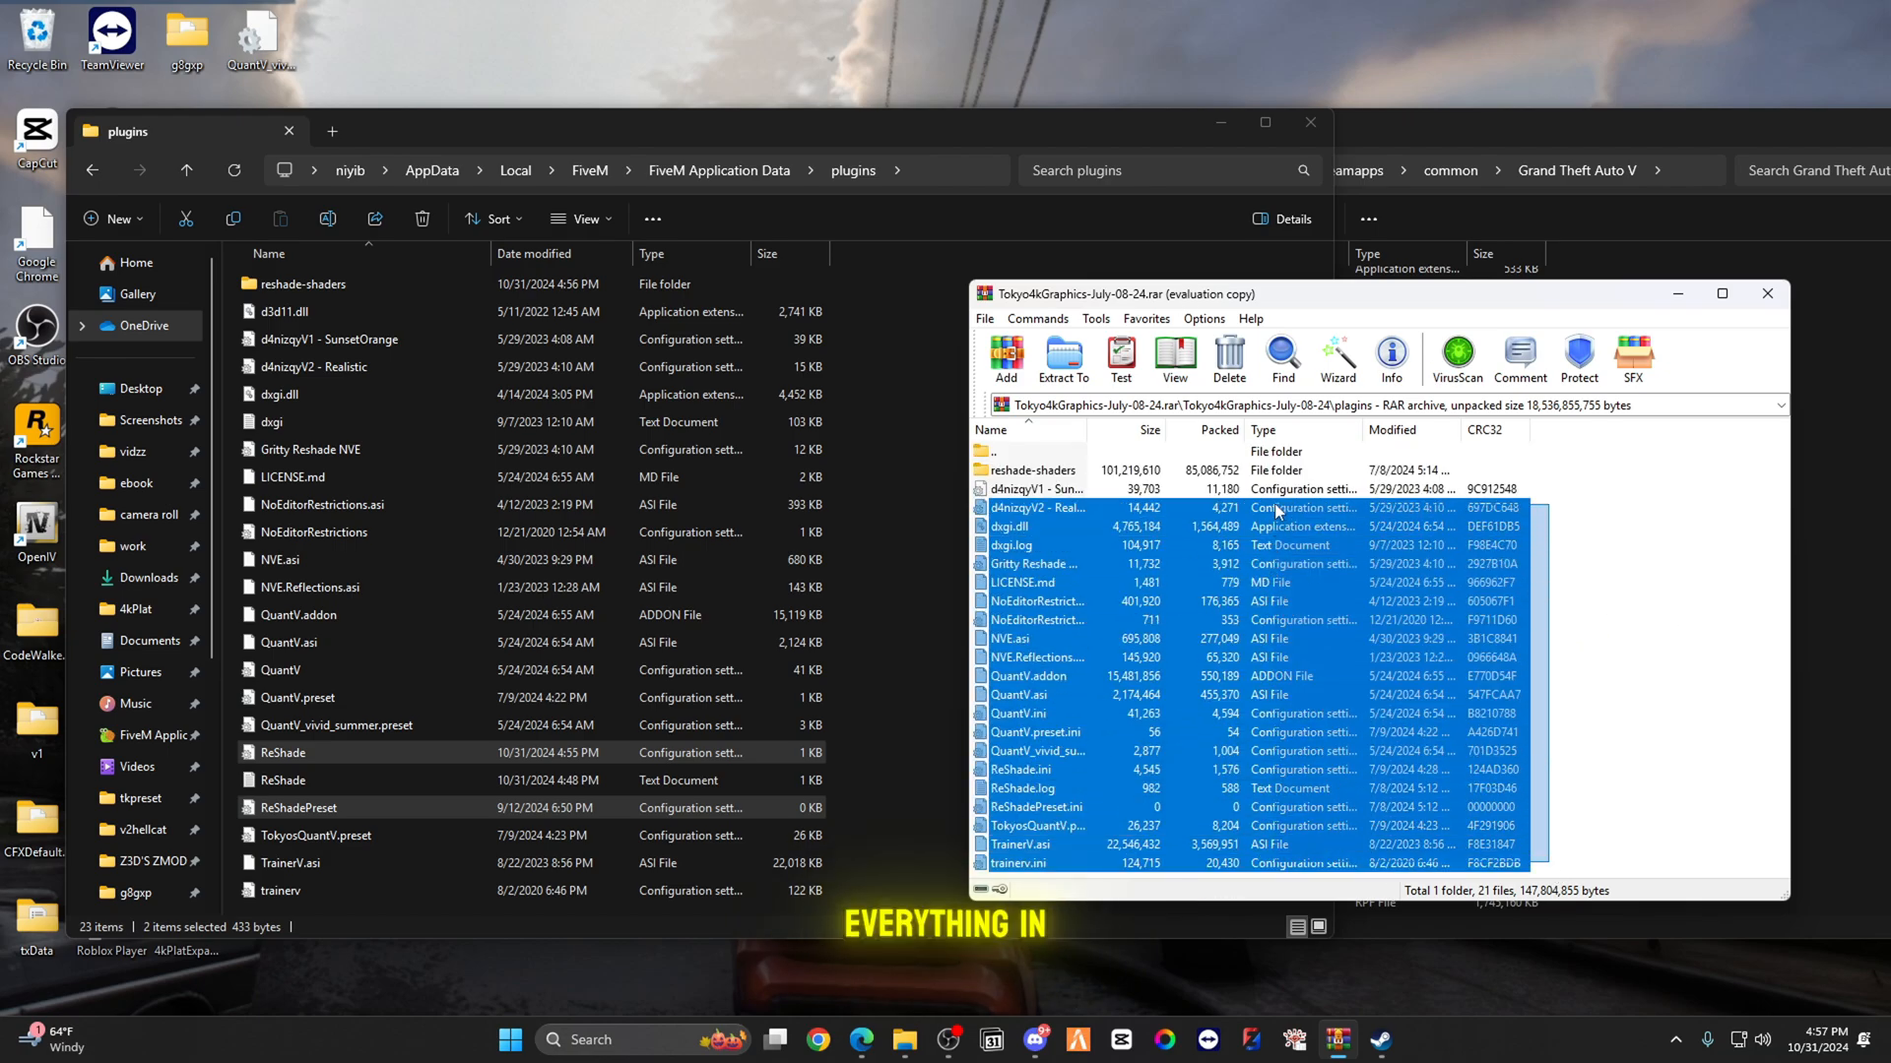
{"action": "left_click", "coordinate": [1060, 358]}
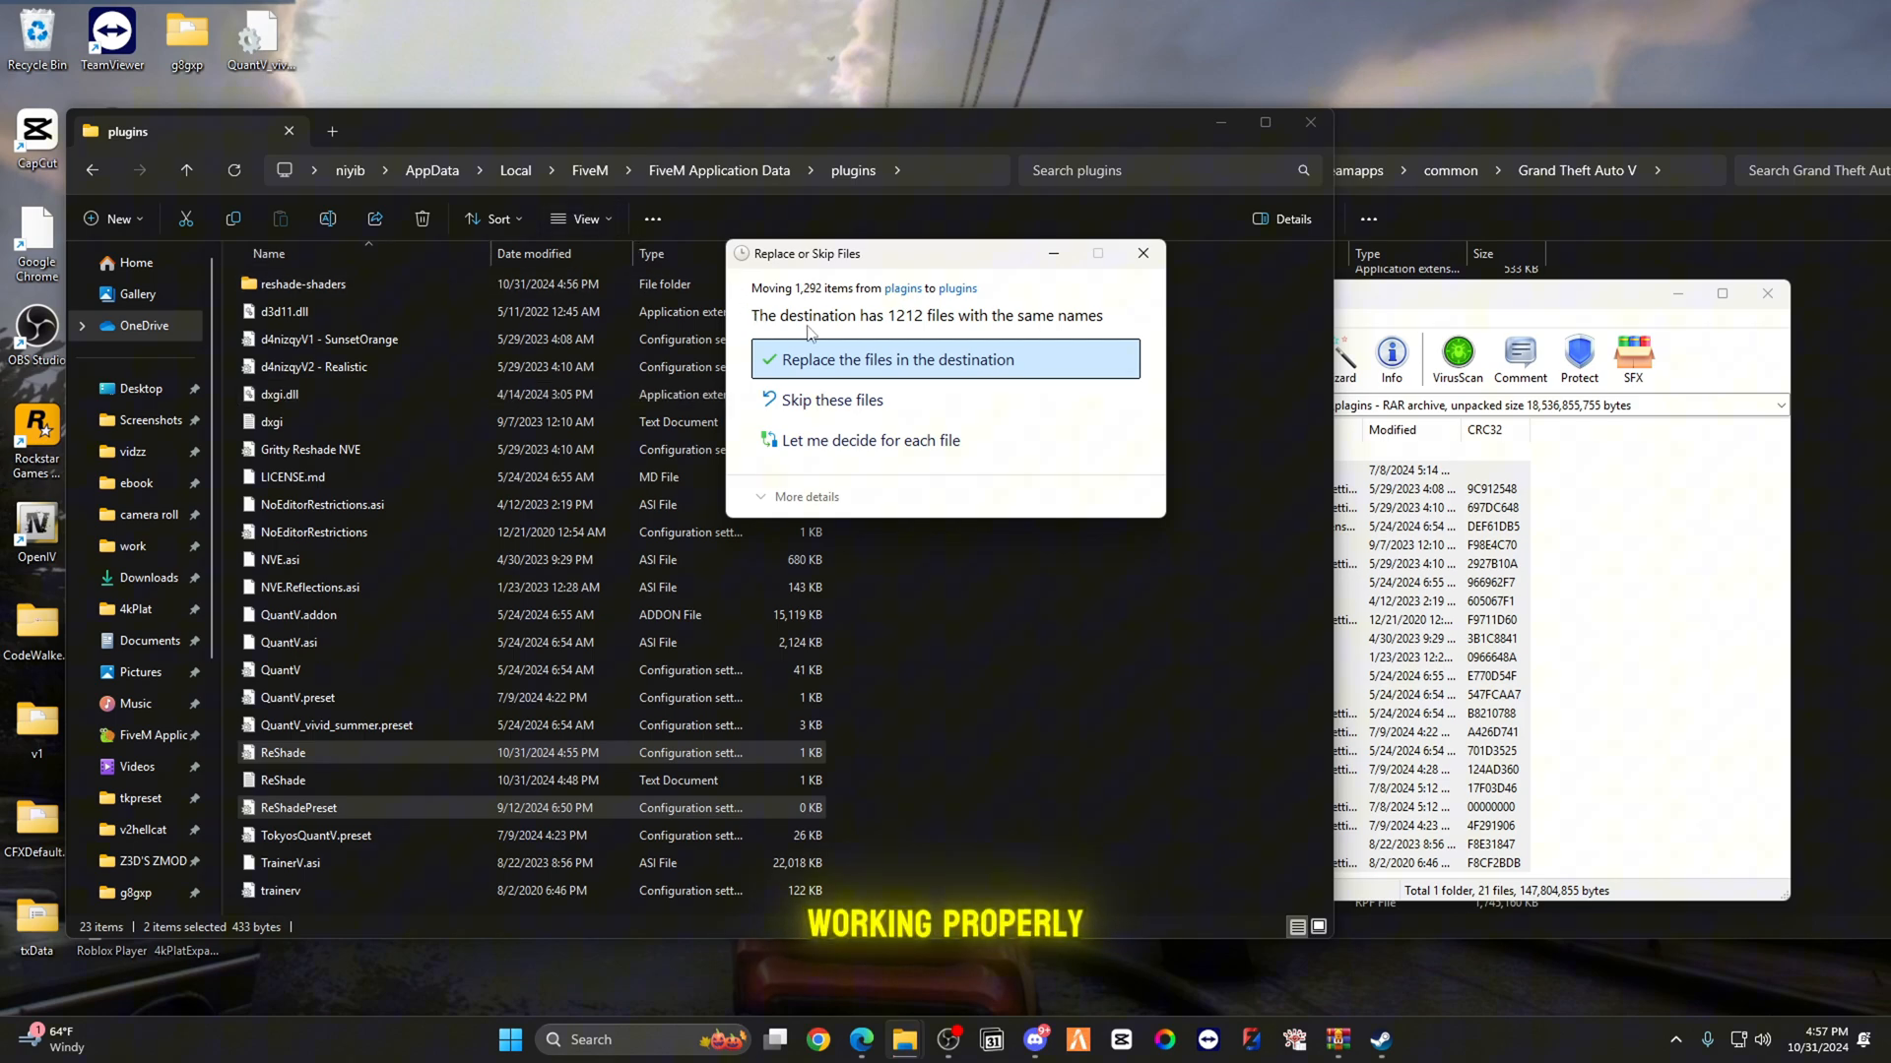
{"action": "left_click", "coordinate": [897, 360]}
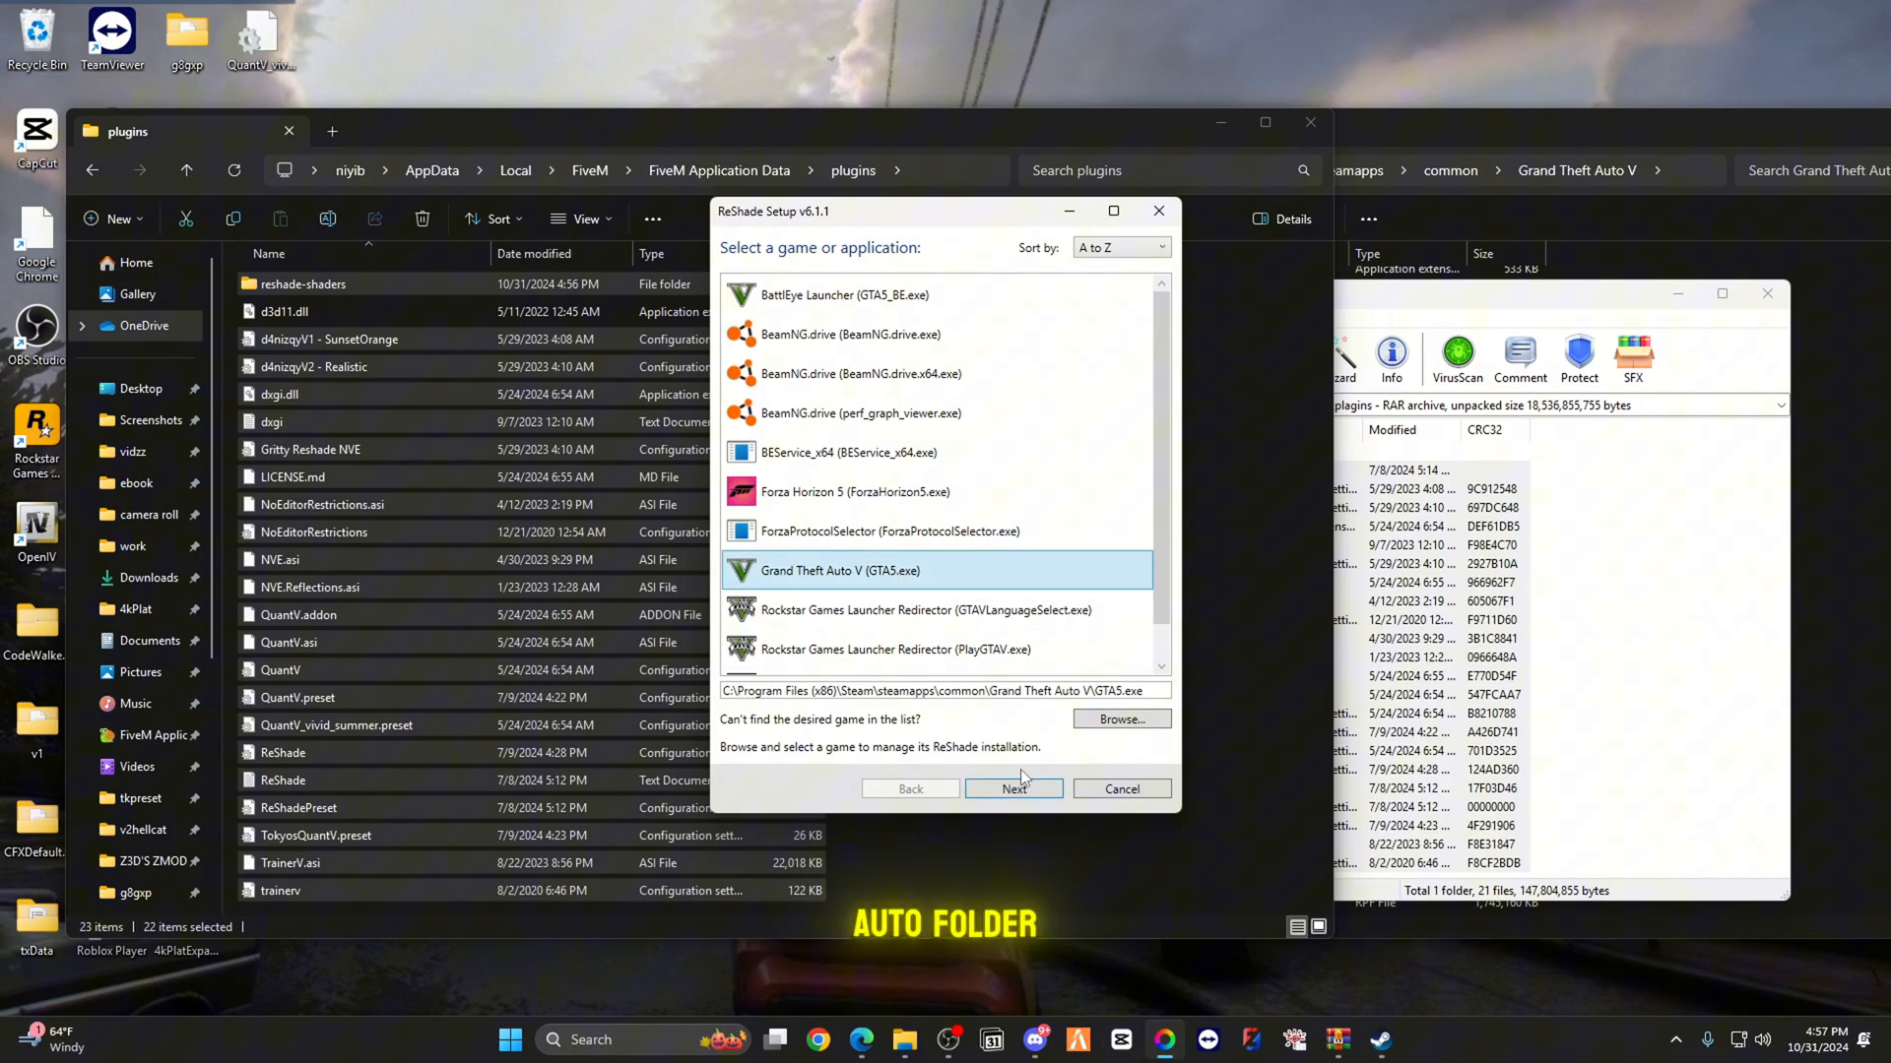
Step: Install ReShade for GTA5.exe using DirectX 10/11/12 and default effects, then finish
{"action": "left_click", "coordinate": [1014, 789]}
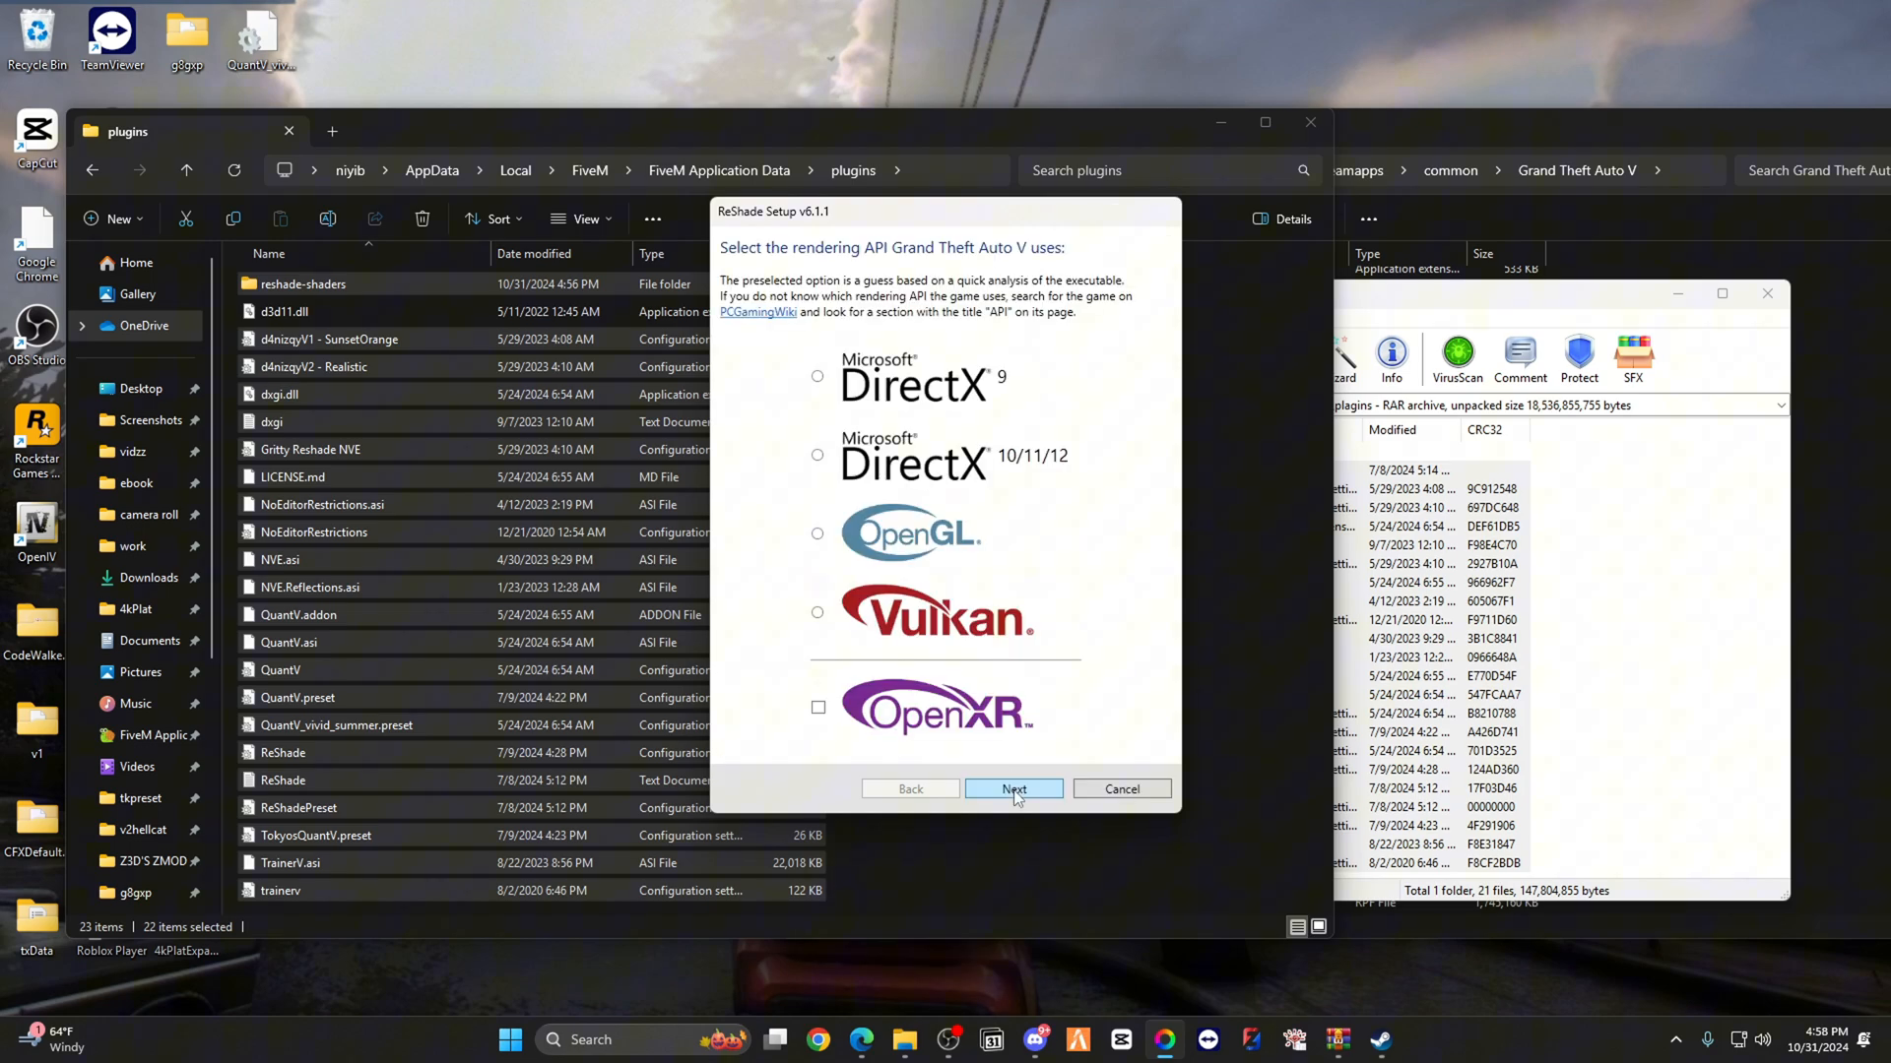
{"action": "mouse_move", "coordinate": [840, 441]}
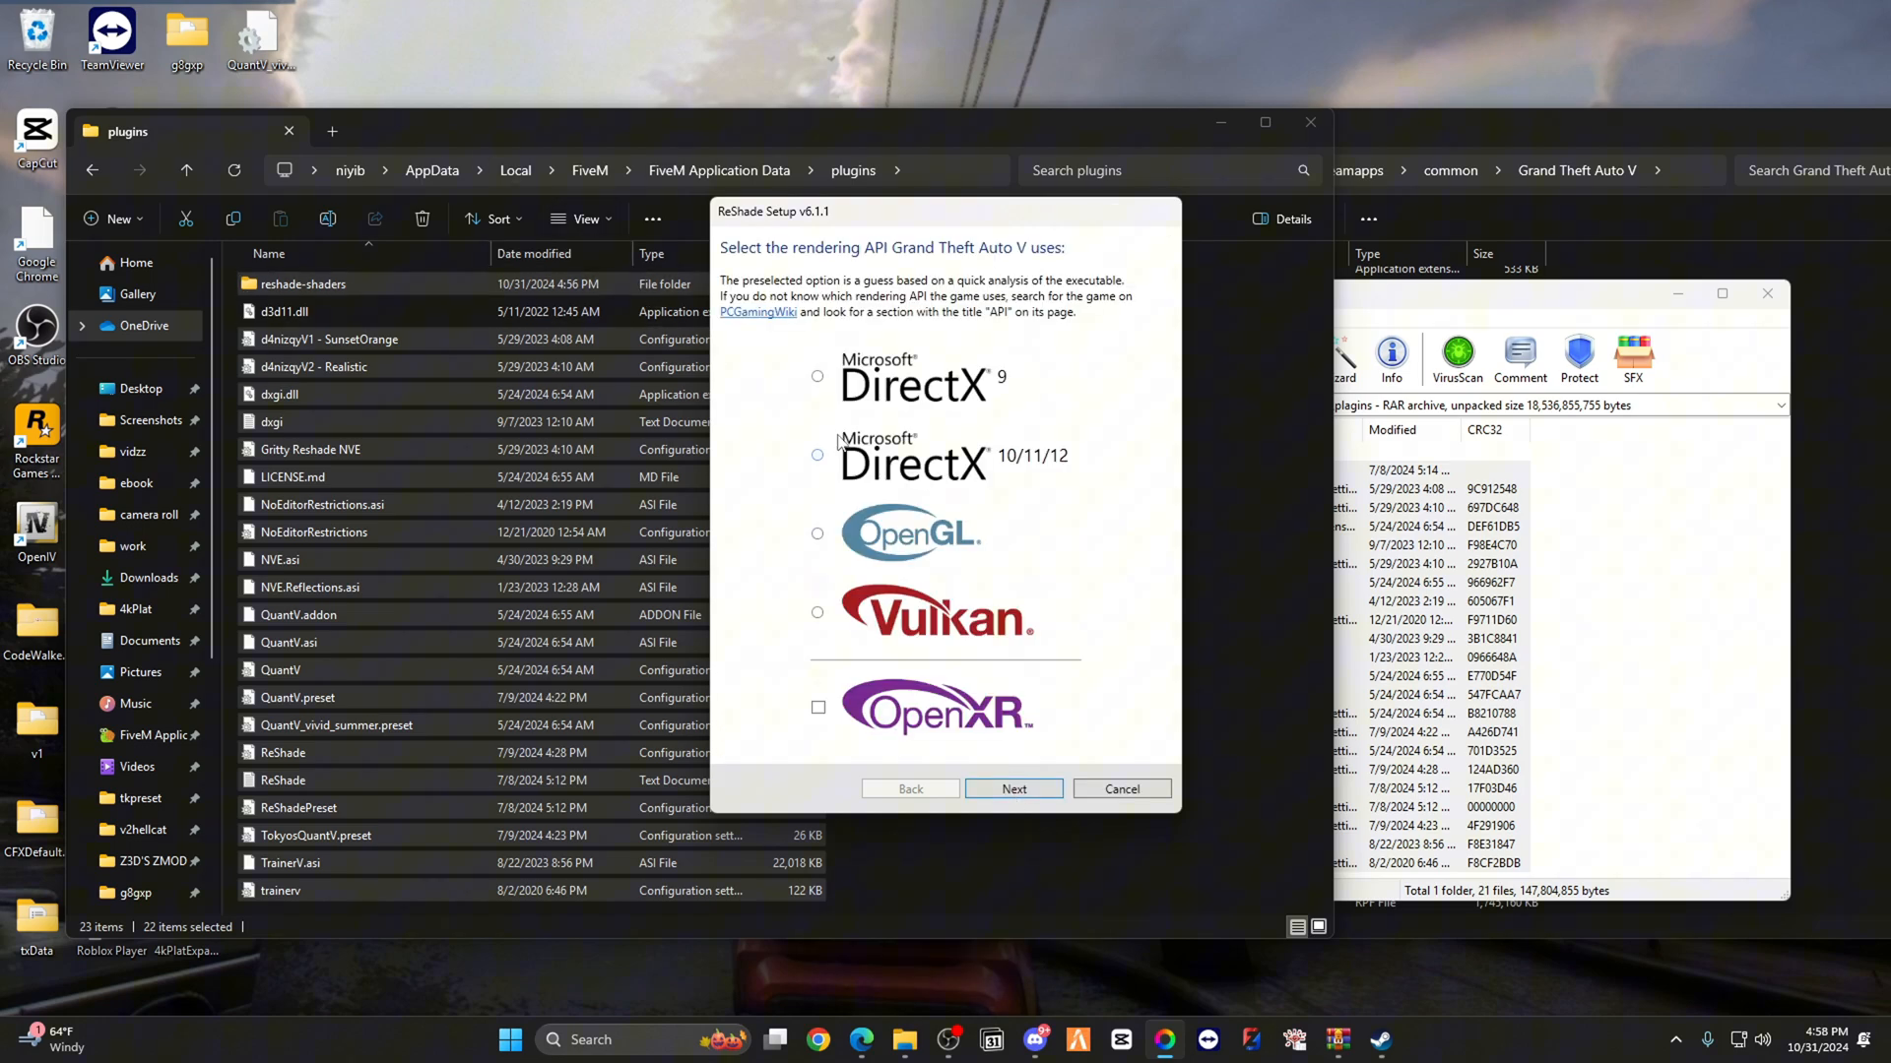
{"action": "left_click", "coordinate": [817, 456]}
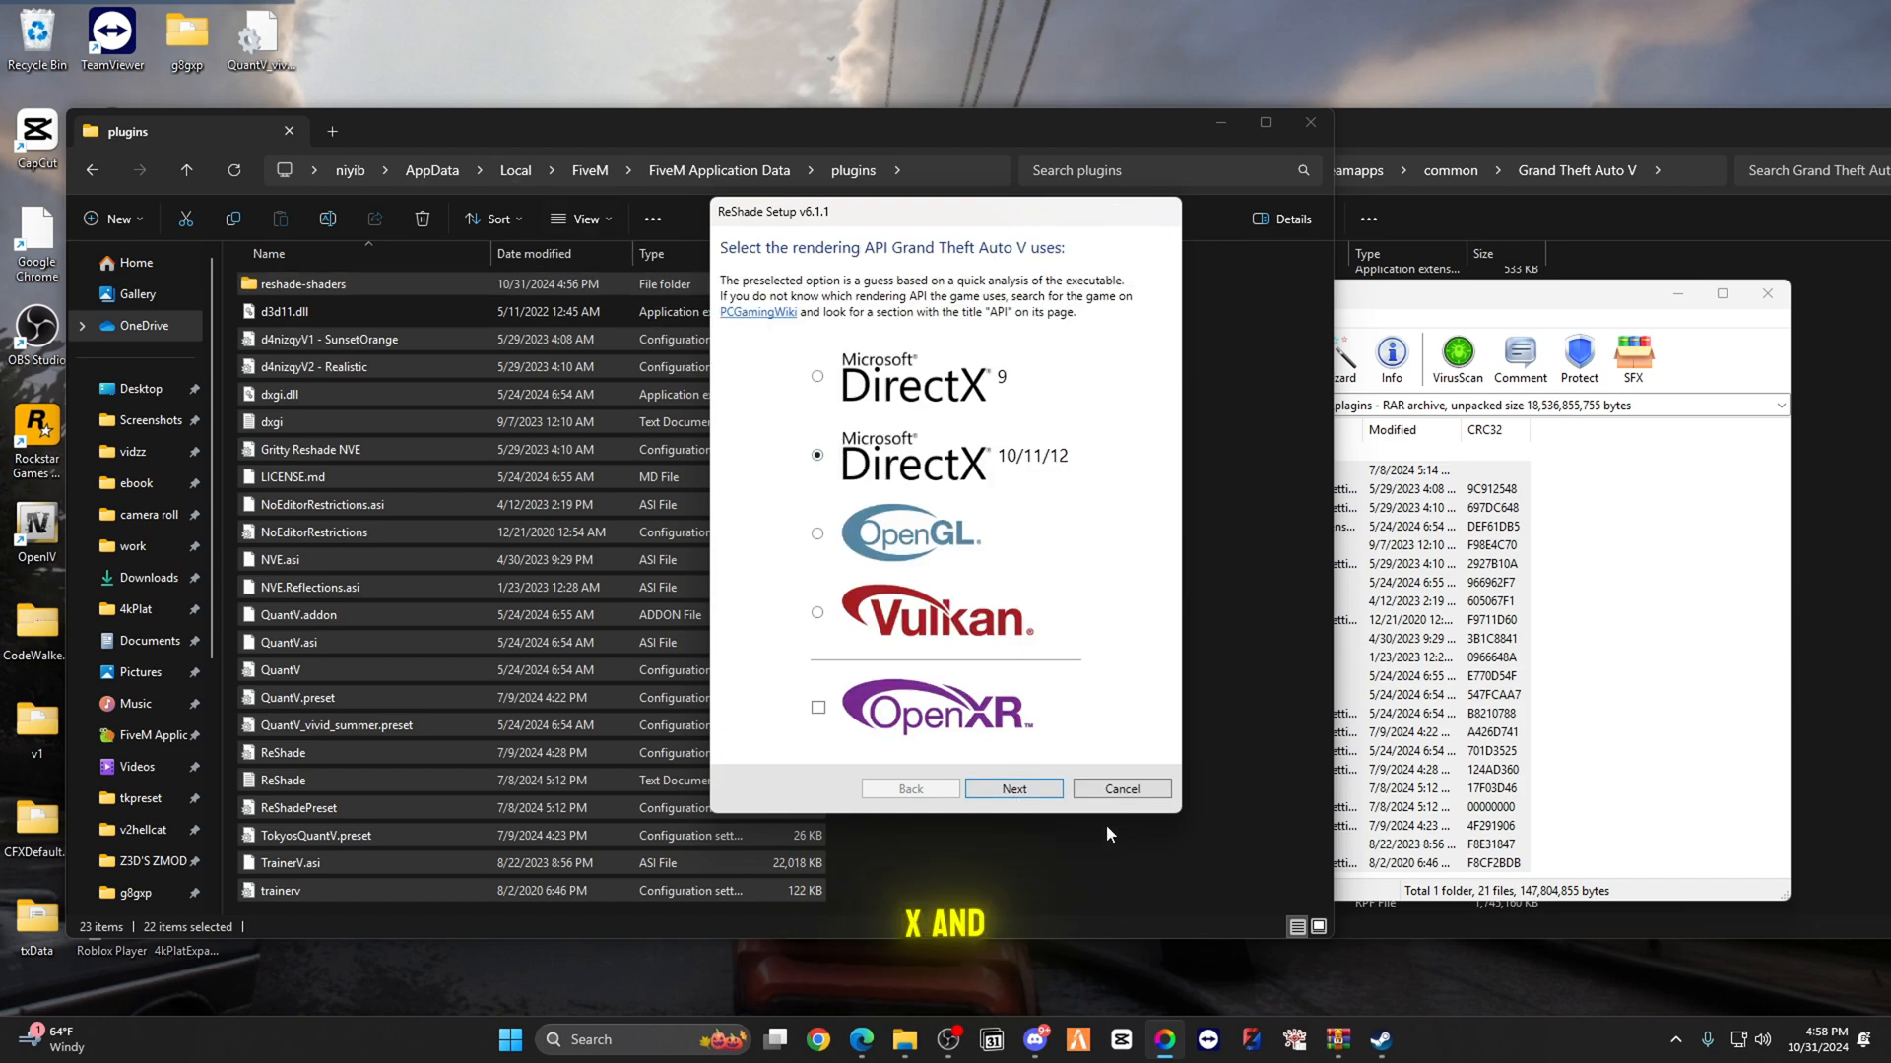
{"action": "left_click", "coordinate": [1011, 789]}
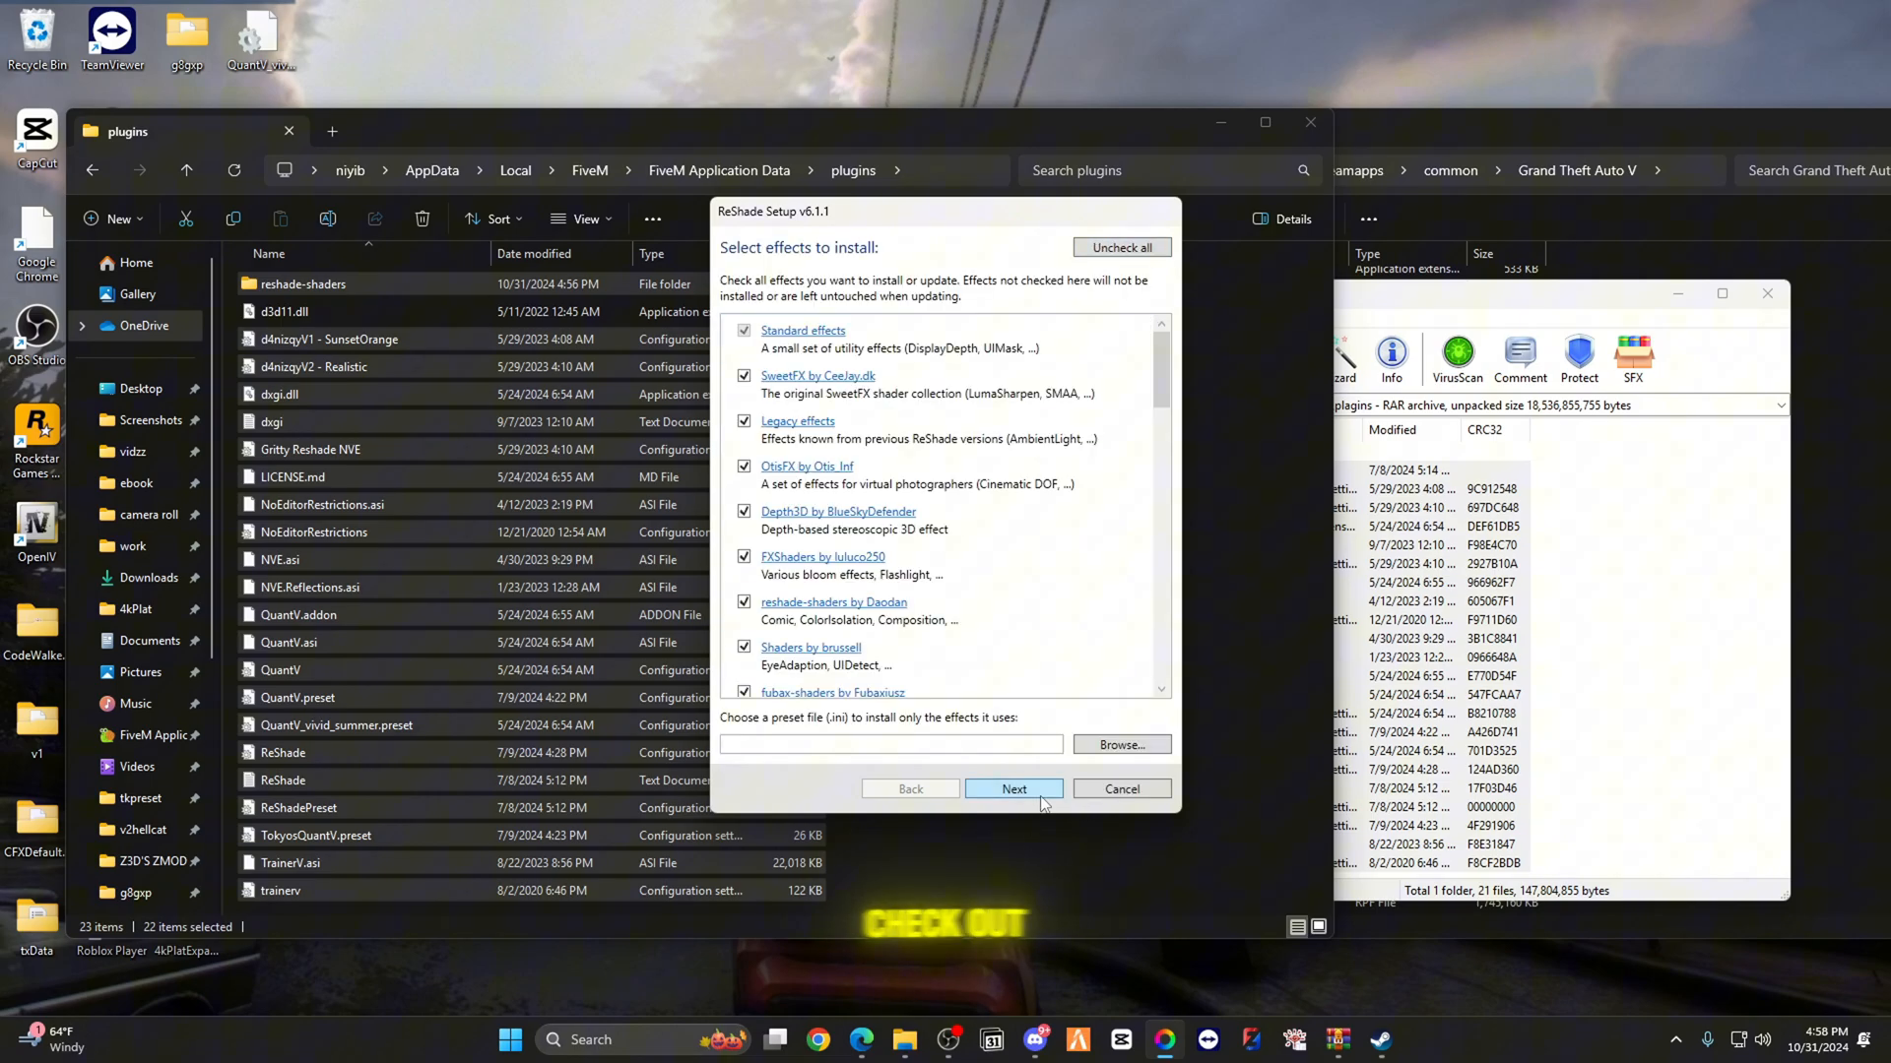
{"action": "left_click", "coordinate": [1013, 788]}
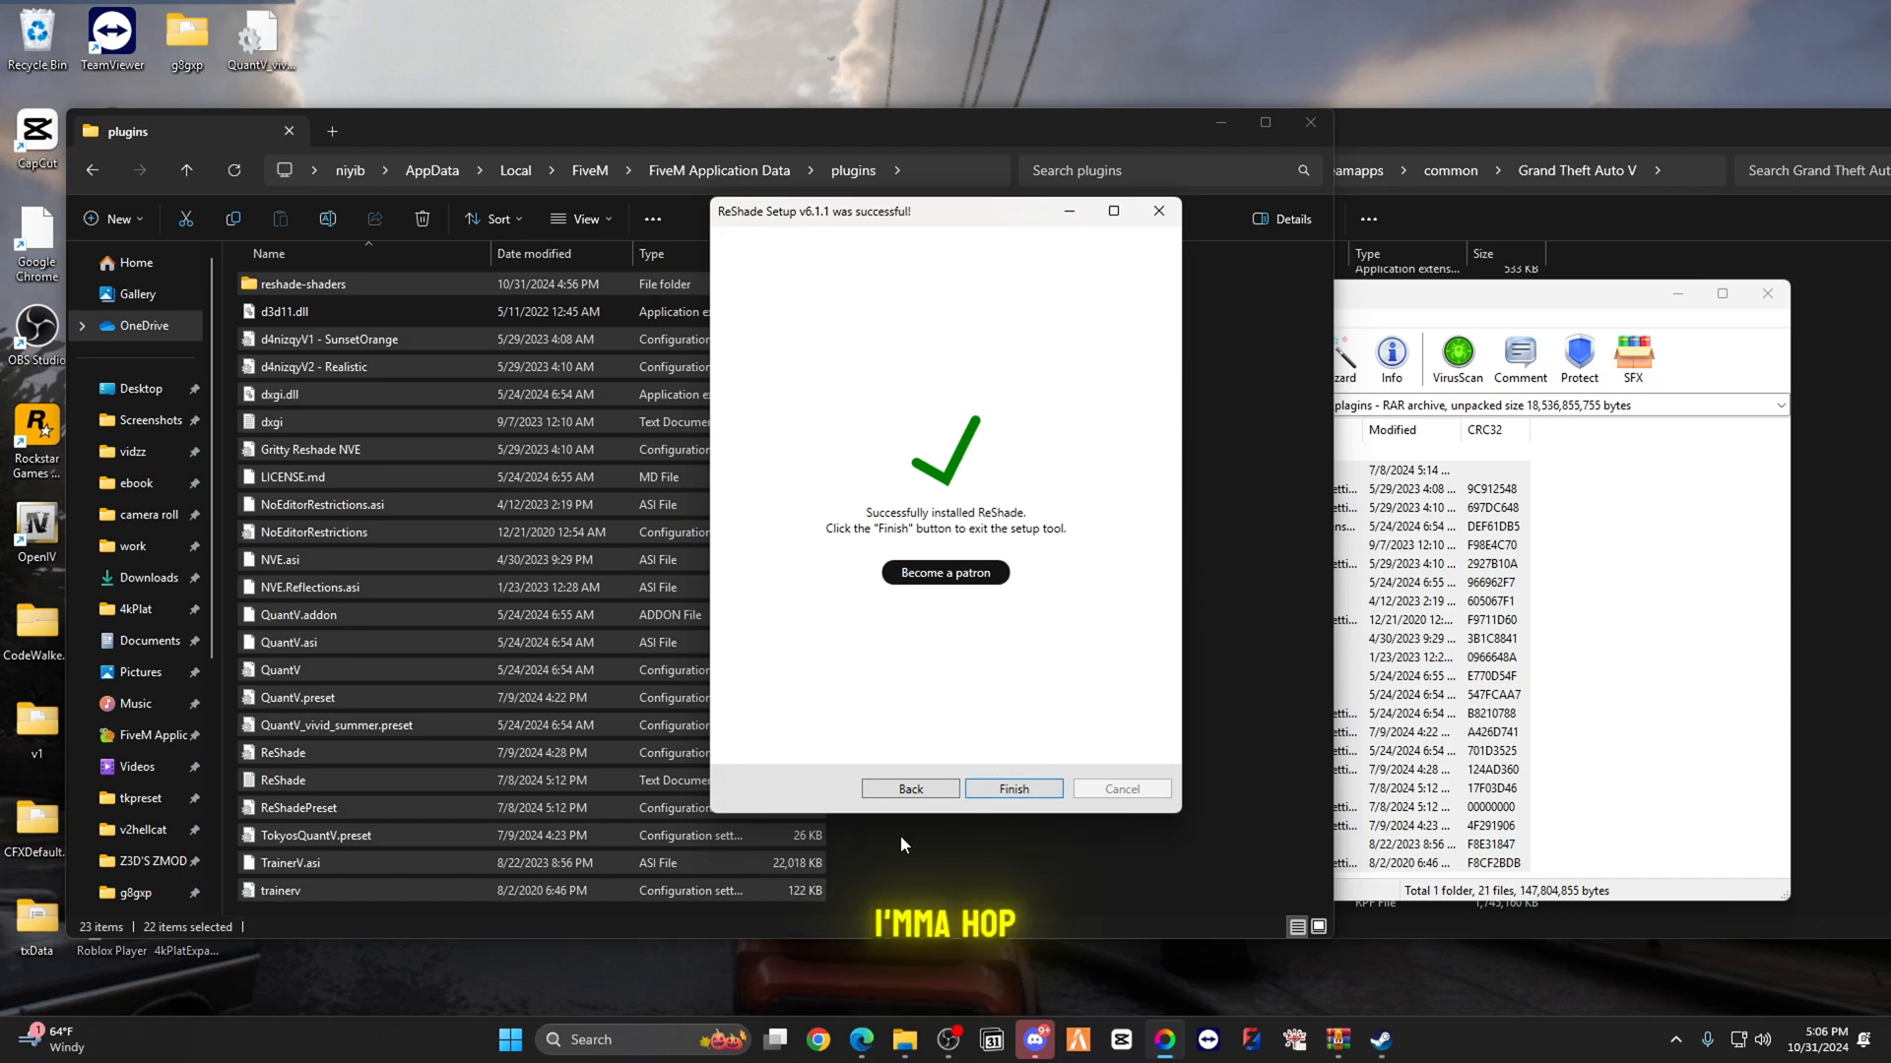
{"action": "left_click", "coordinate": [1011, 789]}
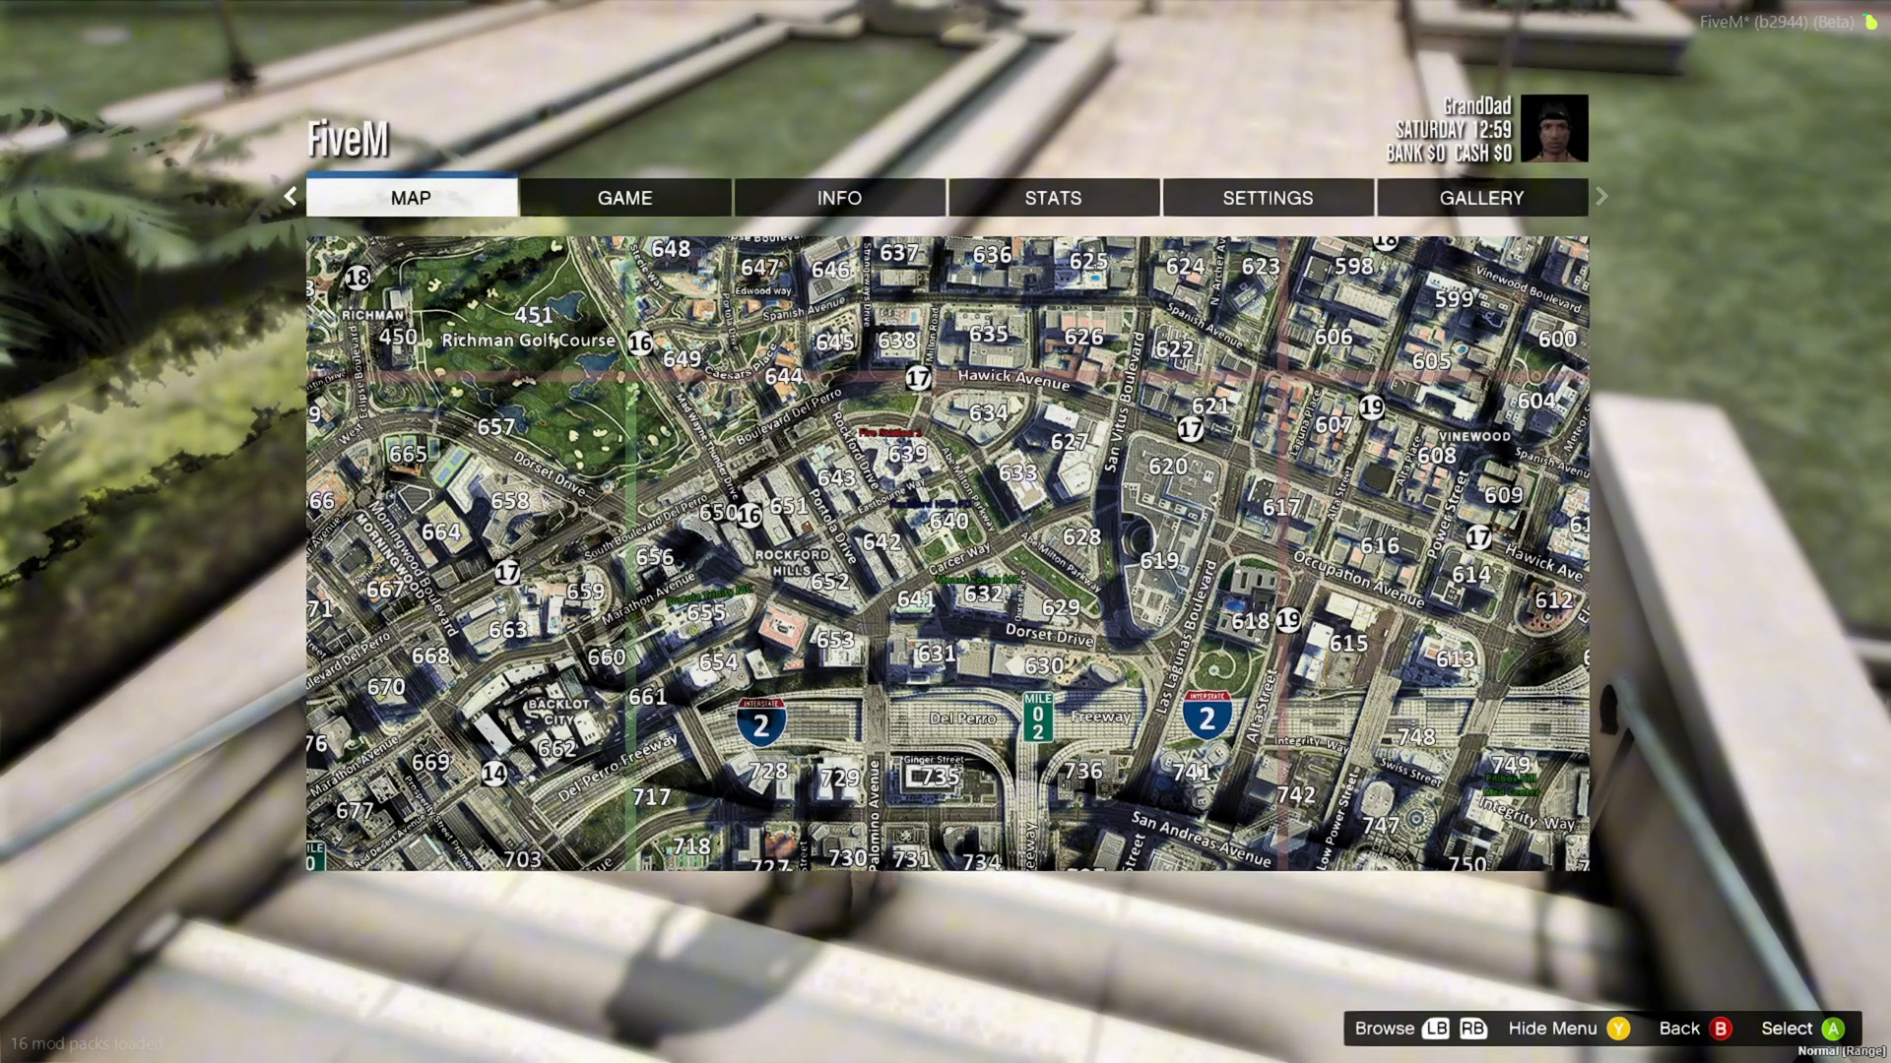
Step: Browse FiveM's Graphics and Display settings, scroll the Graphics options, then resume with Esc
{"action": "left_click", "coordinate": [1266, 197]}
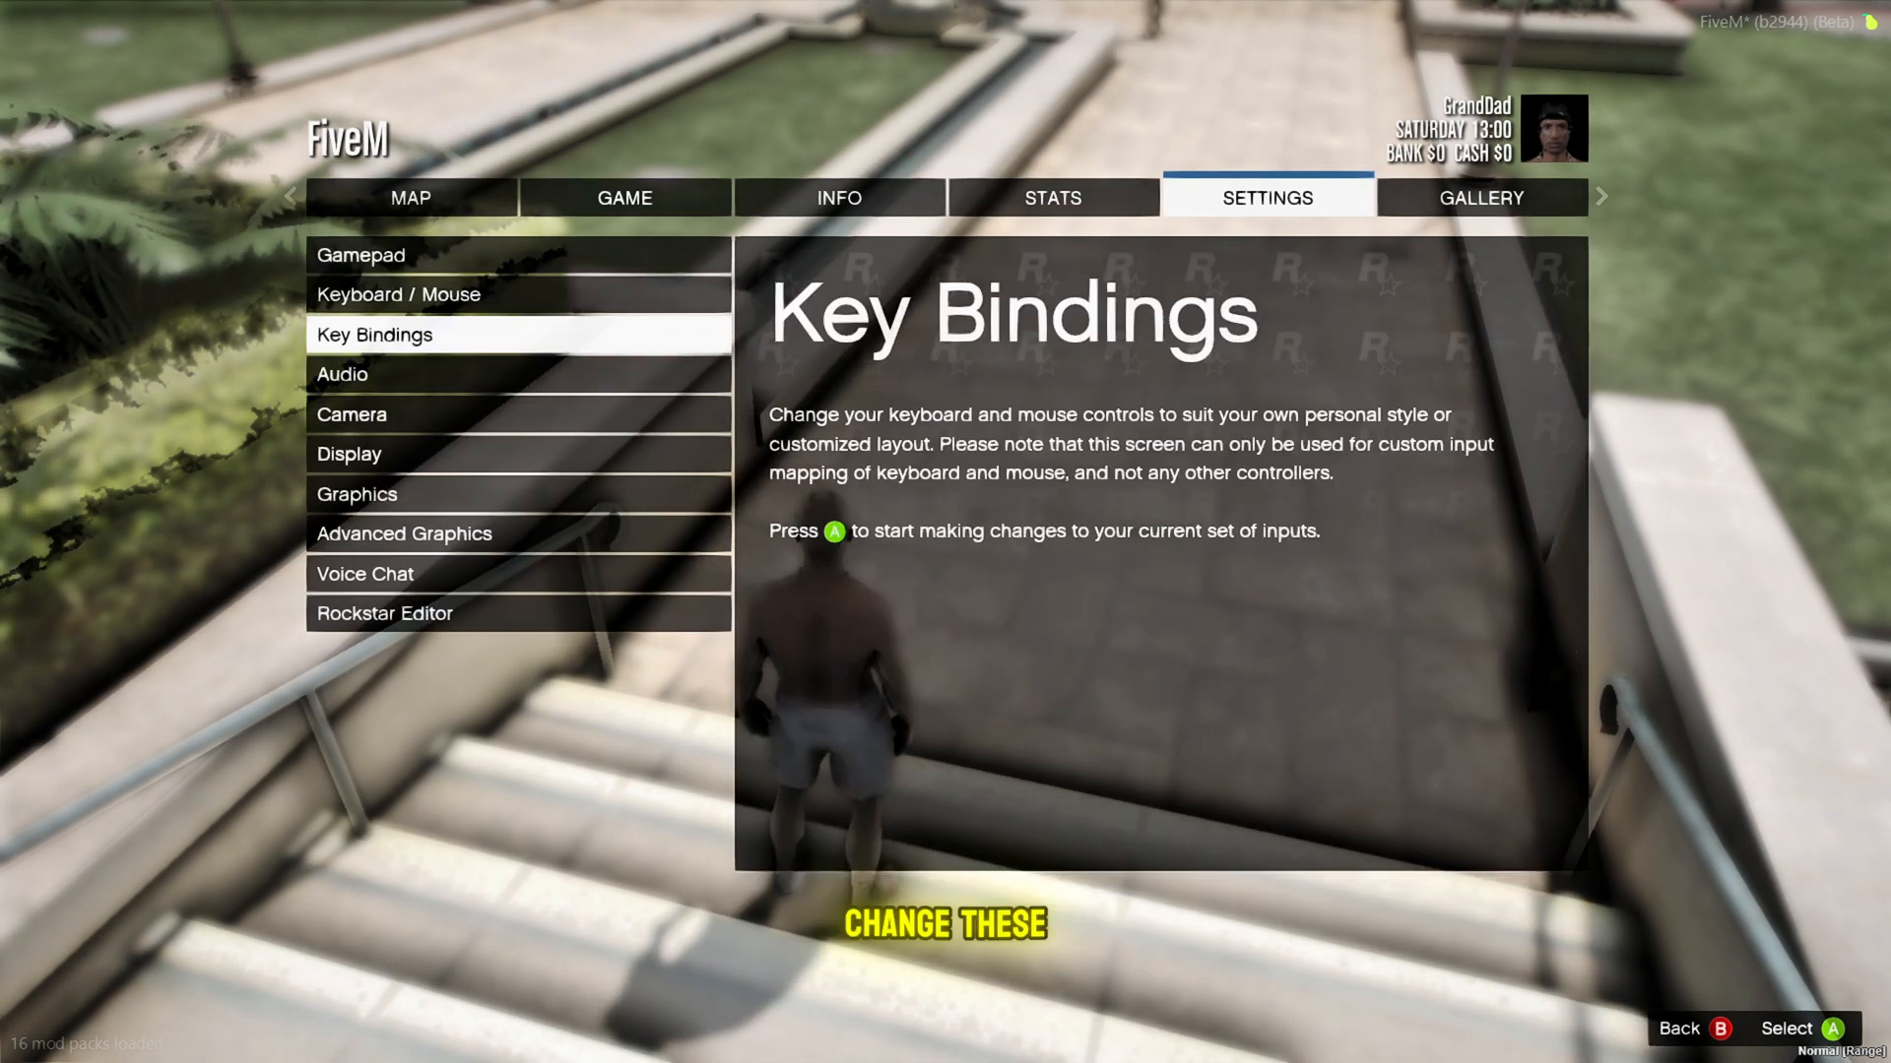
{"action": "left_click", "coordinate": [355, 494]}
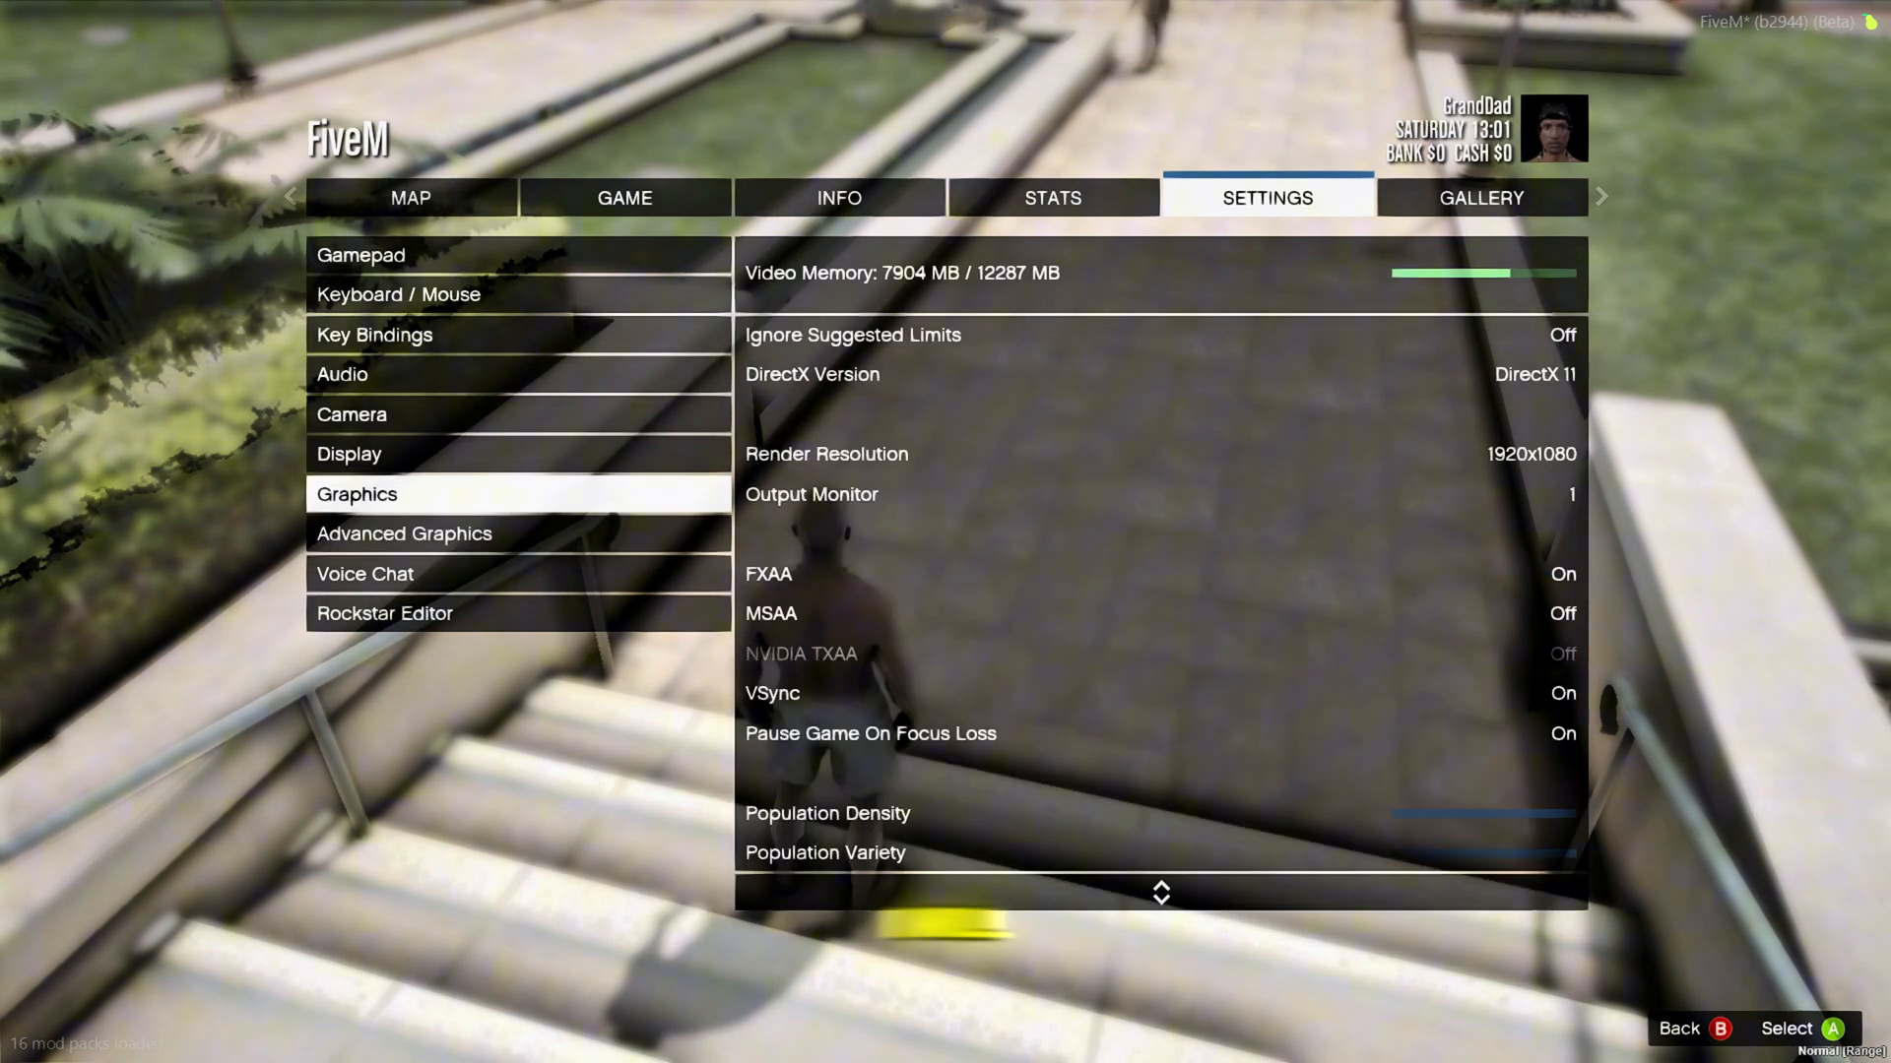
{"action": "left_click", "coordinate": [349, 453]}
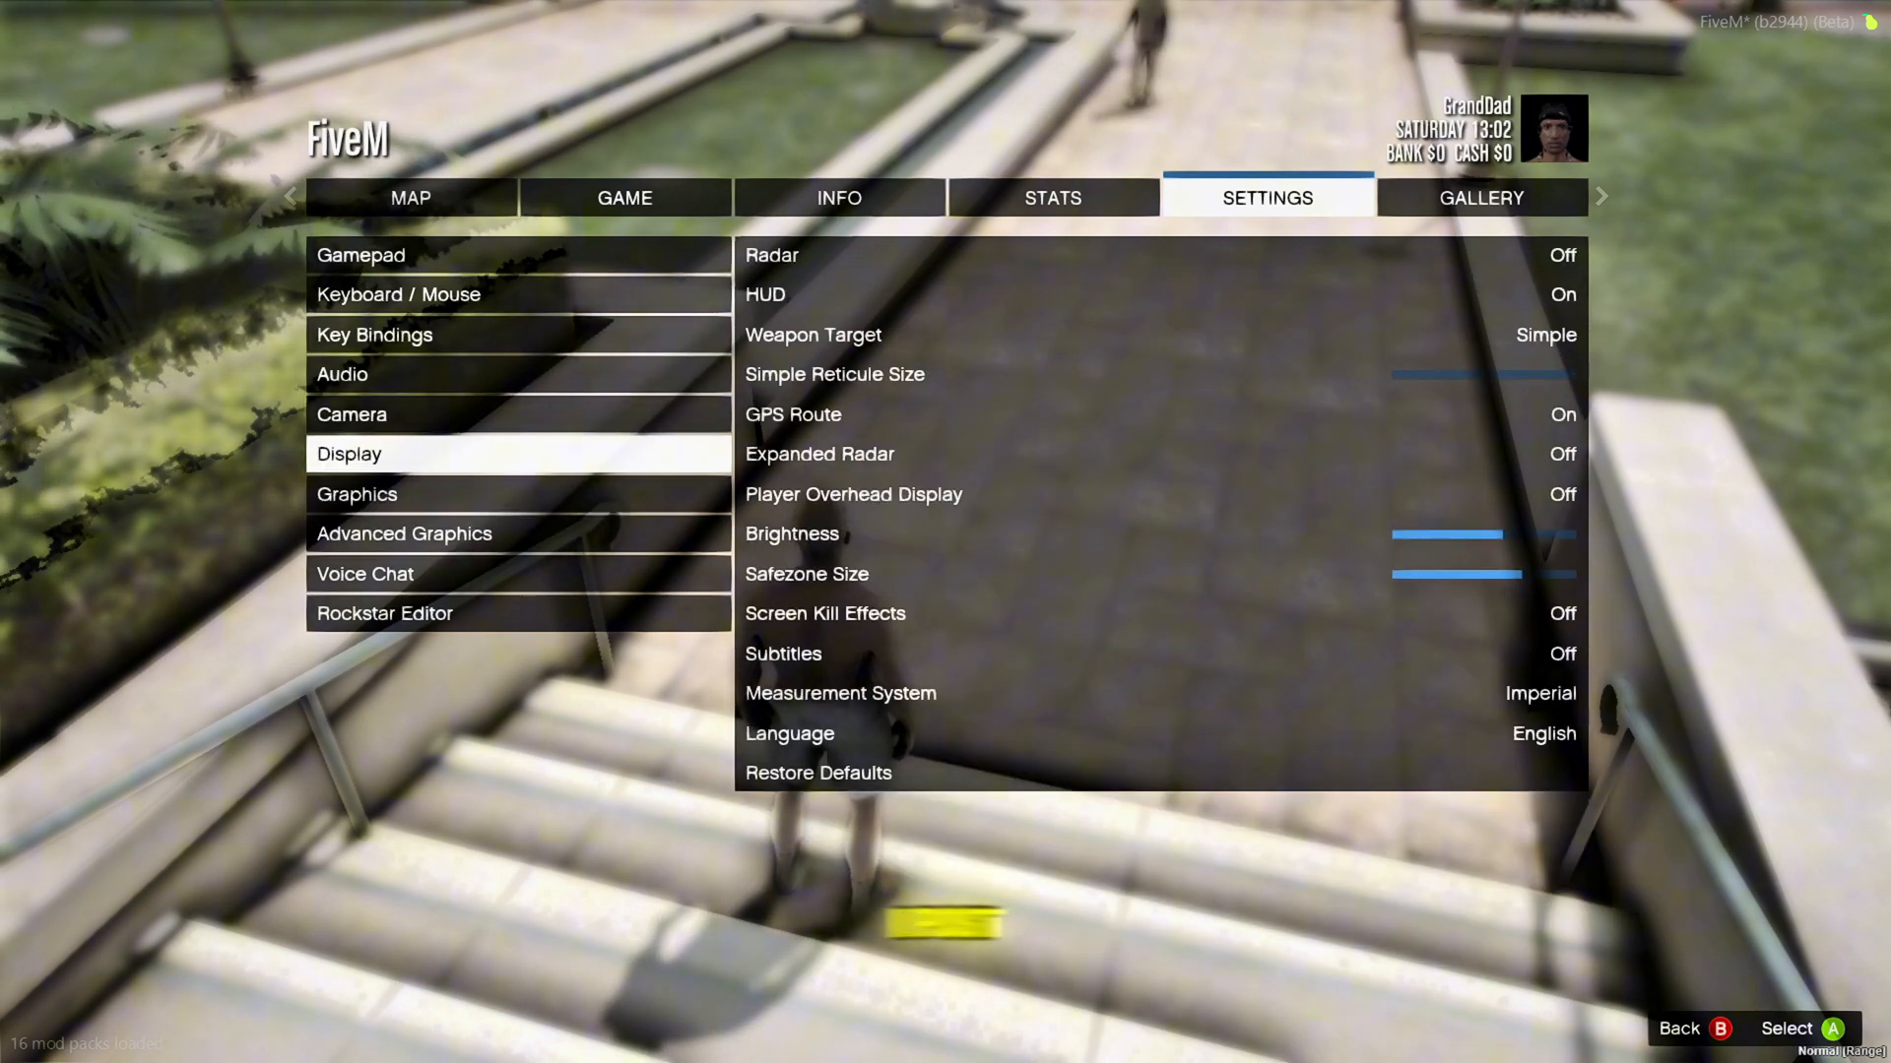
{"action": "left_click", "coordinate": [355, 494]}
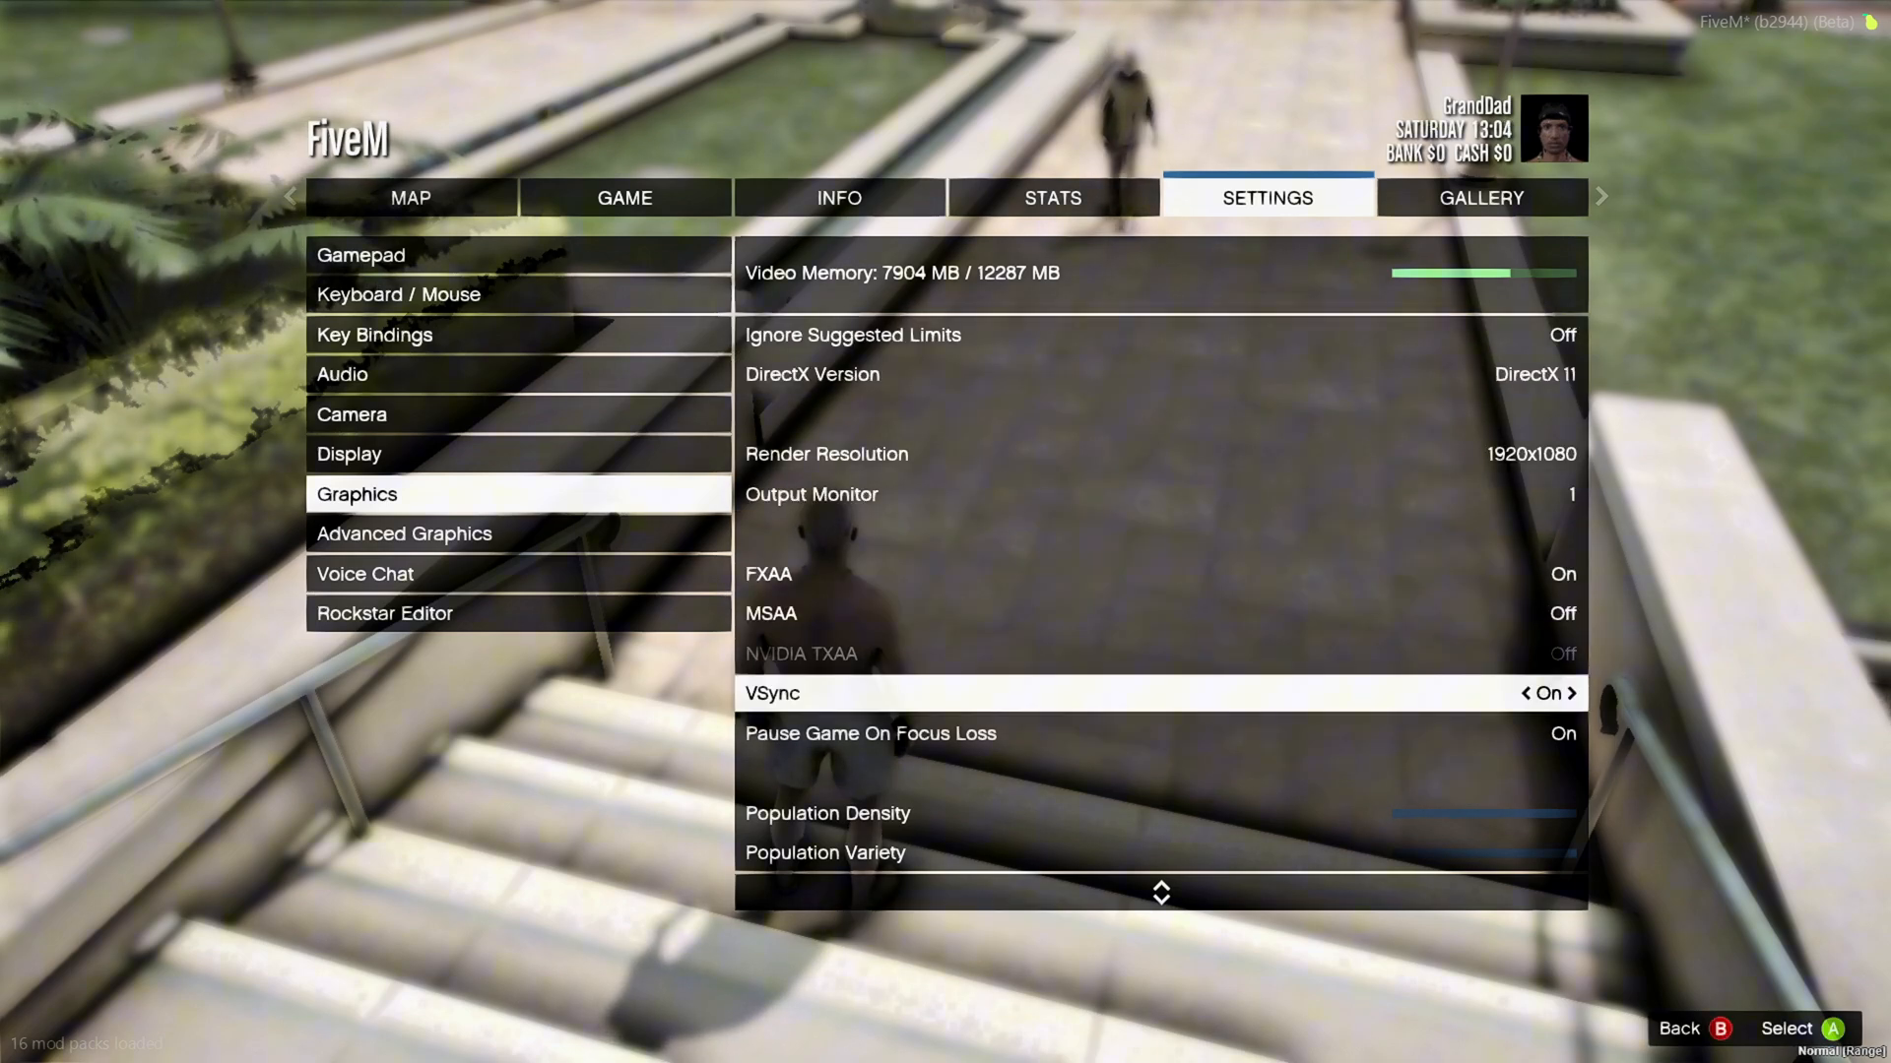
{"action": "scroll", "scroll_direction": "down", "scroll_amount": 3}
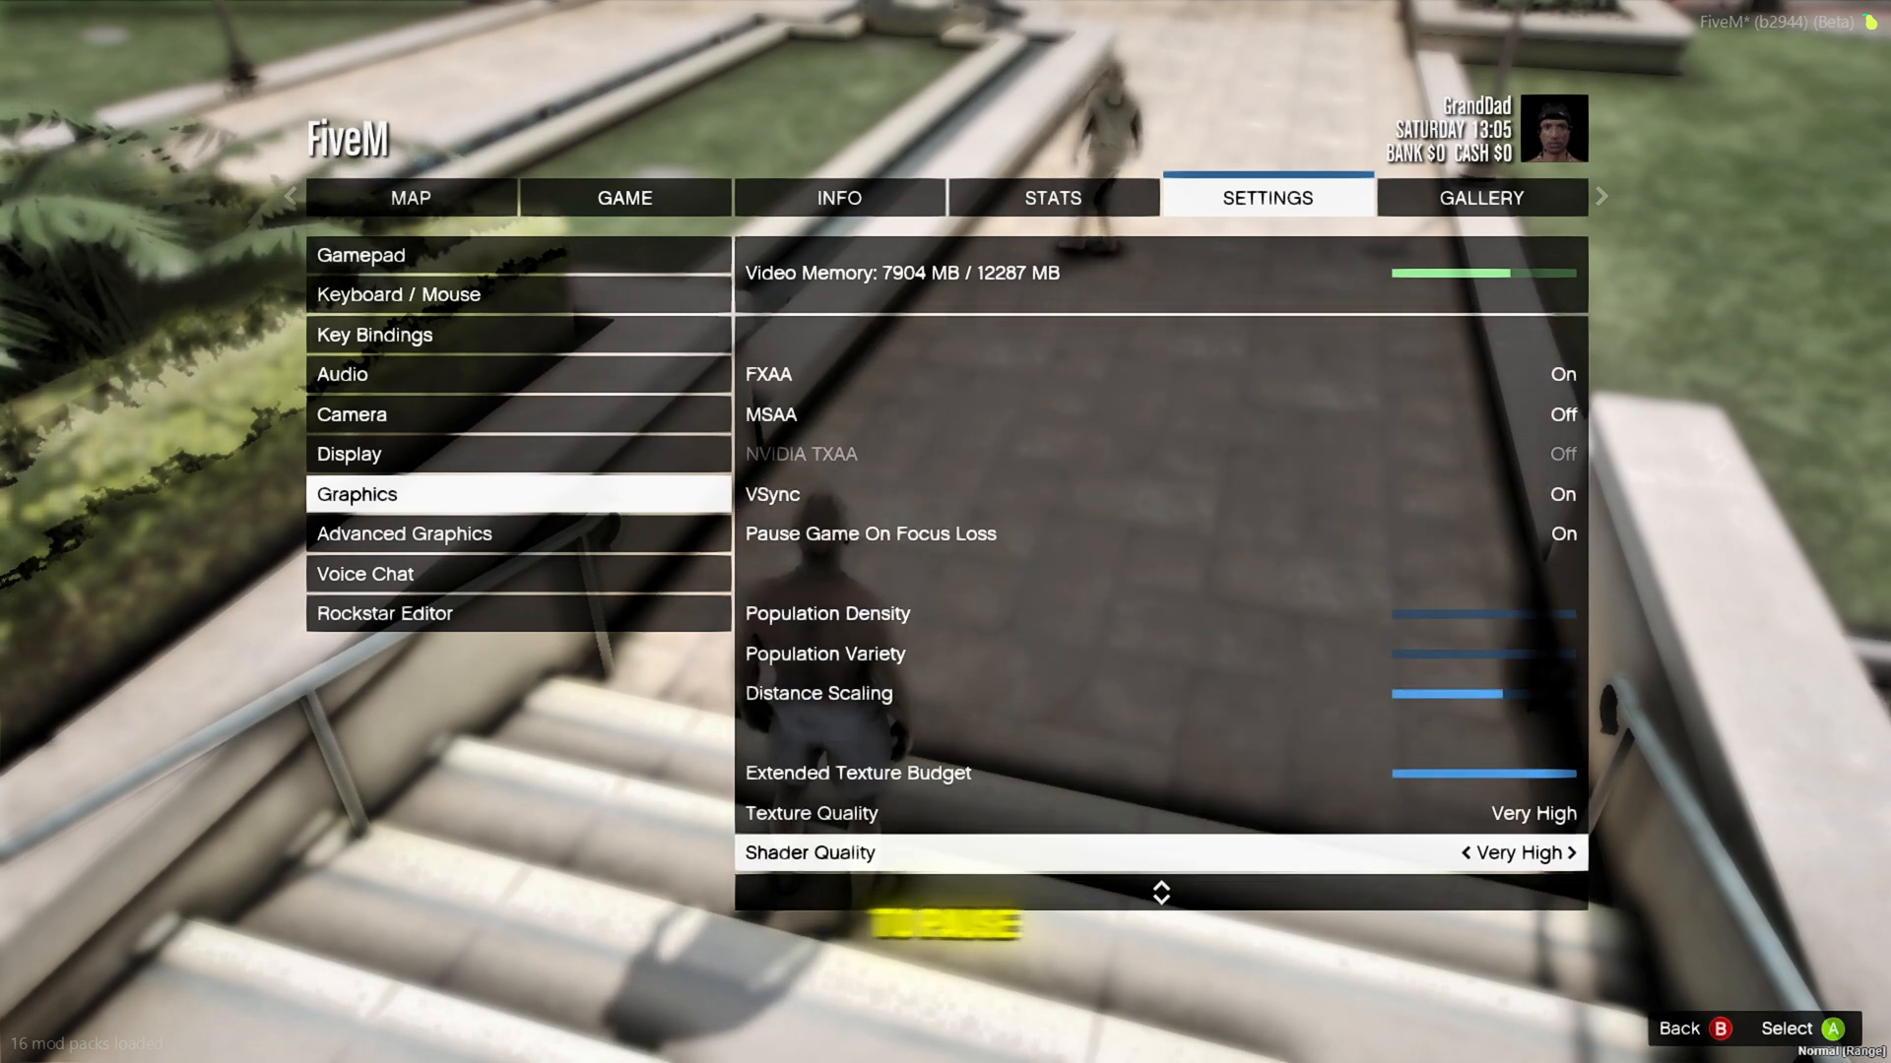
{"action": "scroll", "scroll_direction": "down", "scroll_amount": 3}
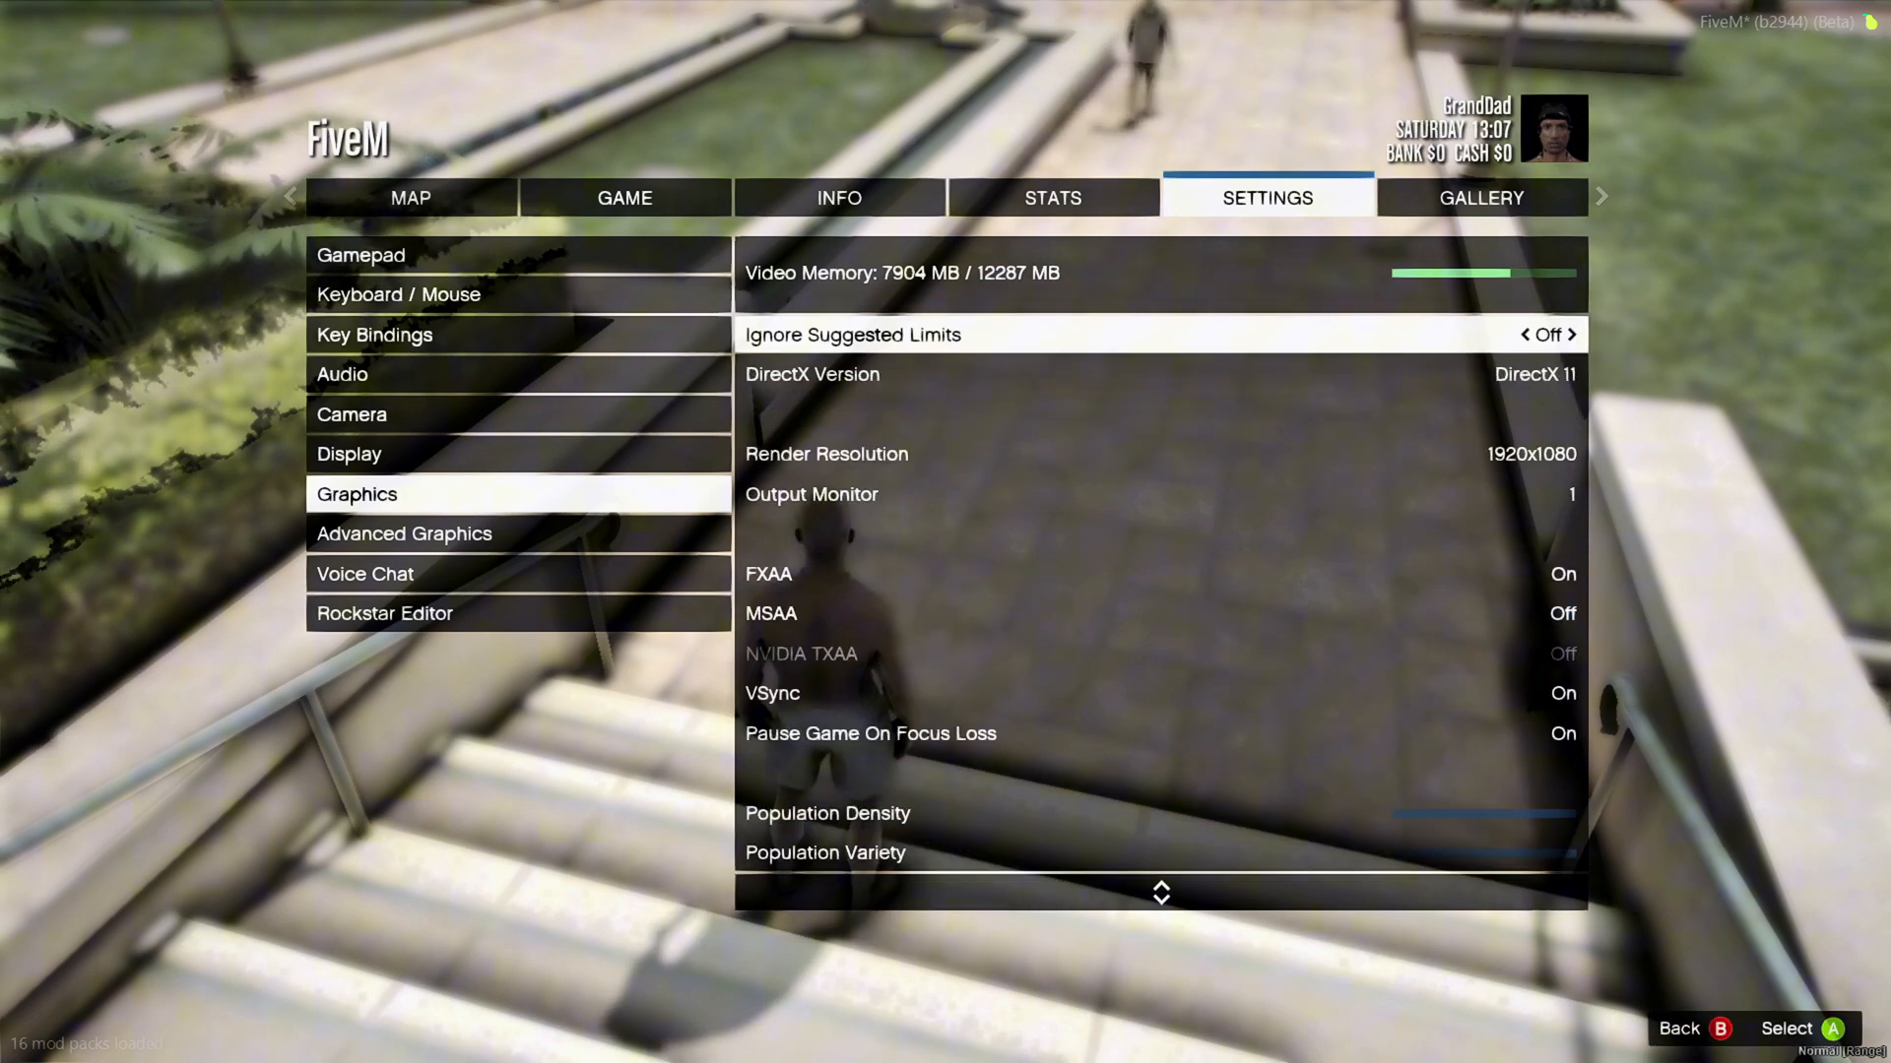
{"action": "key", "text": "Escape"}
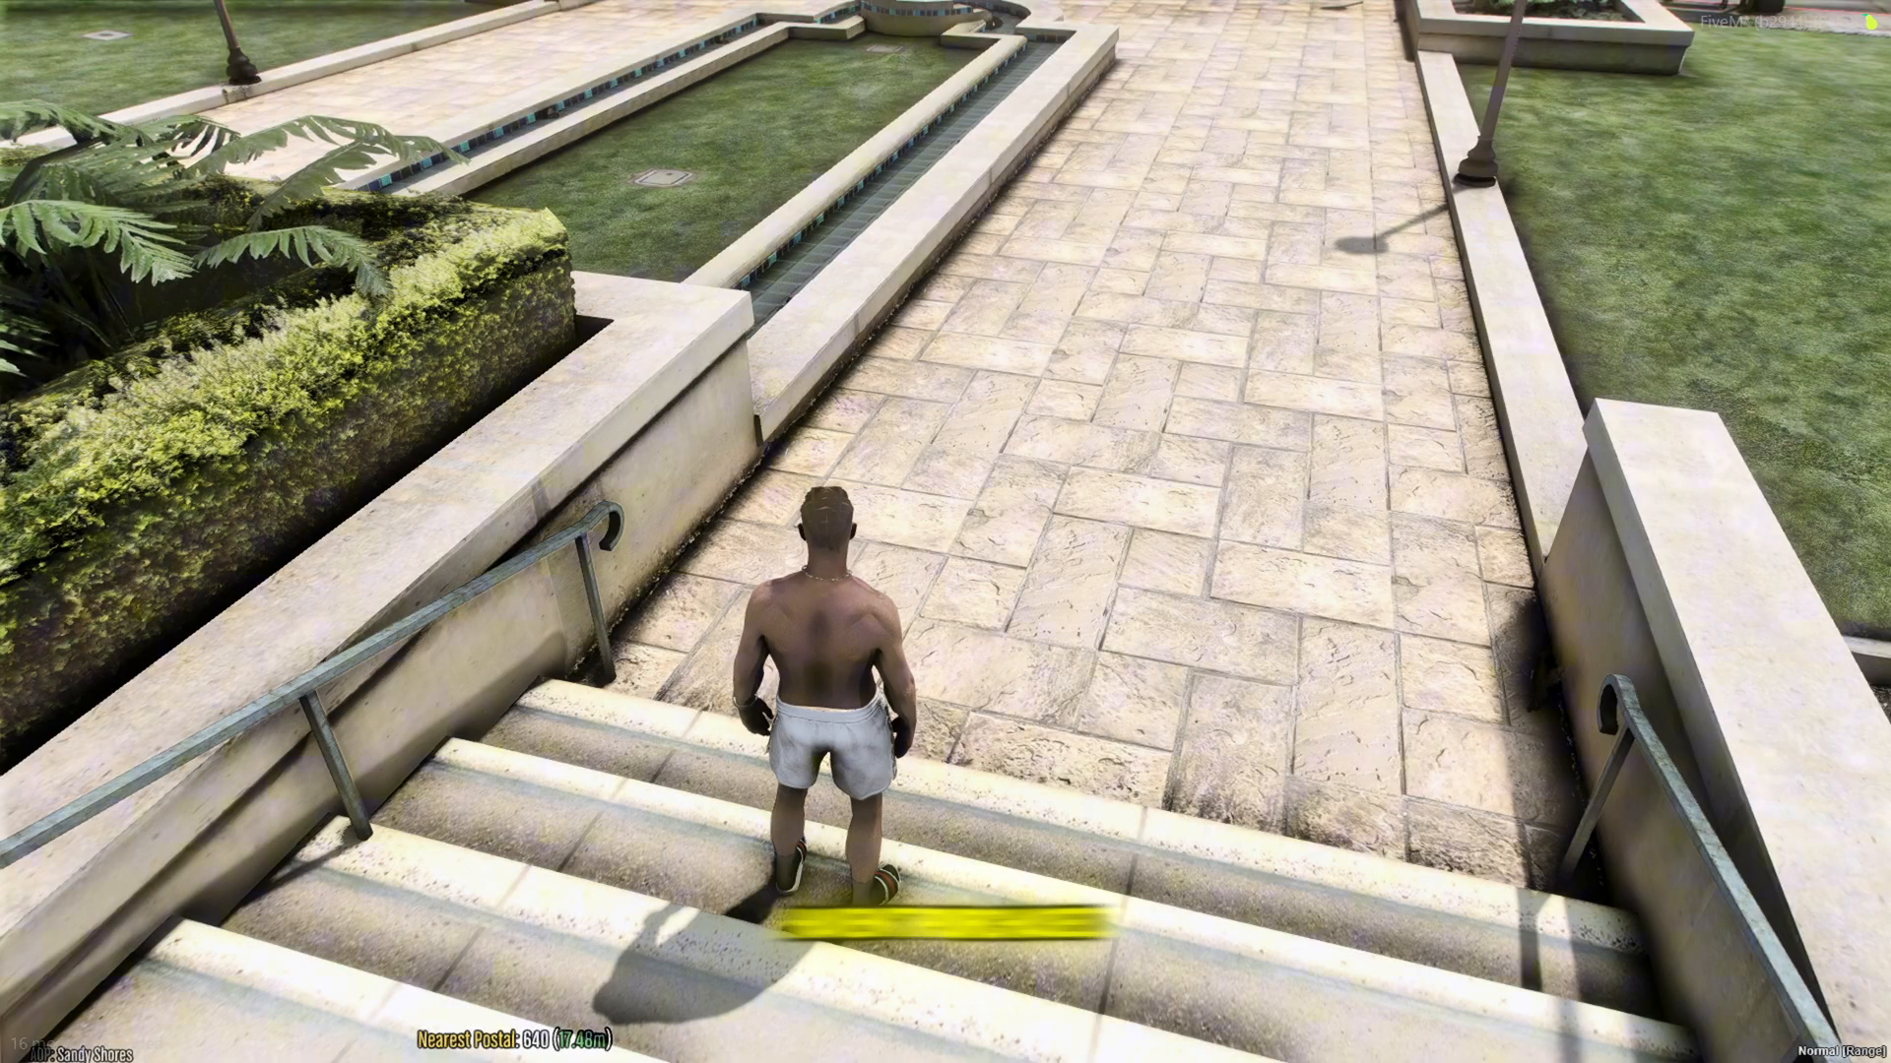